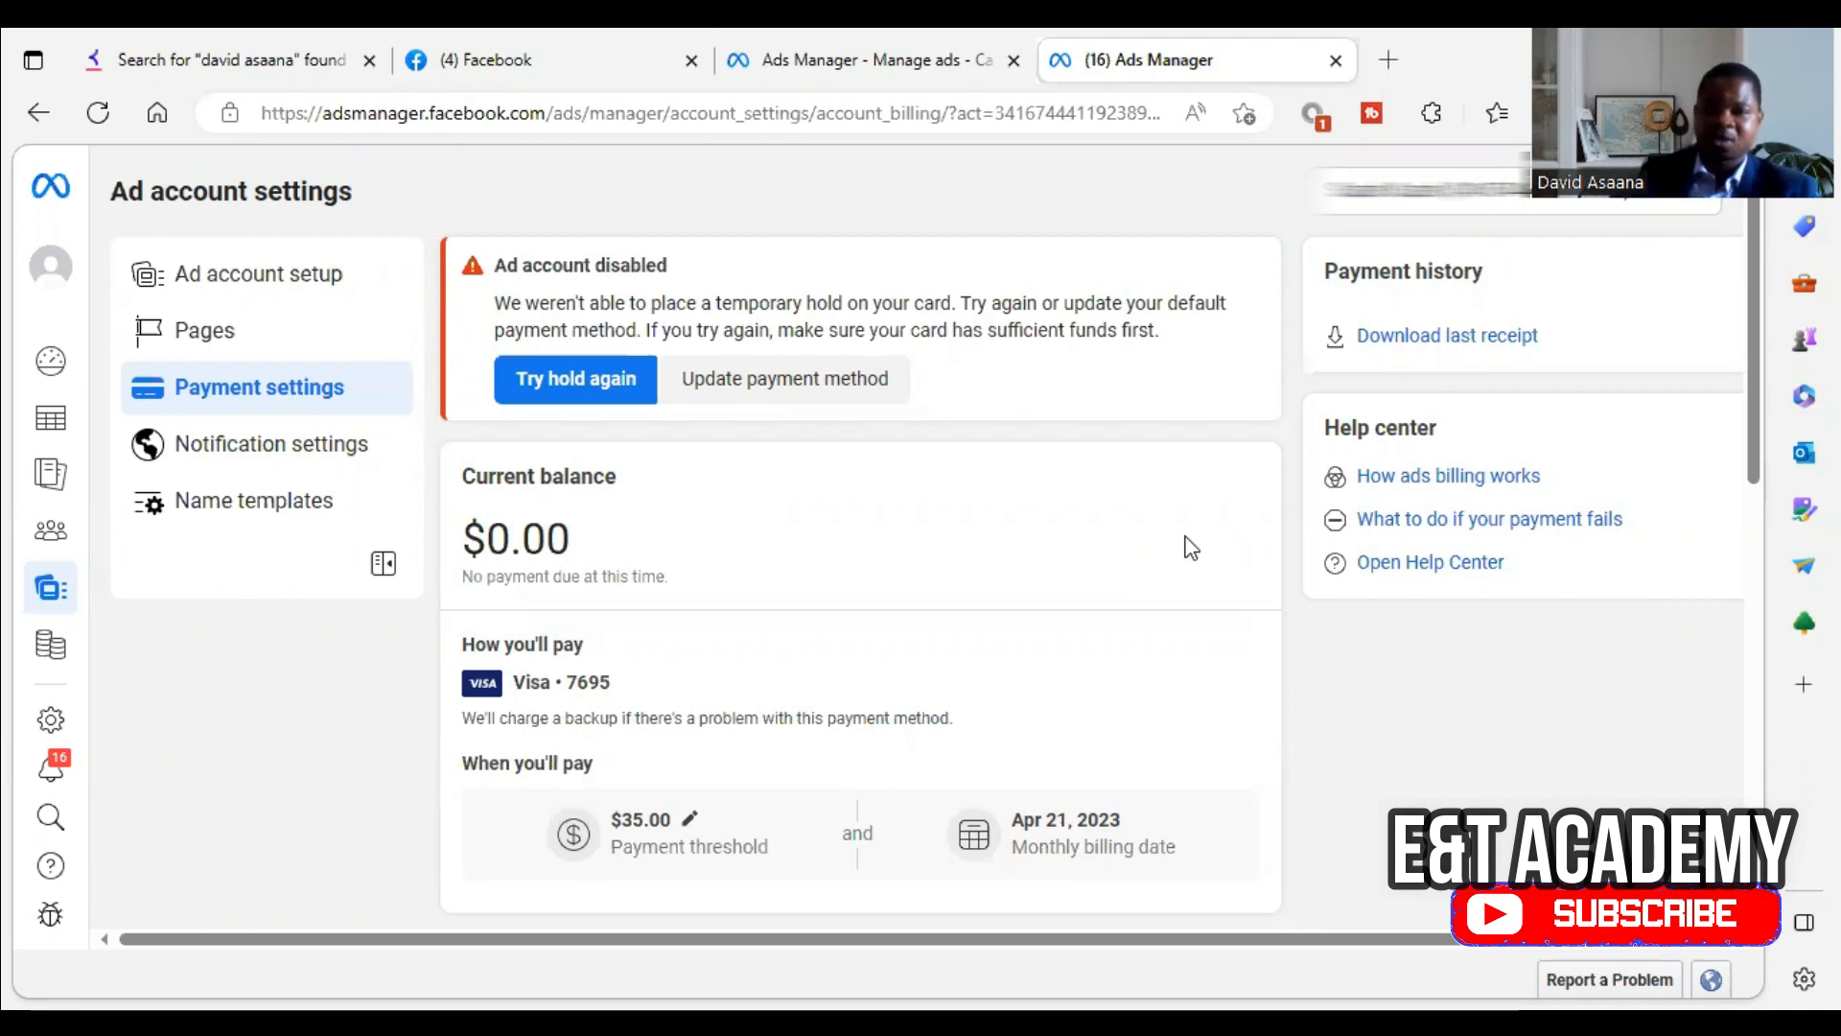
mouse_move(1767, 372)
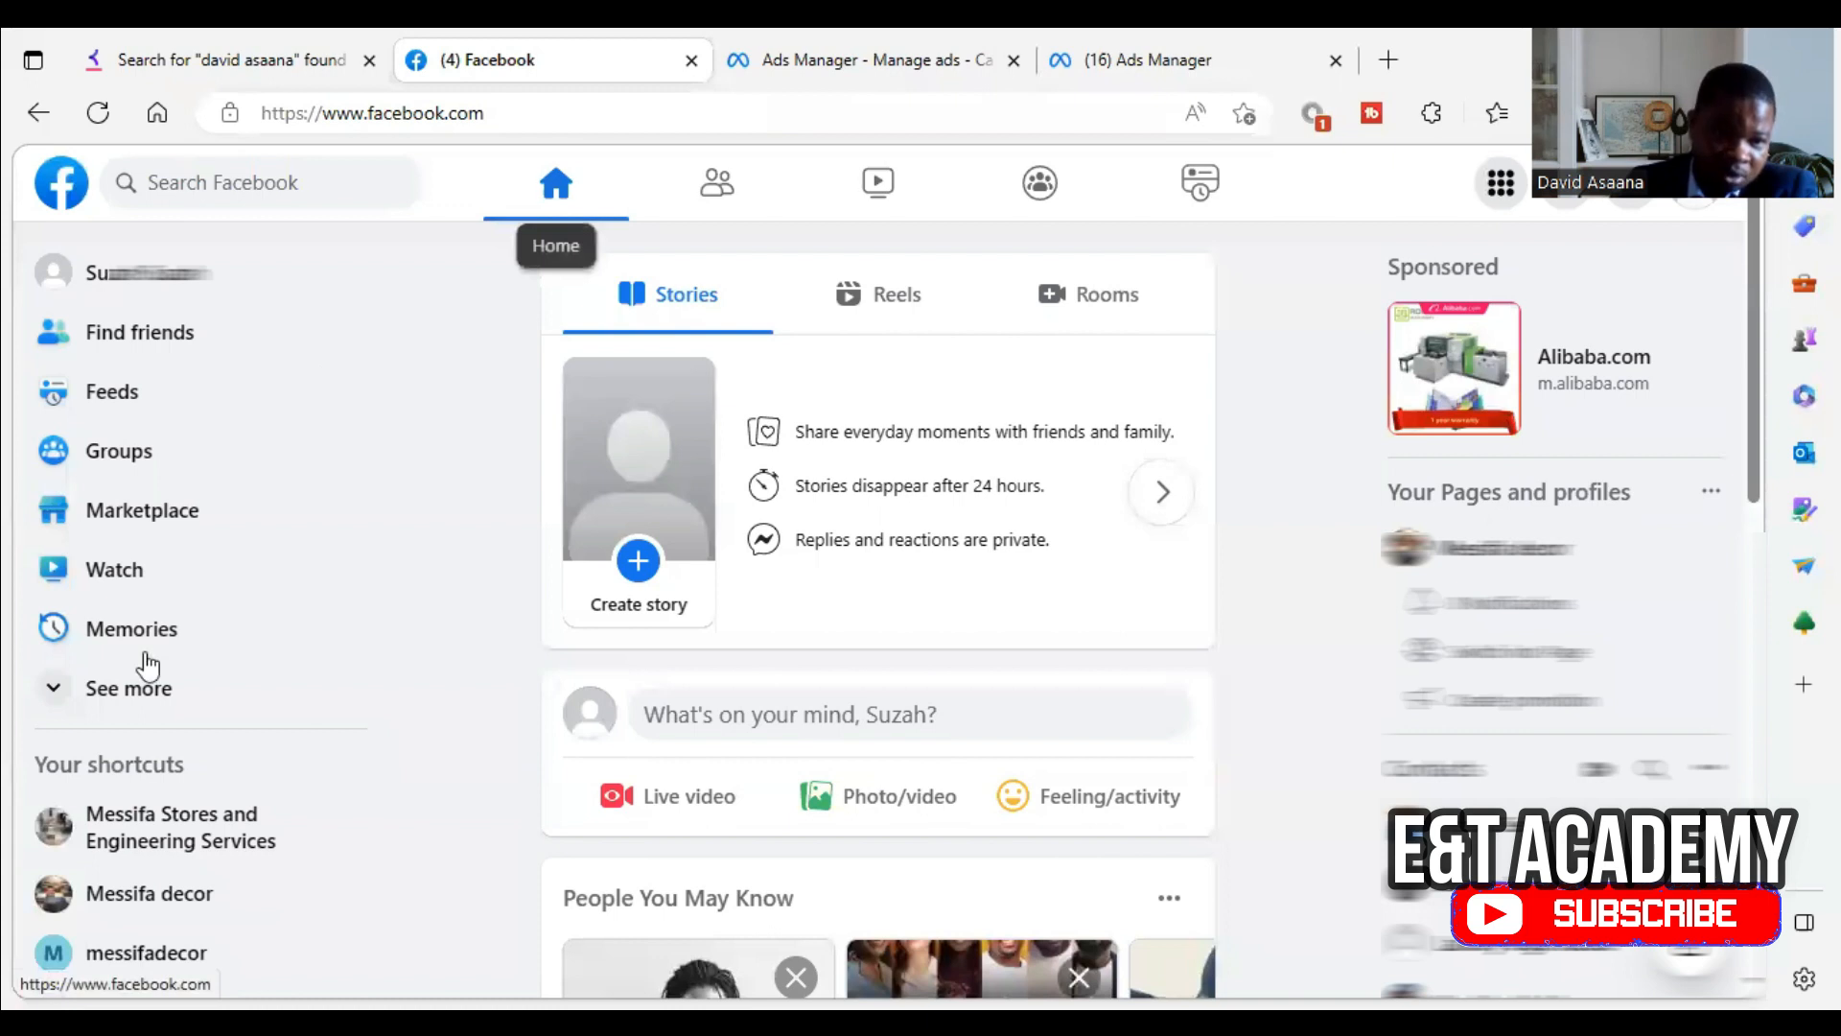
Return to the Ads Manager campaigns view for the ad account.
click(129, 688)
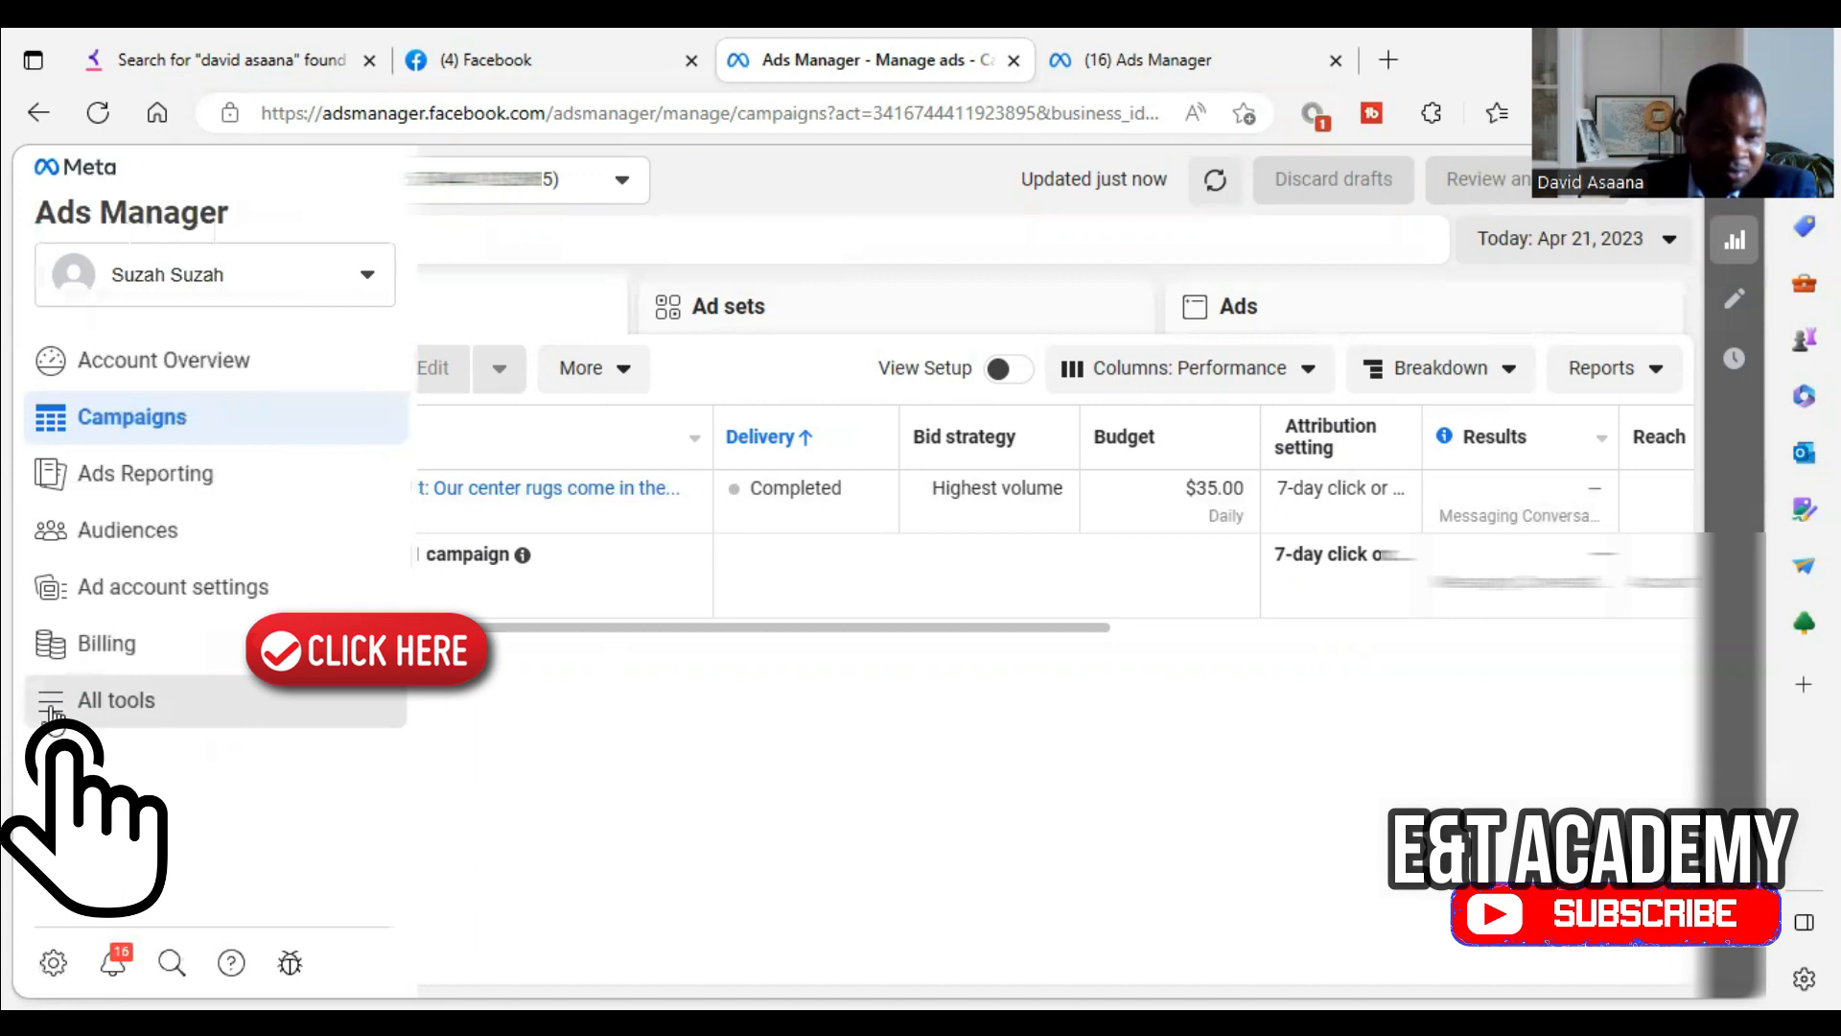
Show the All tools panel listing business tools and shortcuts.
click(117, 700)
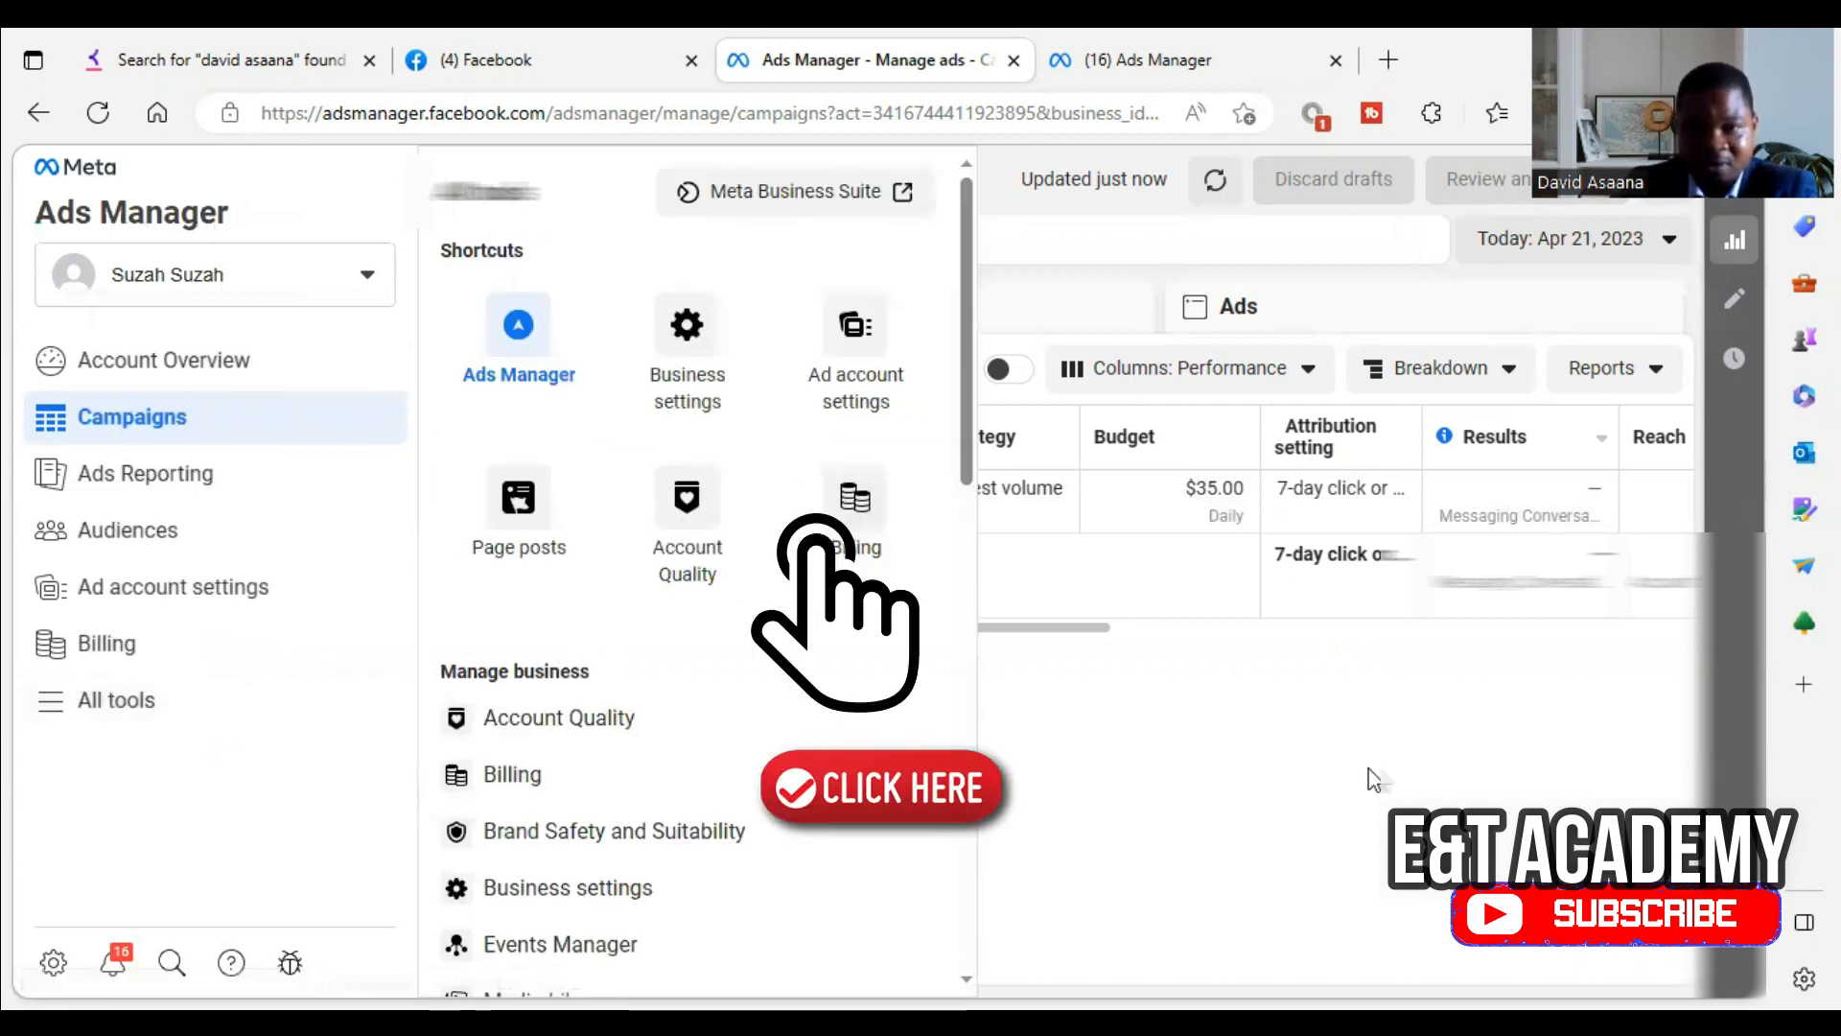
click(855, 510)
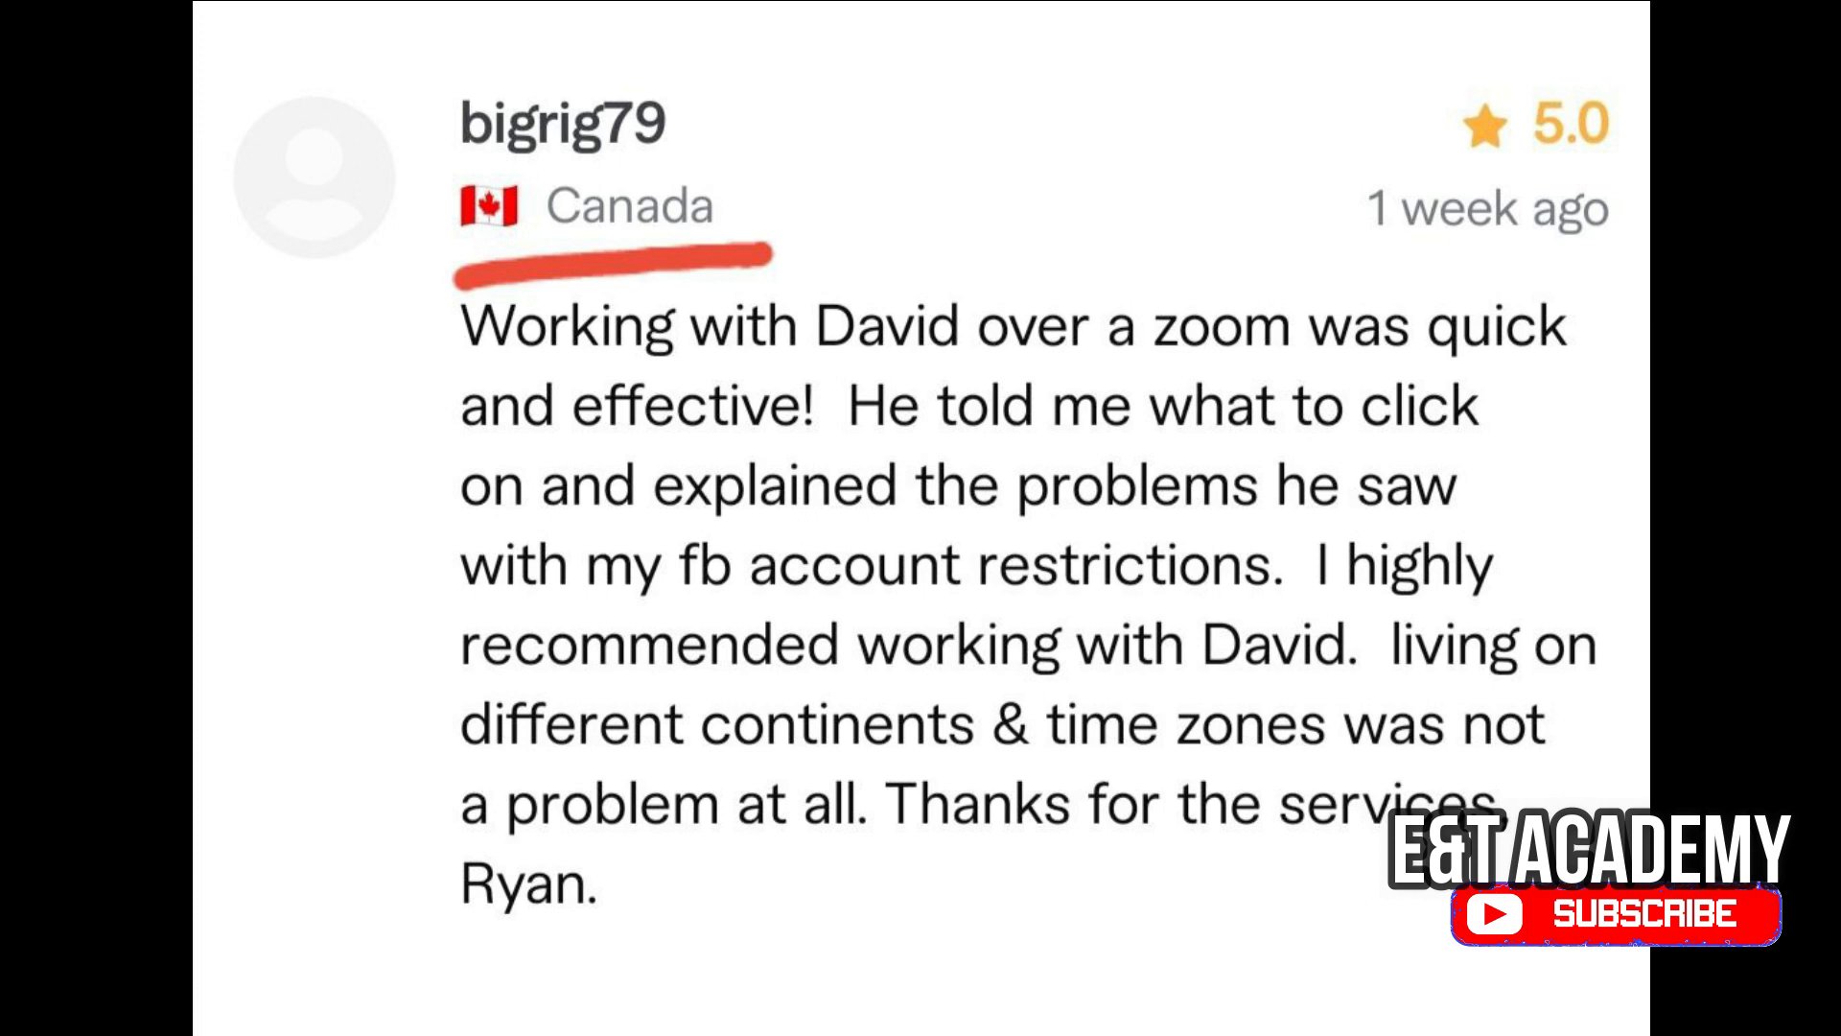
Scroll the disabled ad account's payment settings to the failed card hold warning.
scroll(down, 3)
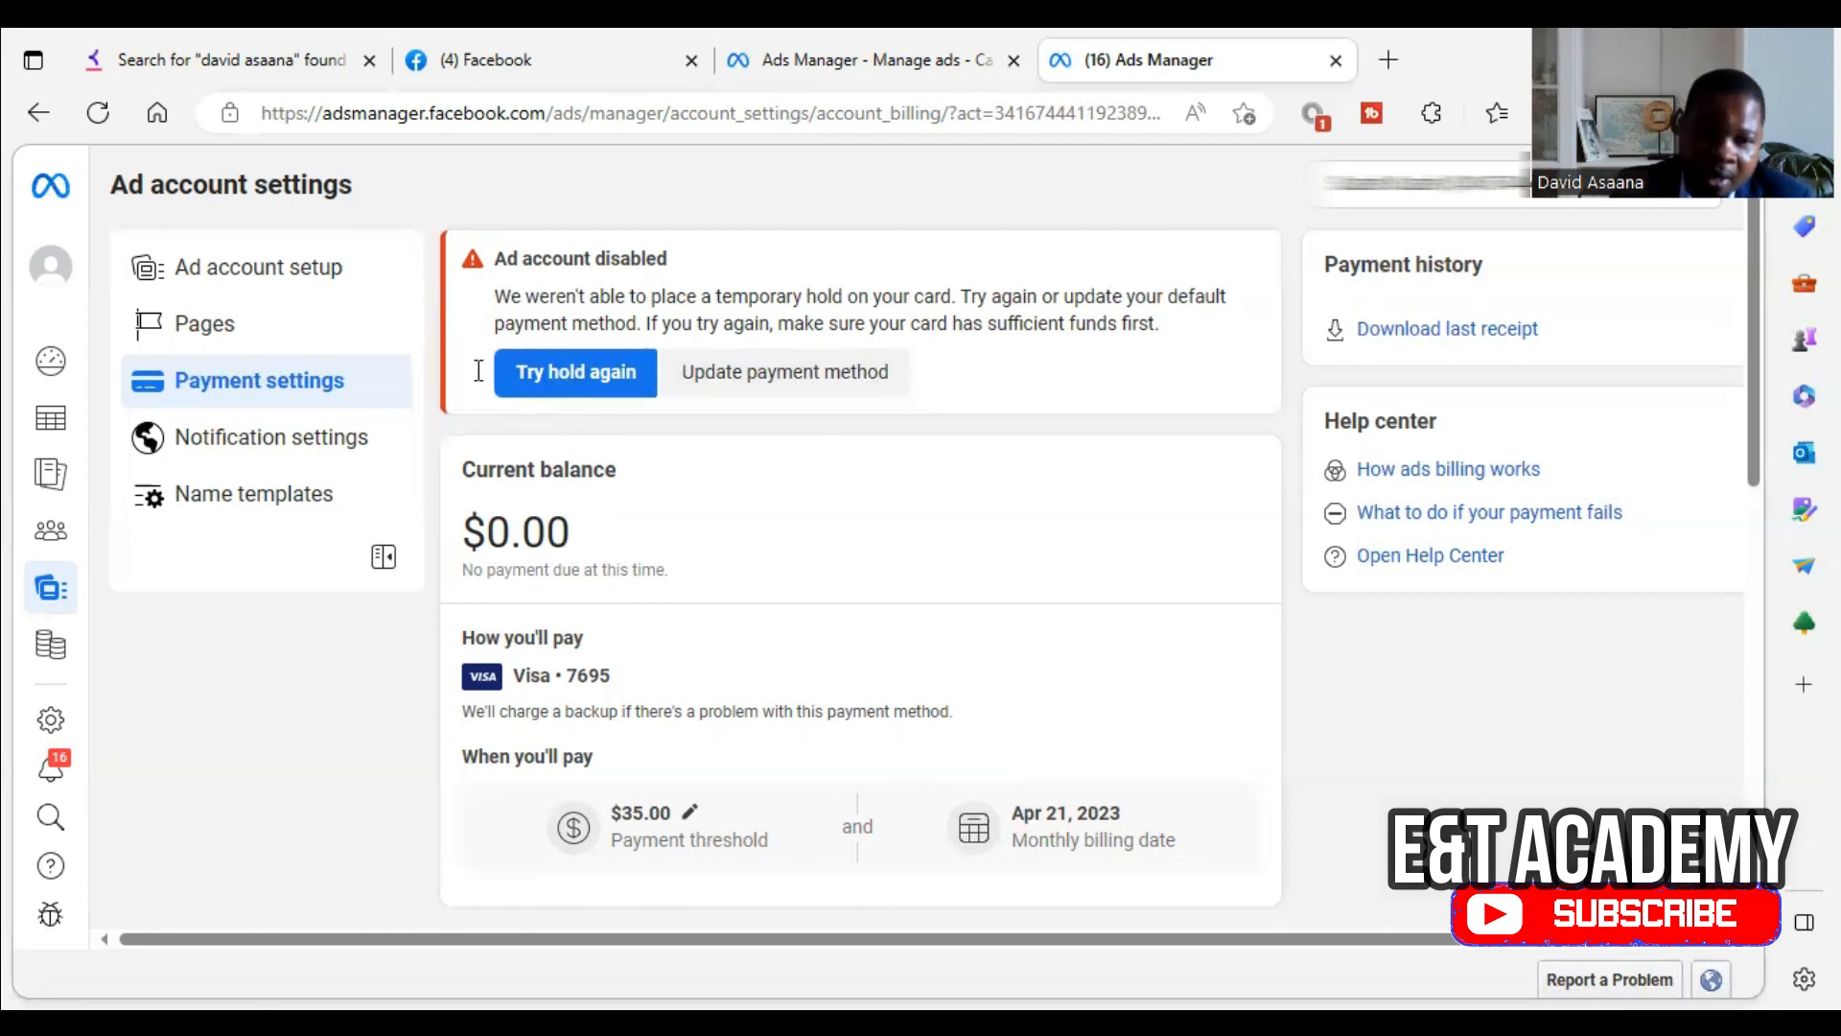
scroll(down, 3)
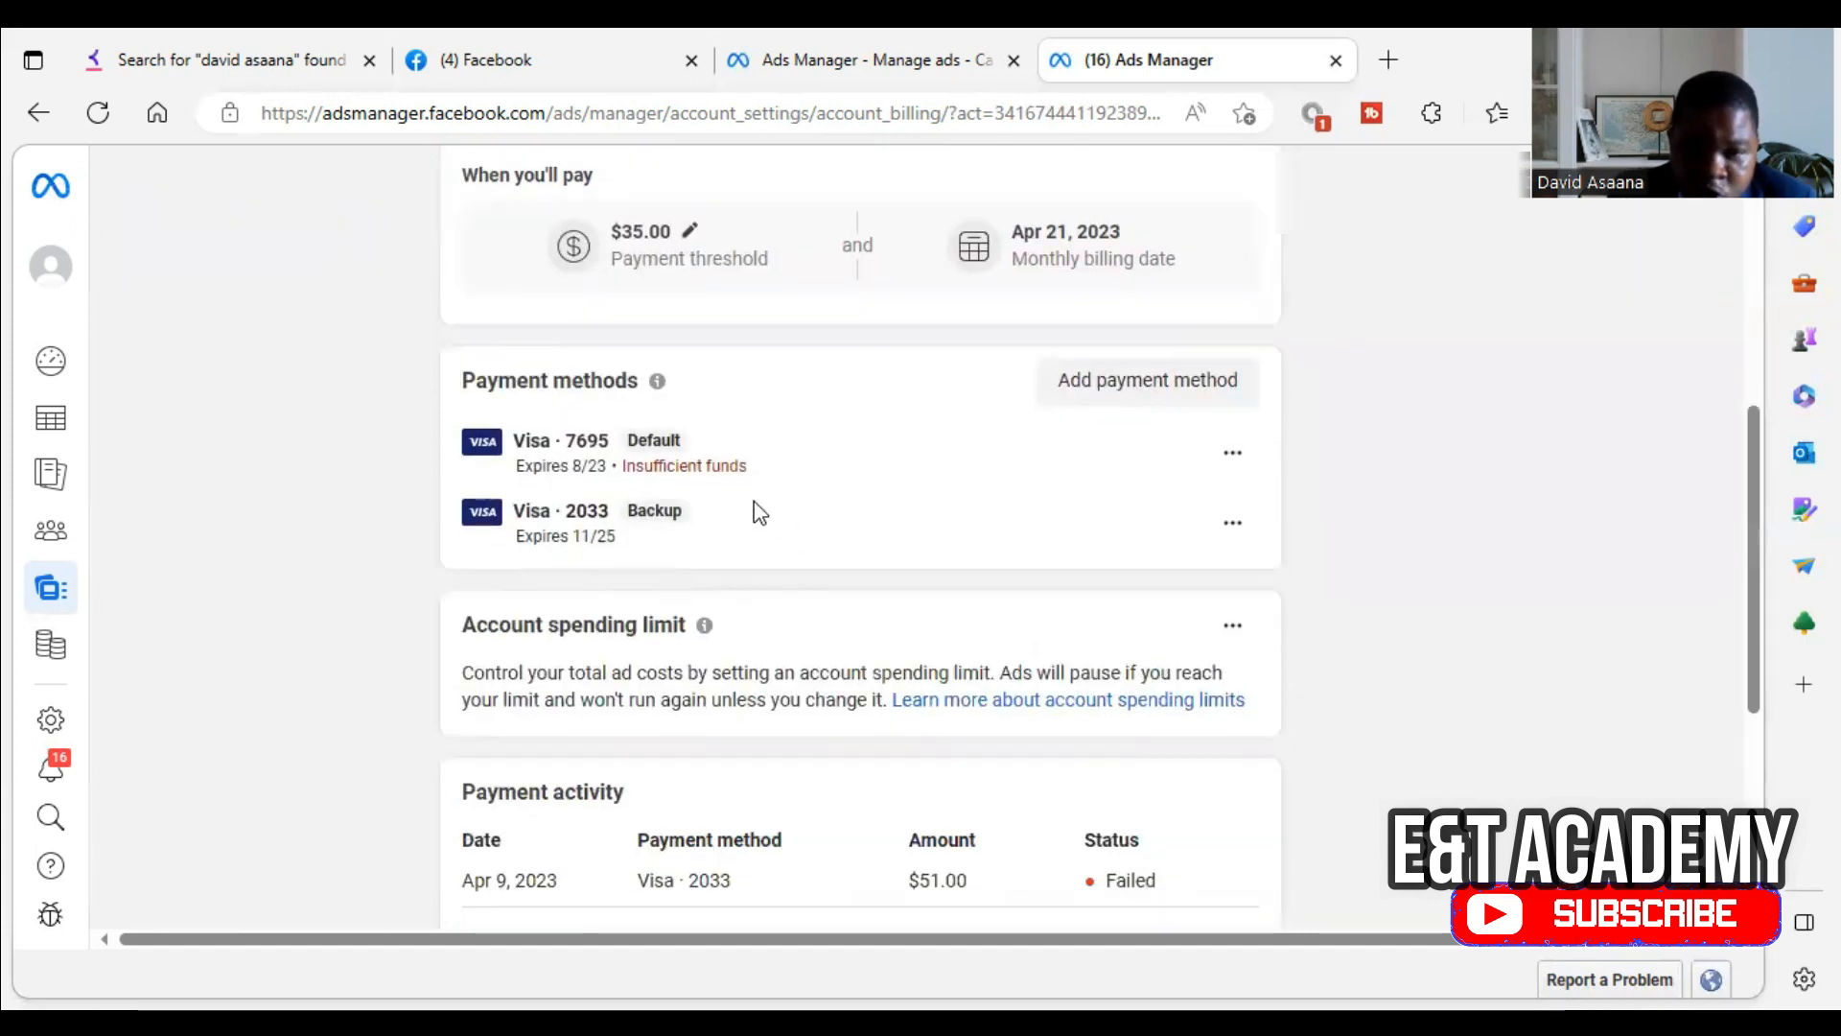
scroll(down, 3)
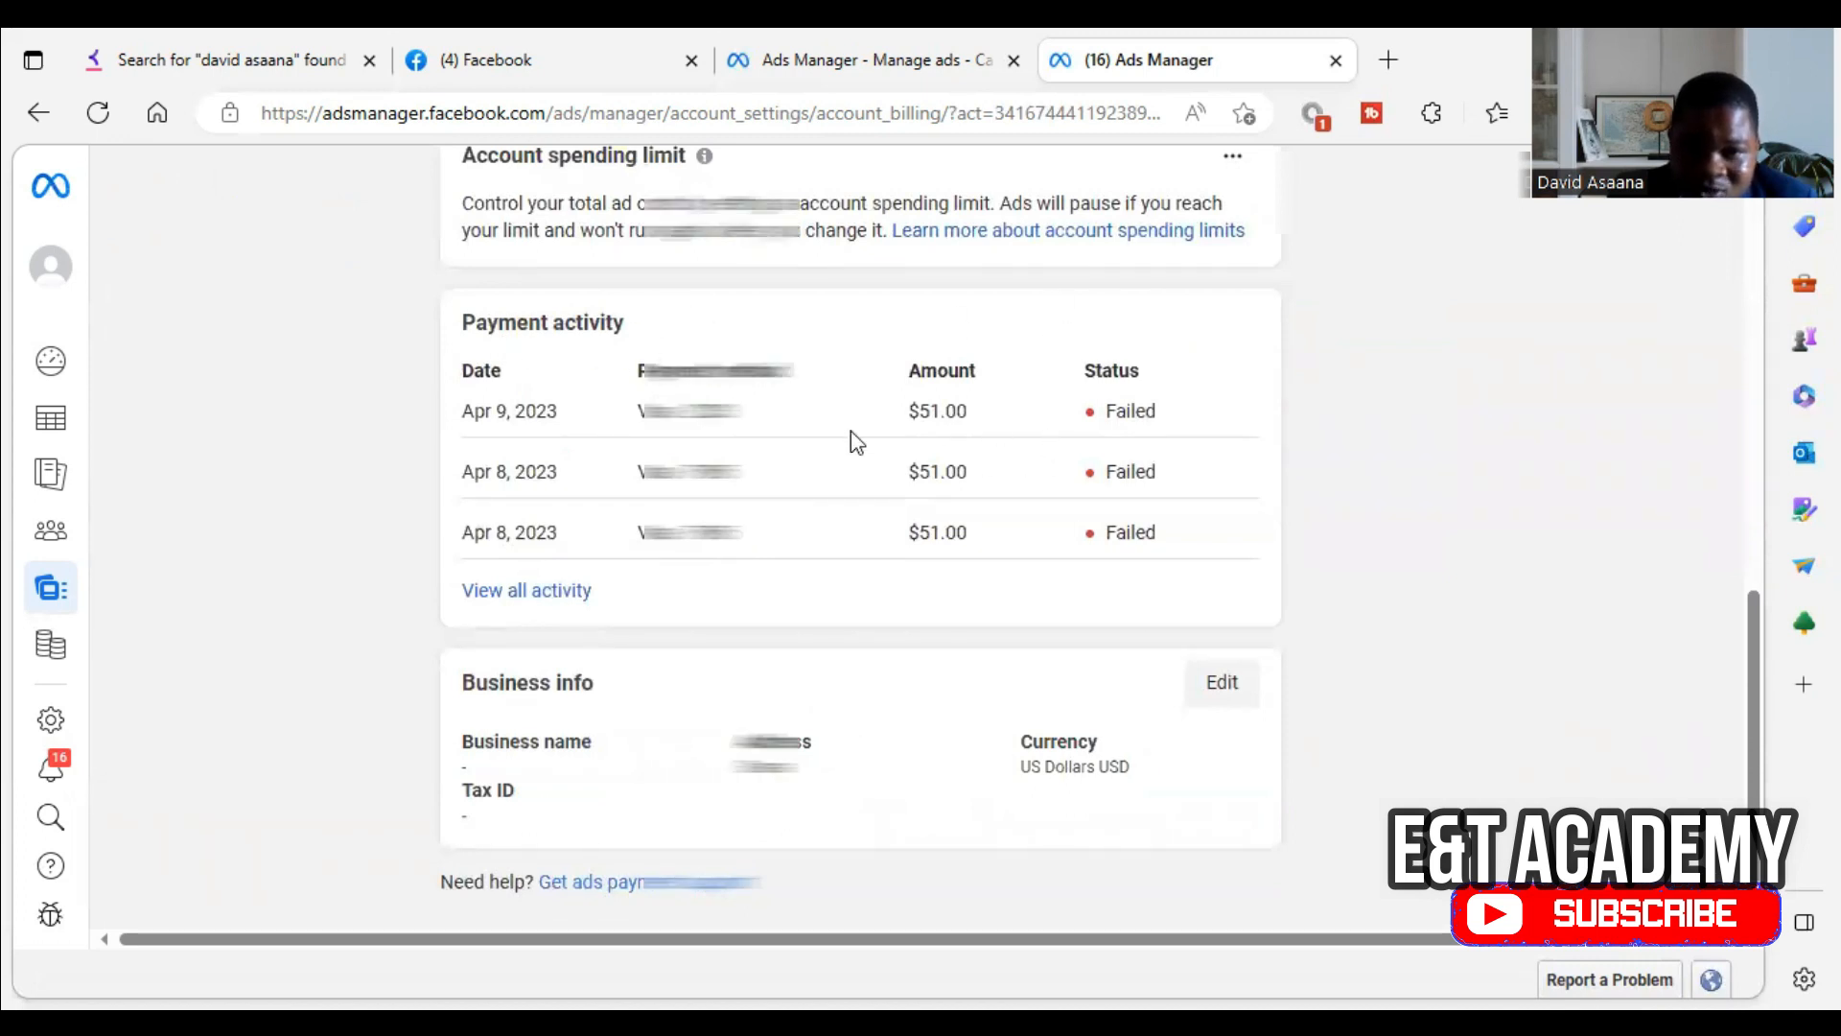
scroll(up, 3)
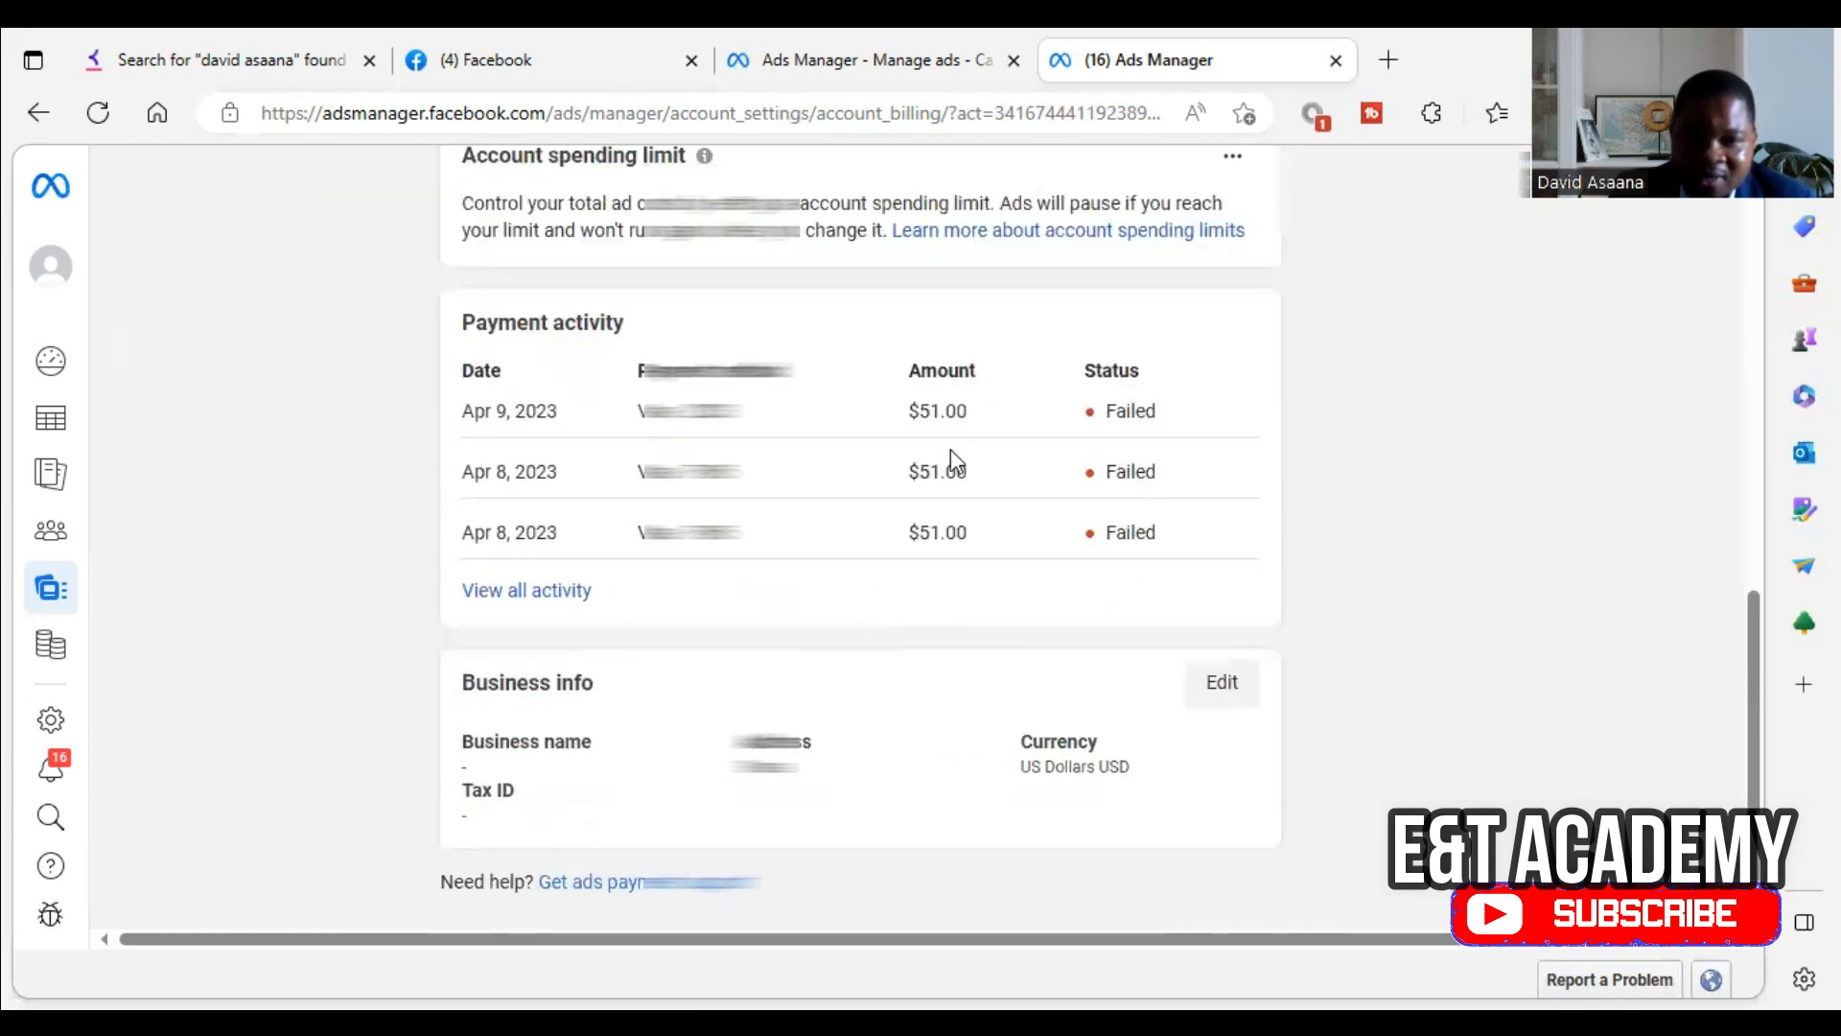
mouse_move(1110, 529)
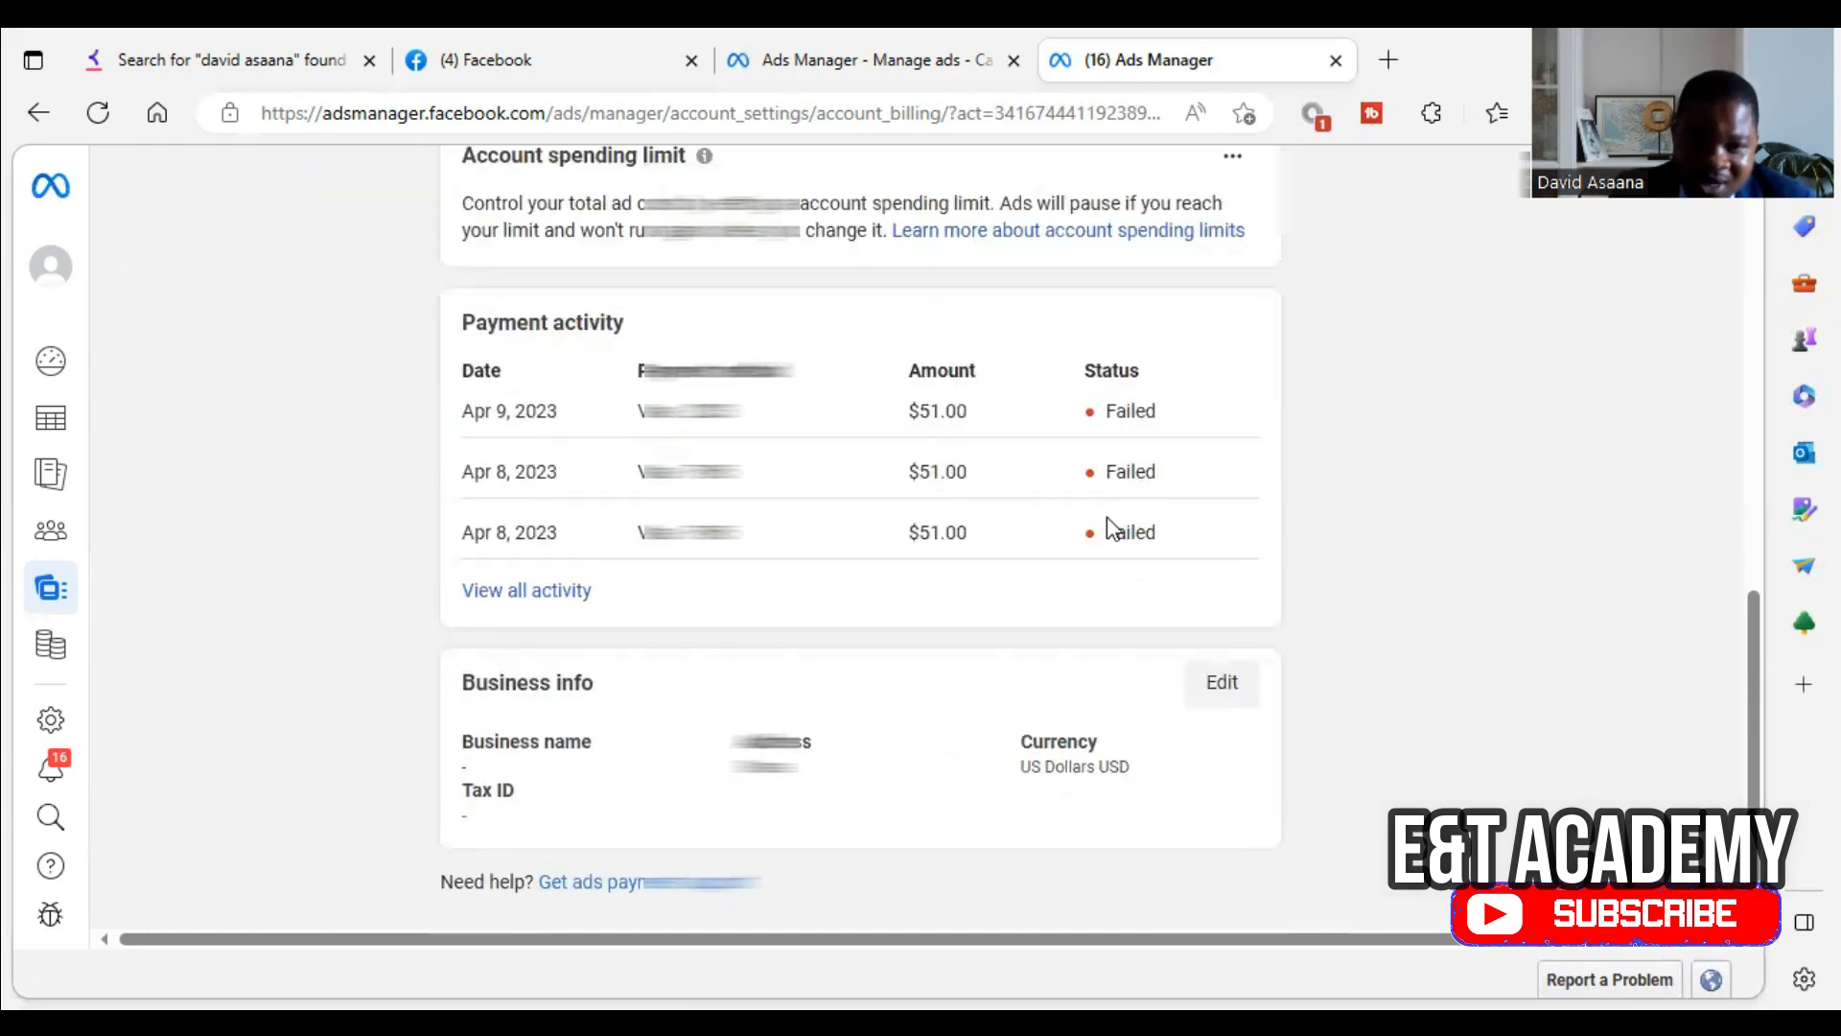
mouse_move(945, 410)
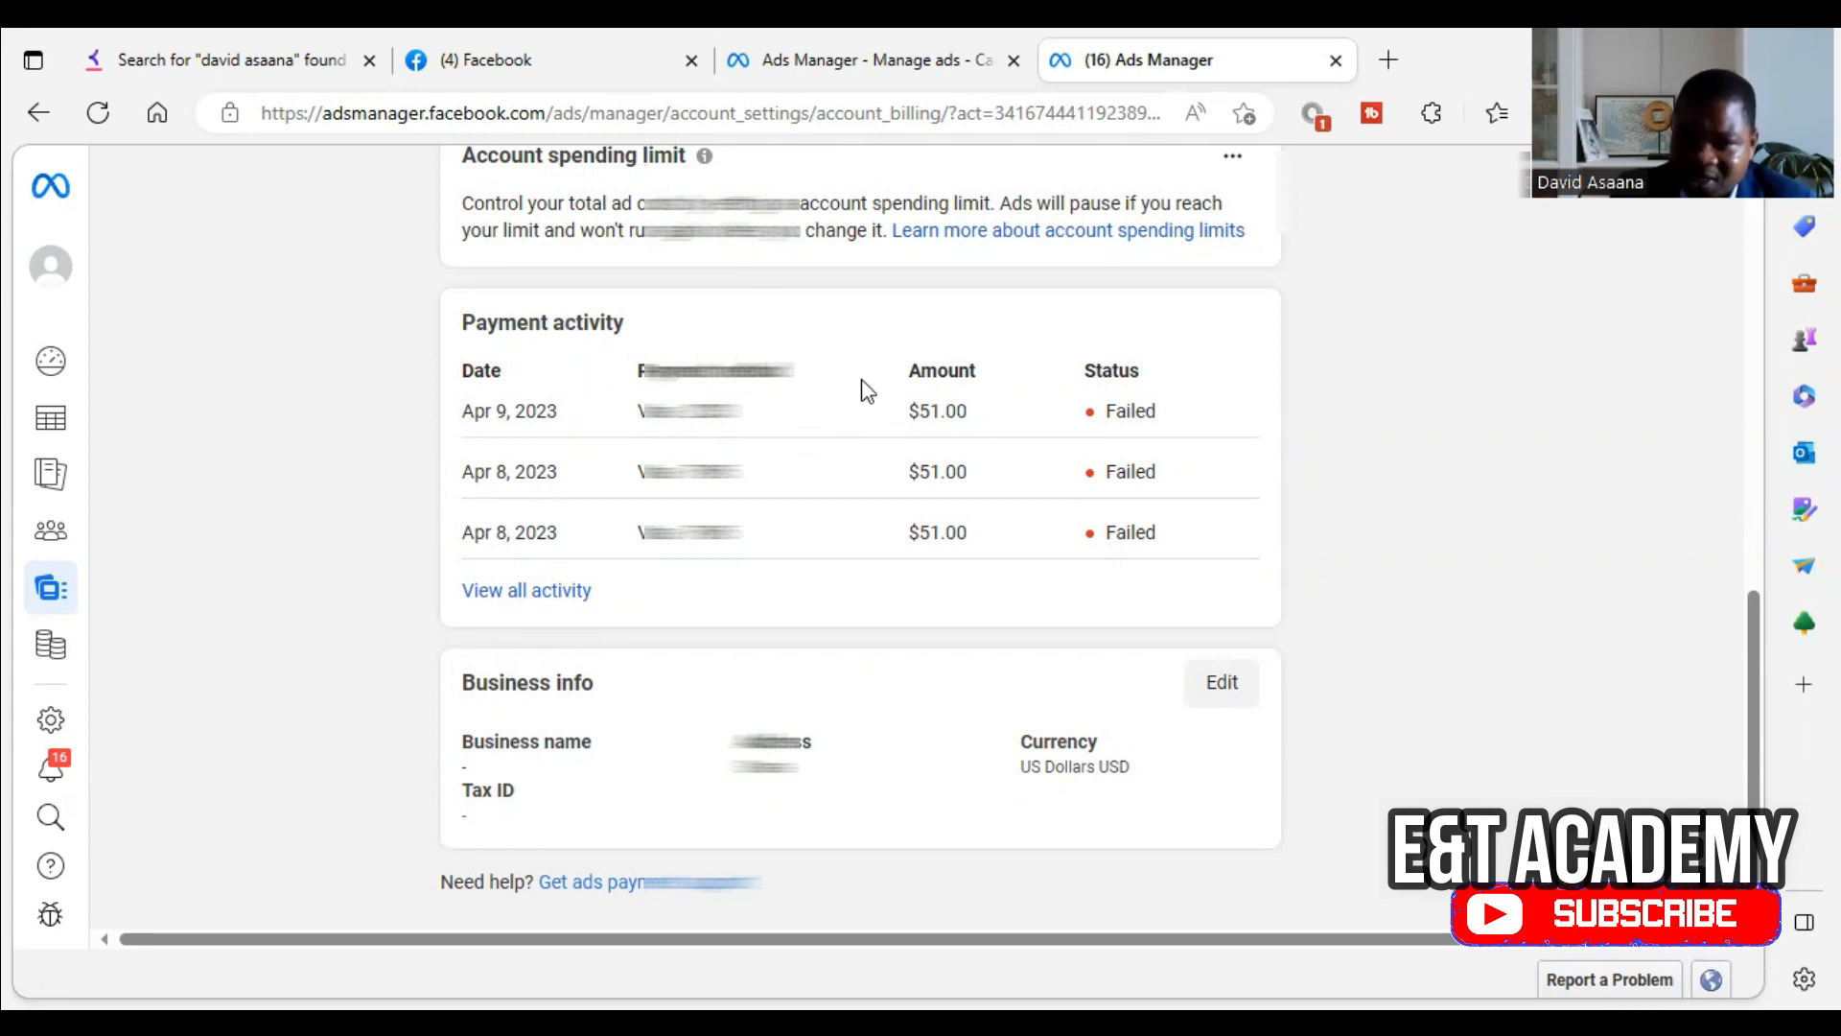
scroll(up, 3)
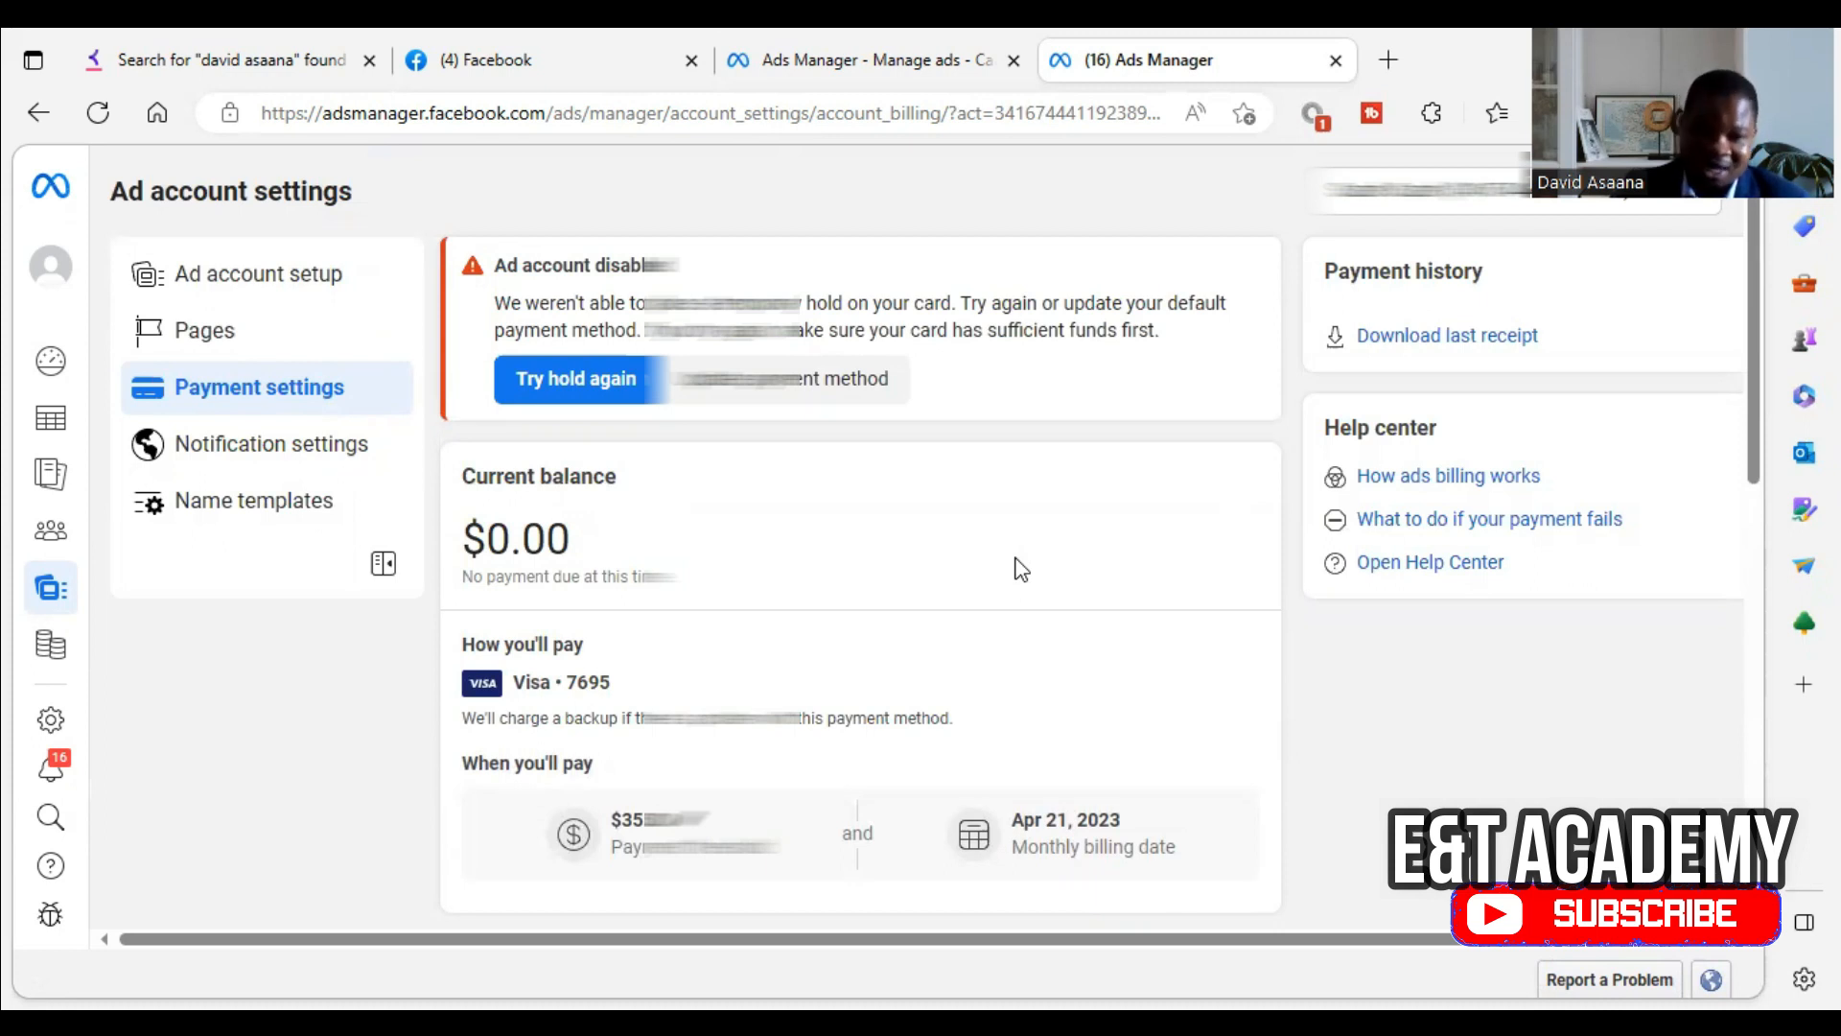
scroll(down, 3)
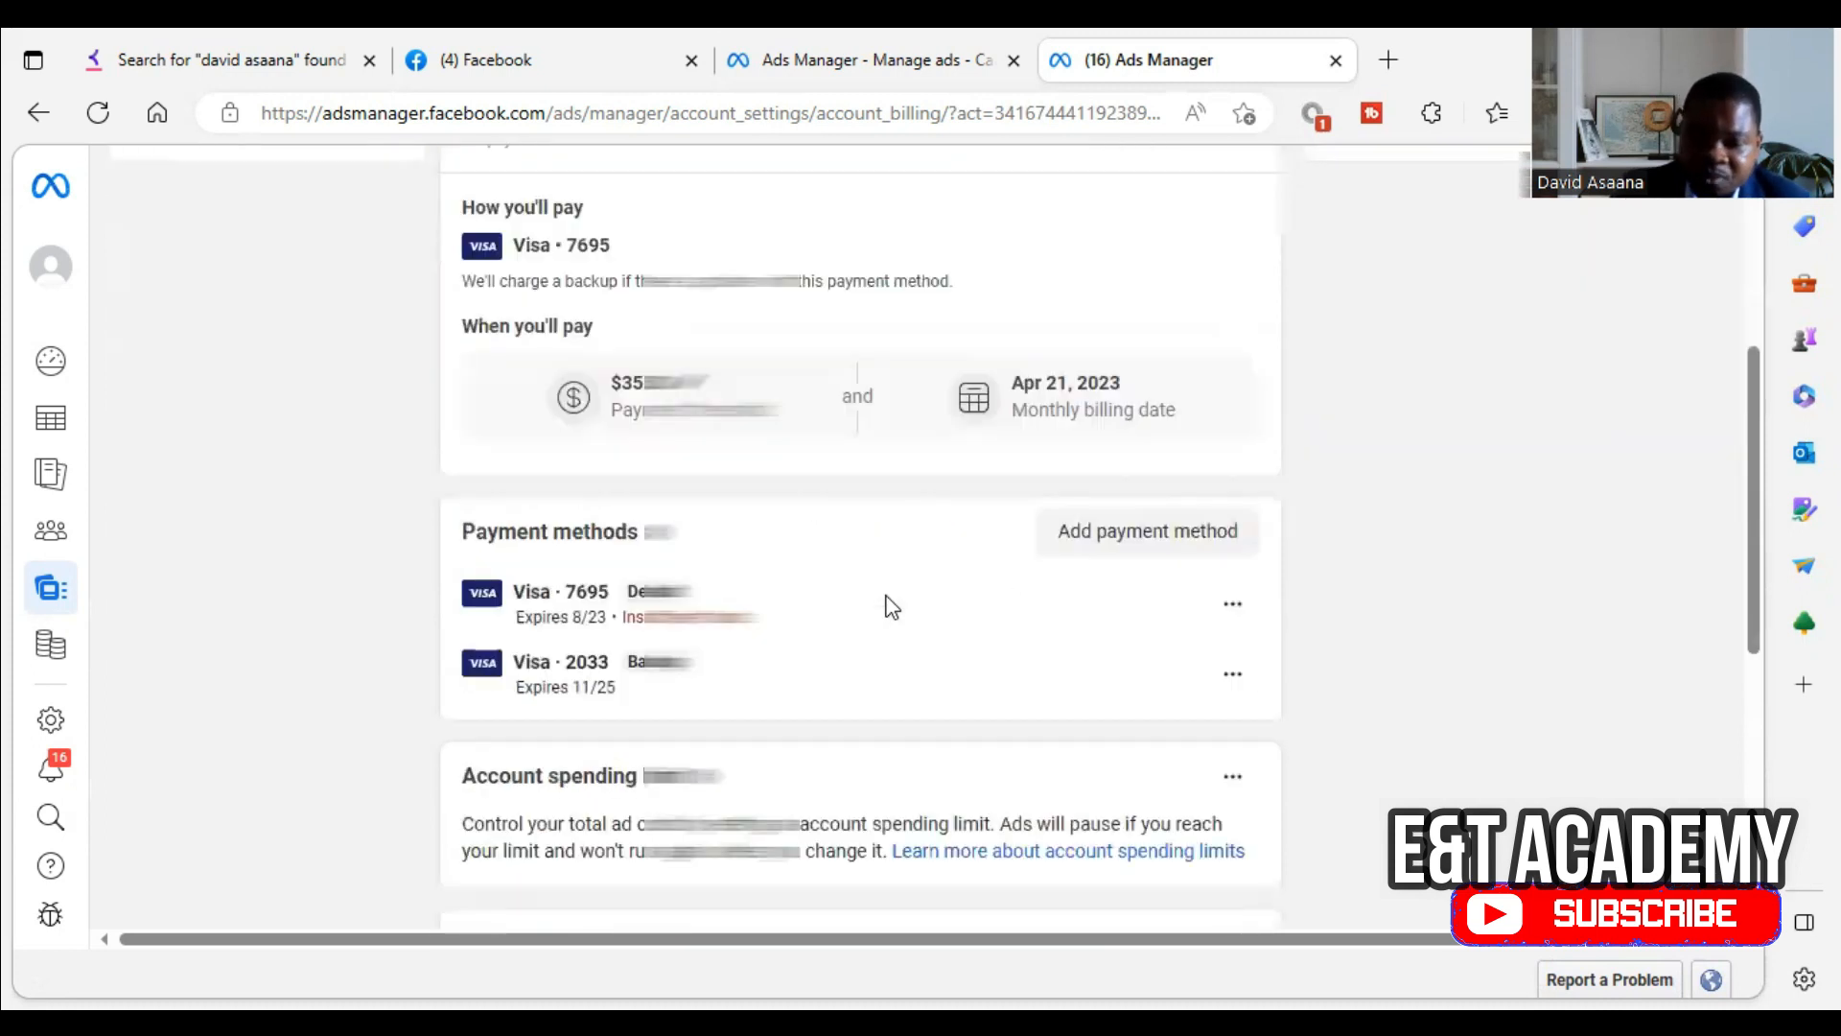
scroll(down, 3)
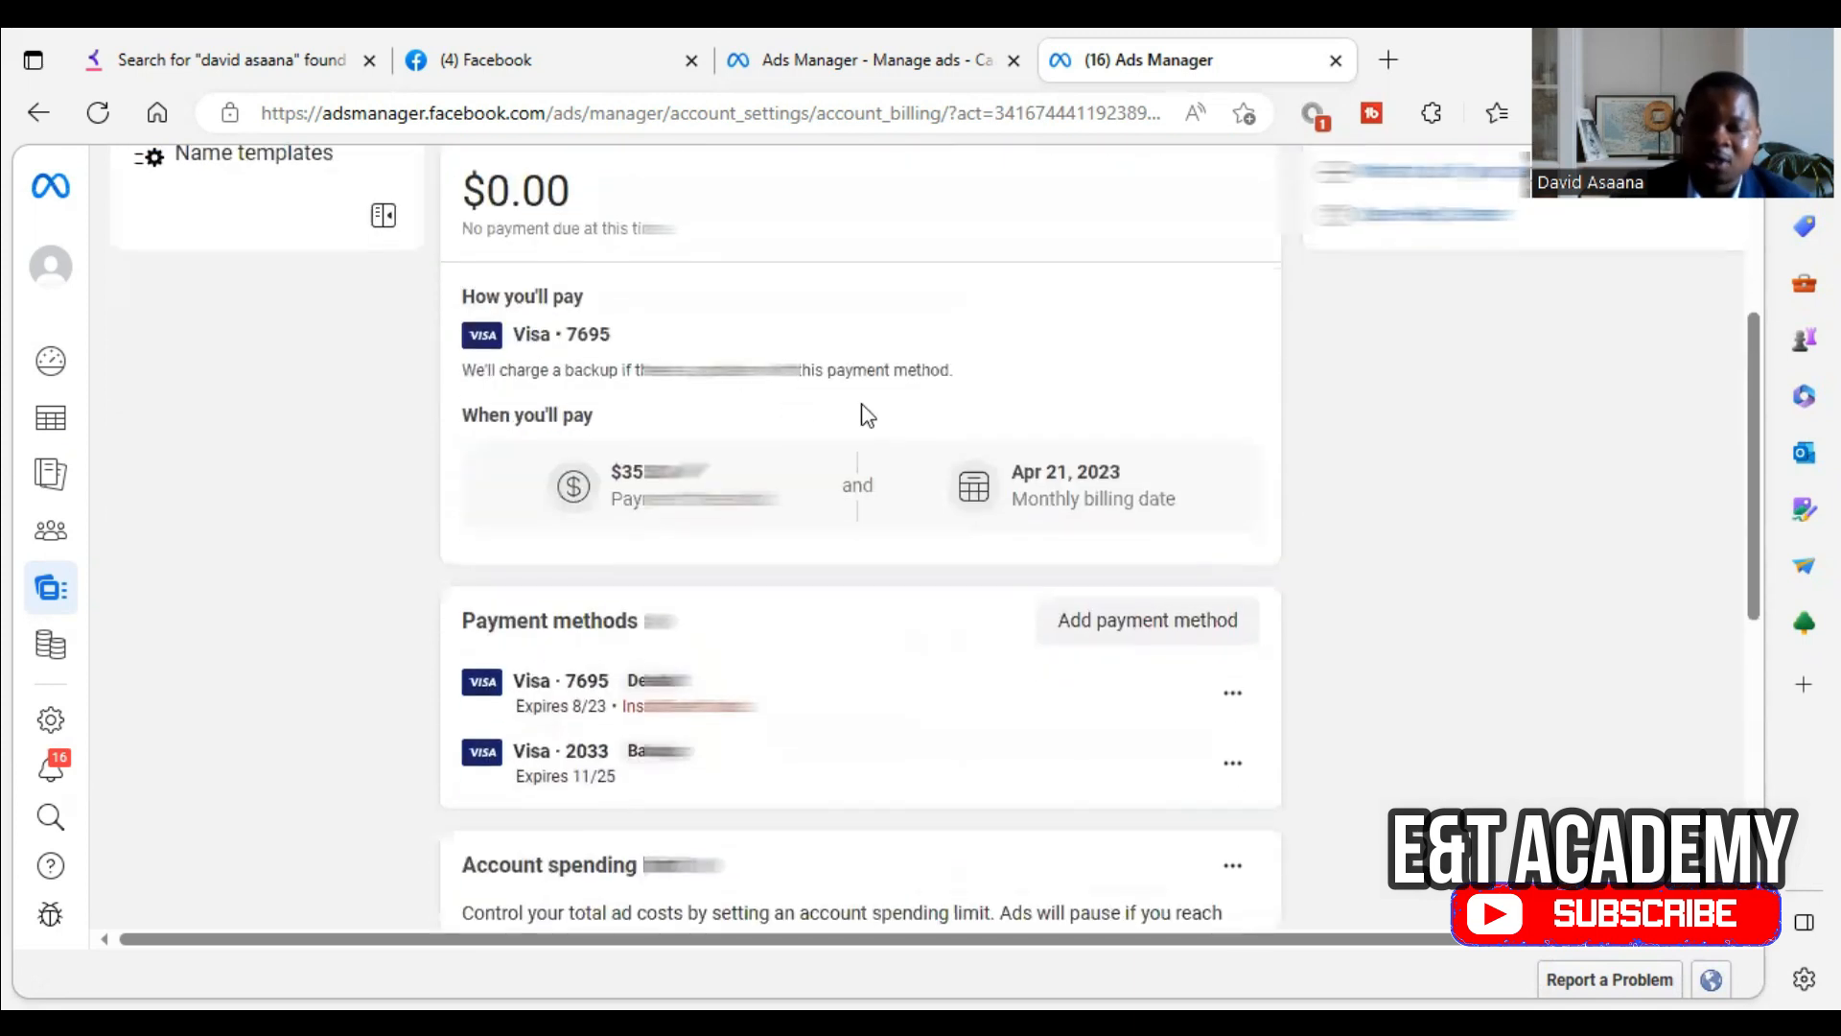
scroll(down, 3)
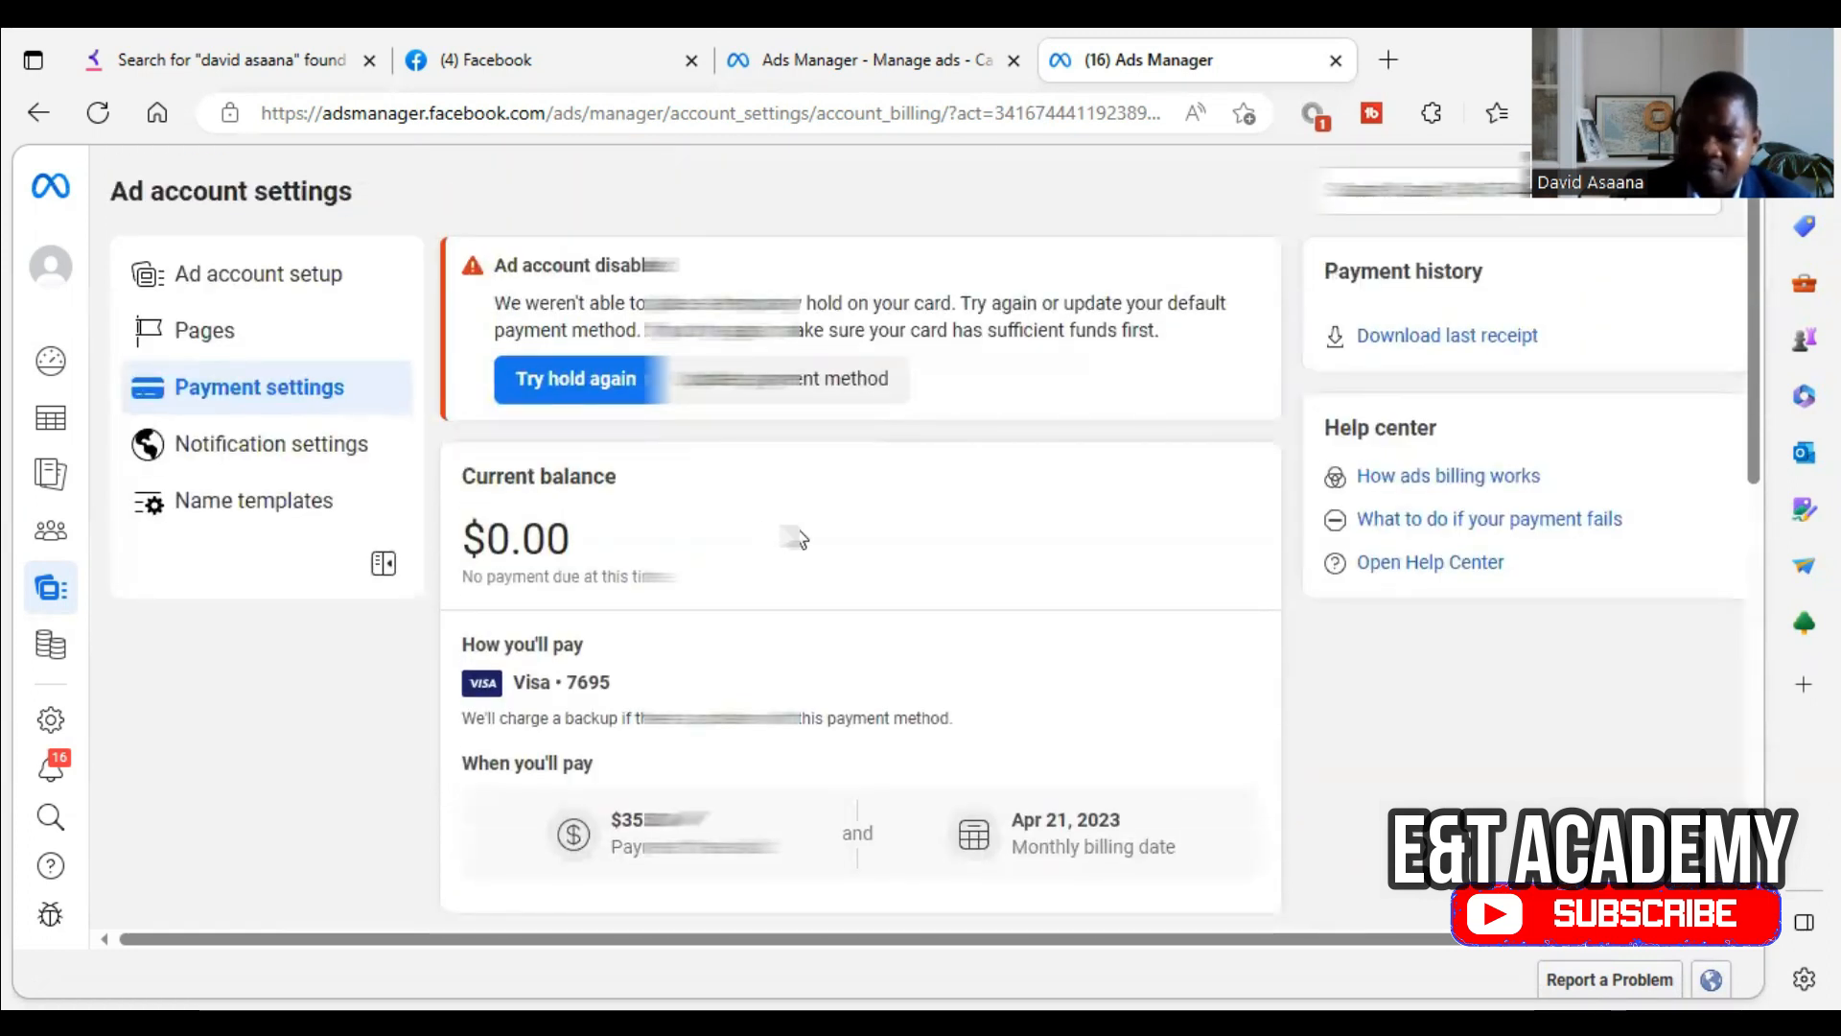
scroll(down, 3)
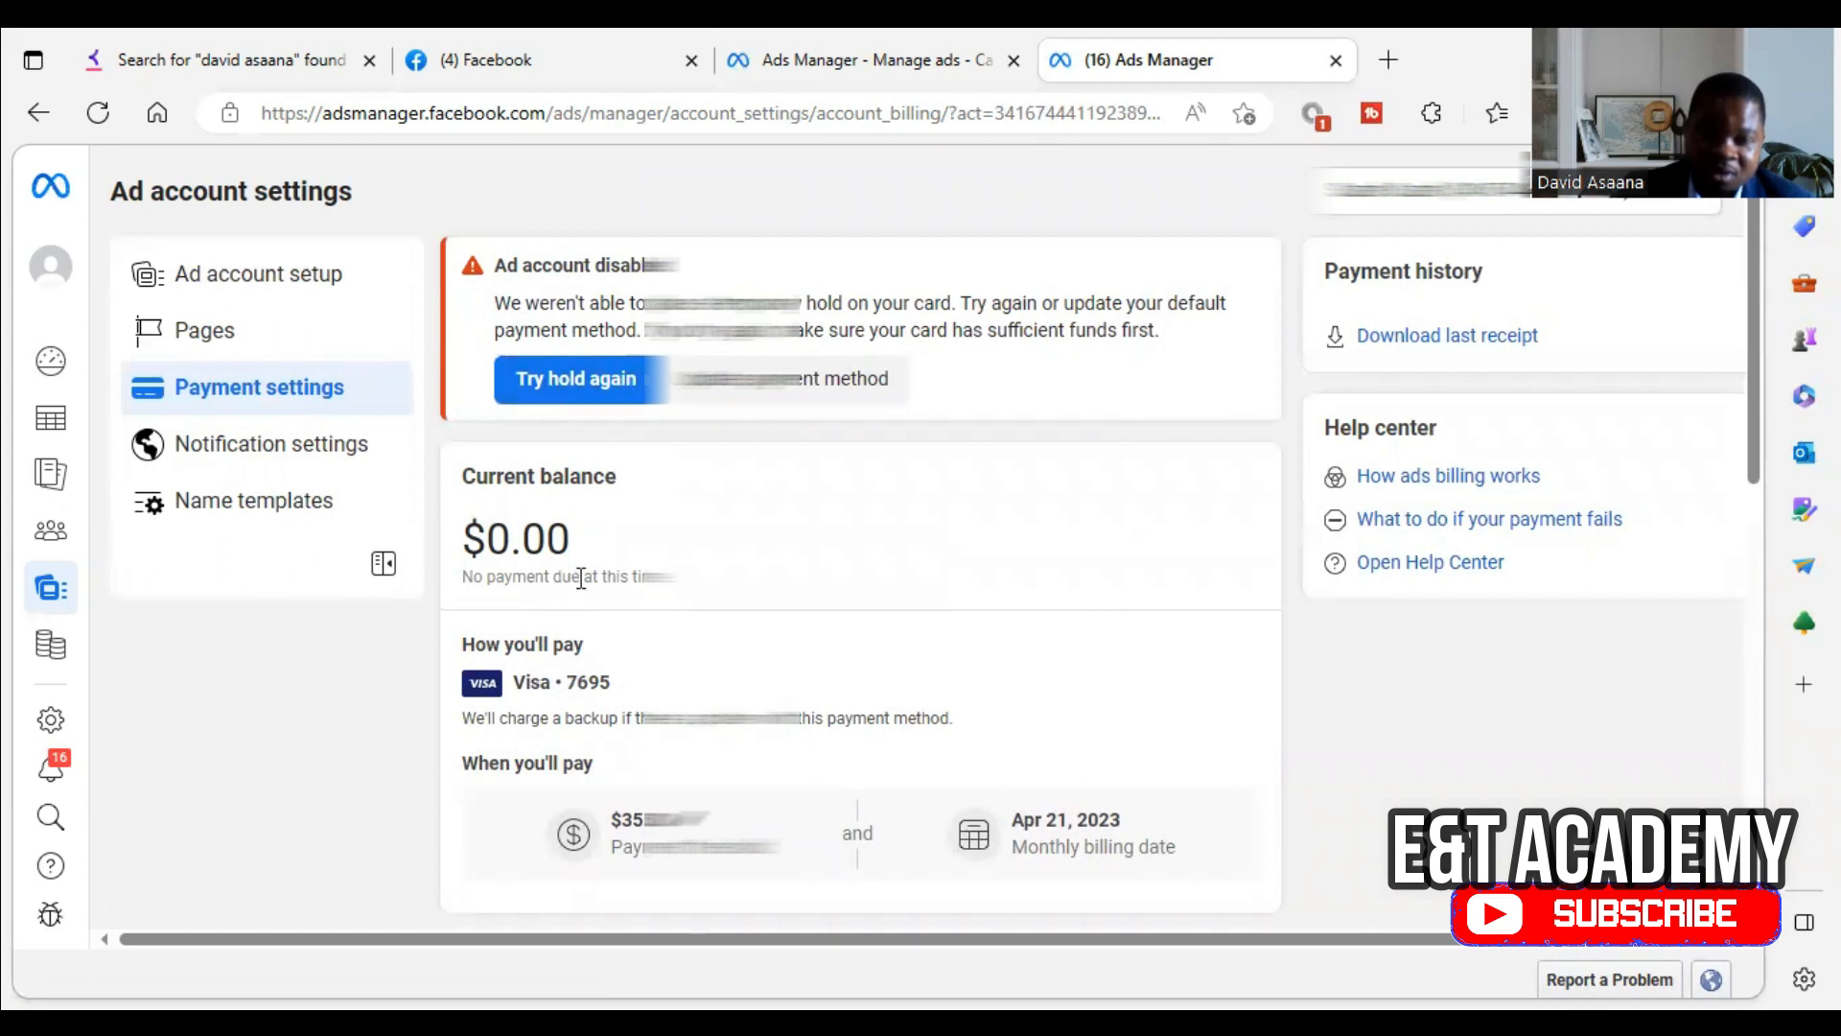
scroll(down, 3)
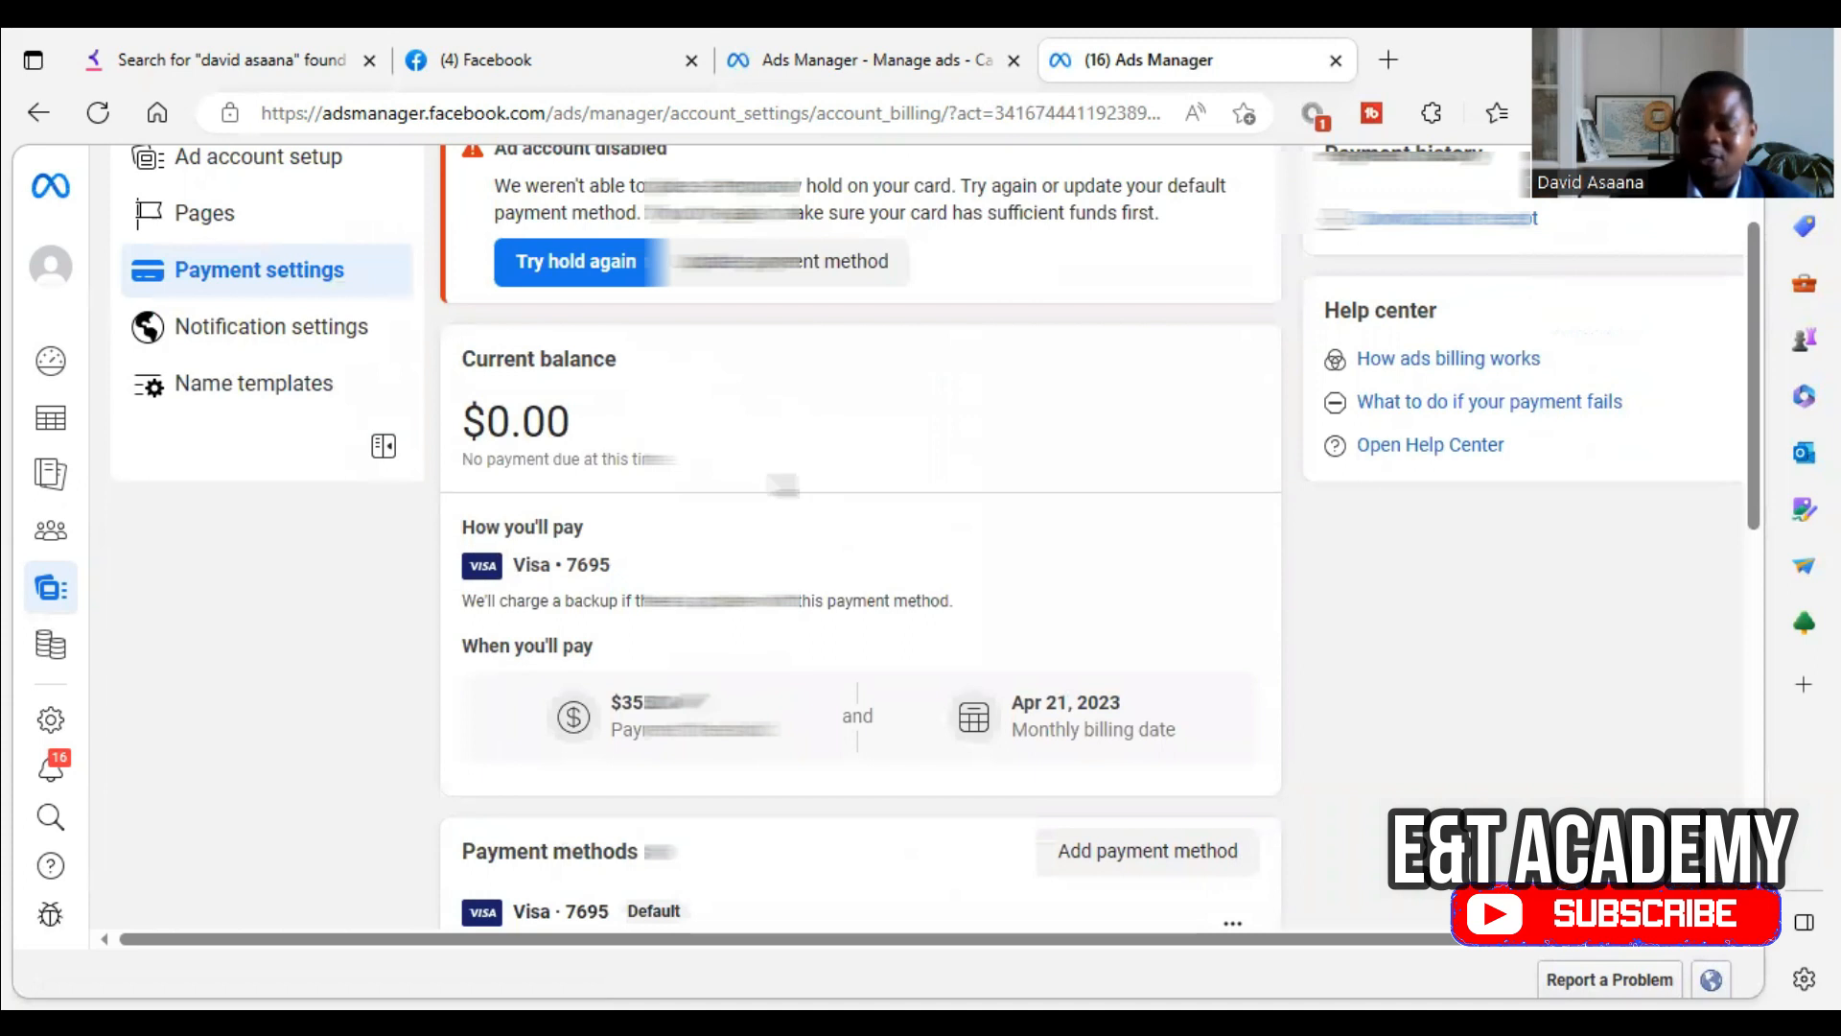
scroll(down, 3)
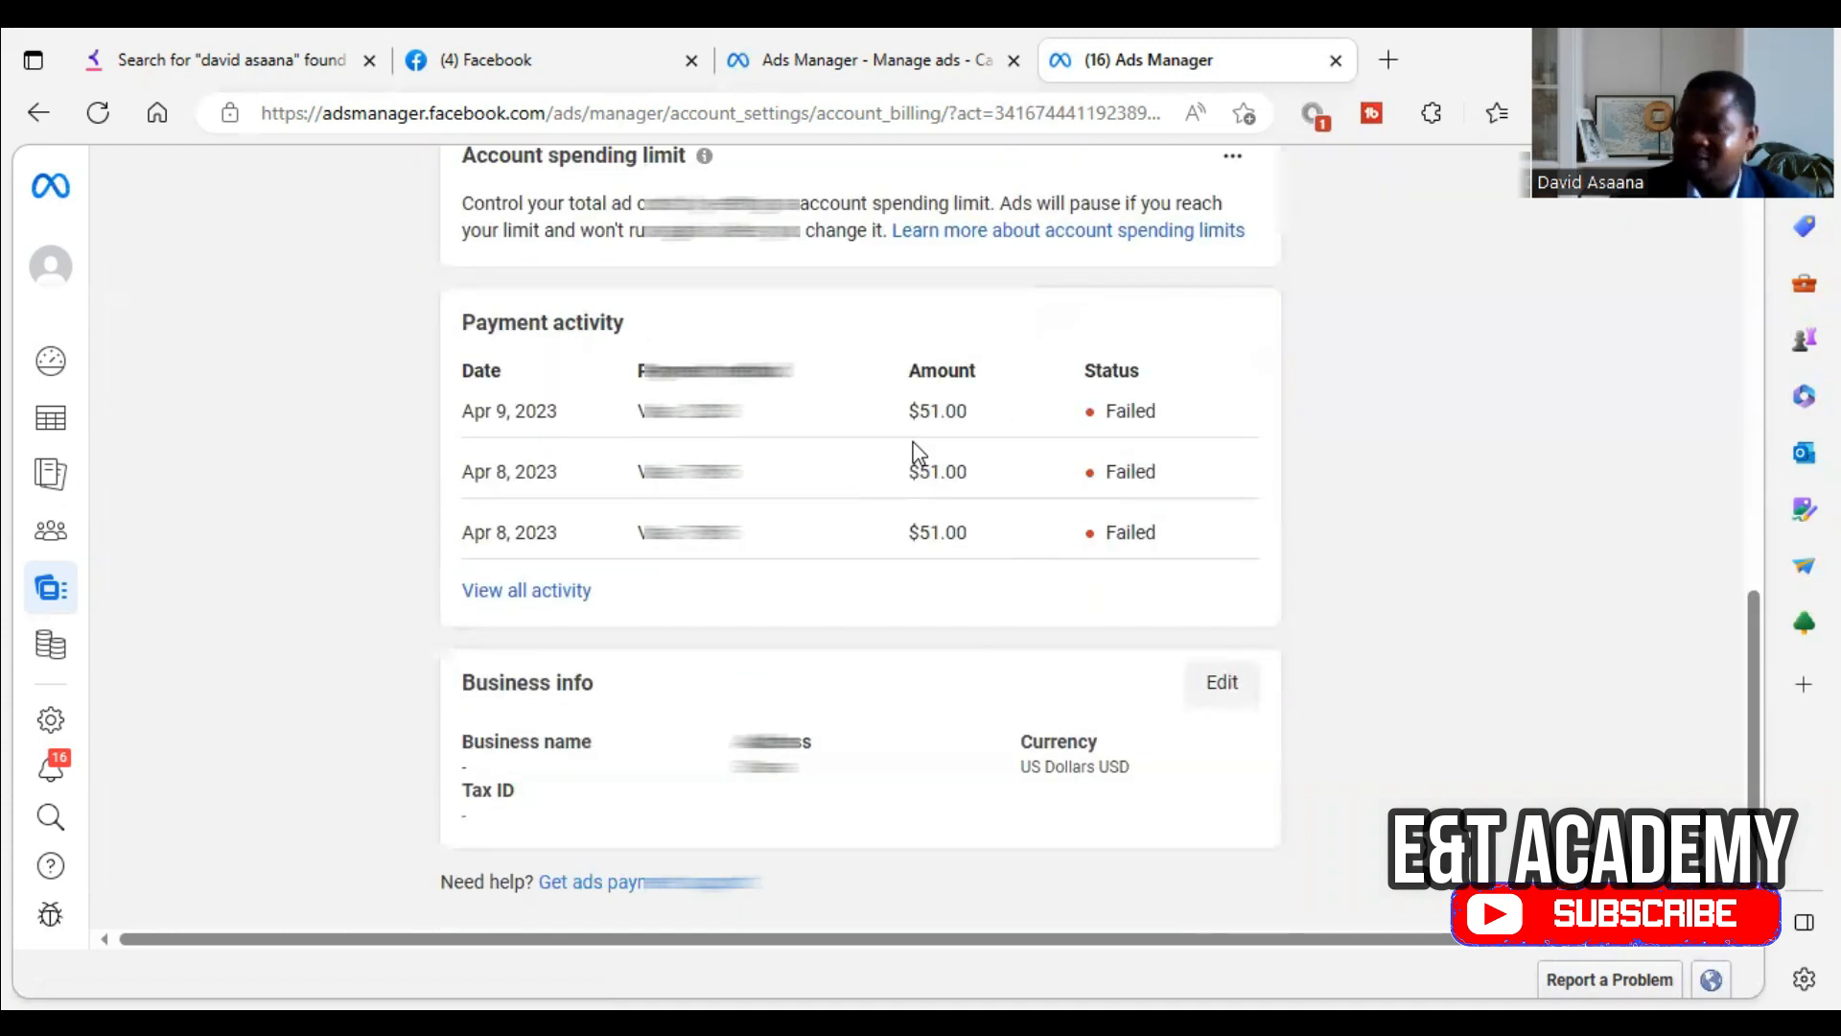
mouse_move(1040, 344)
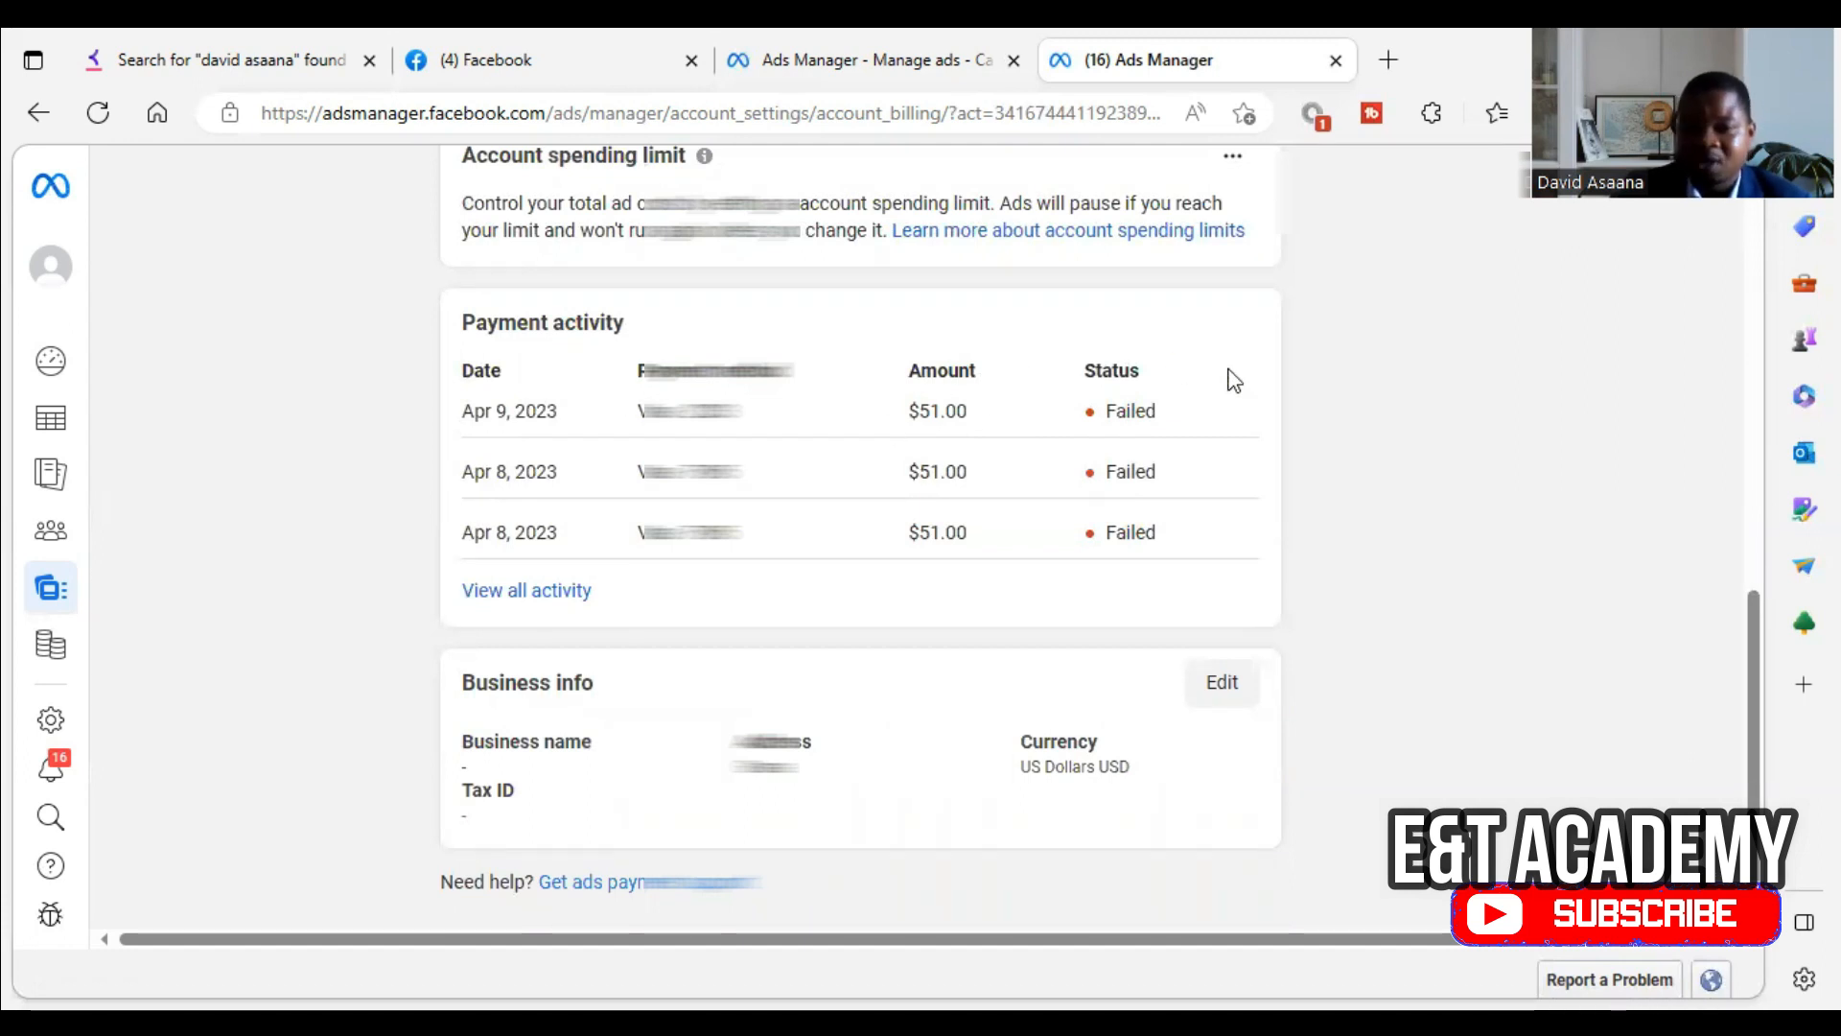
mouse_move(973, 410)
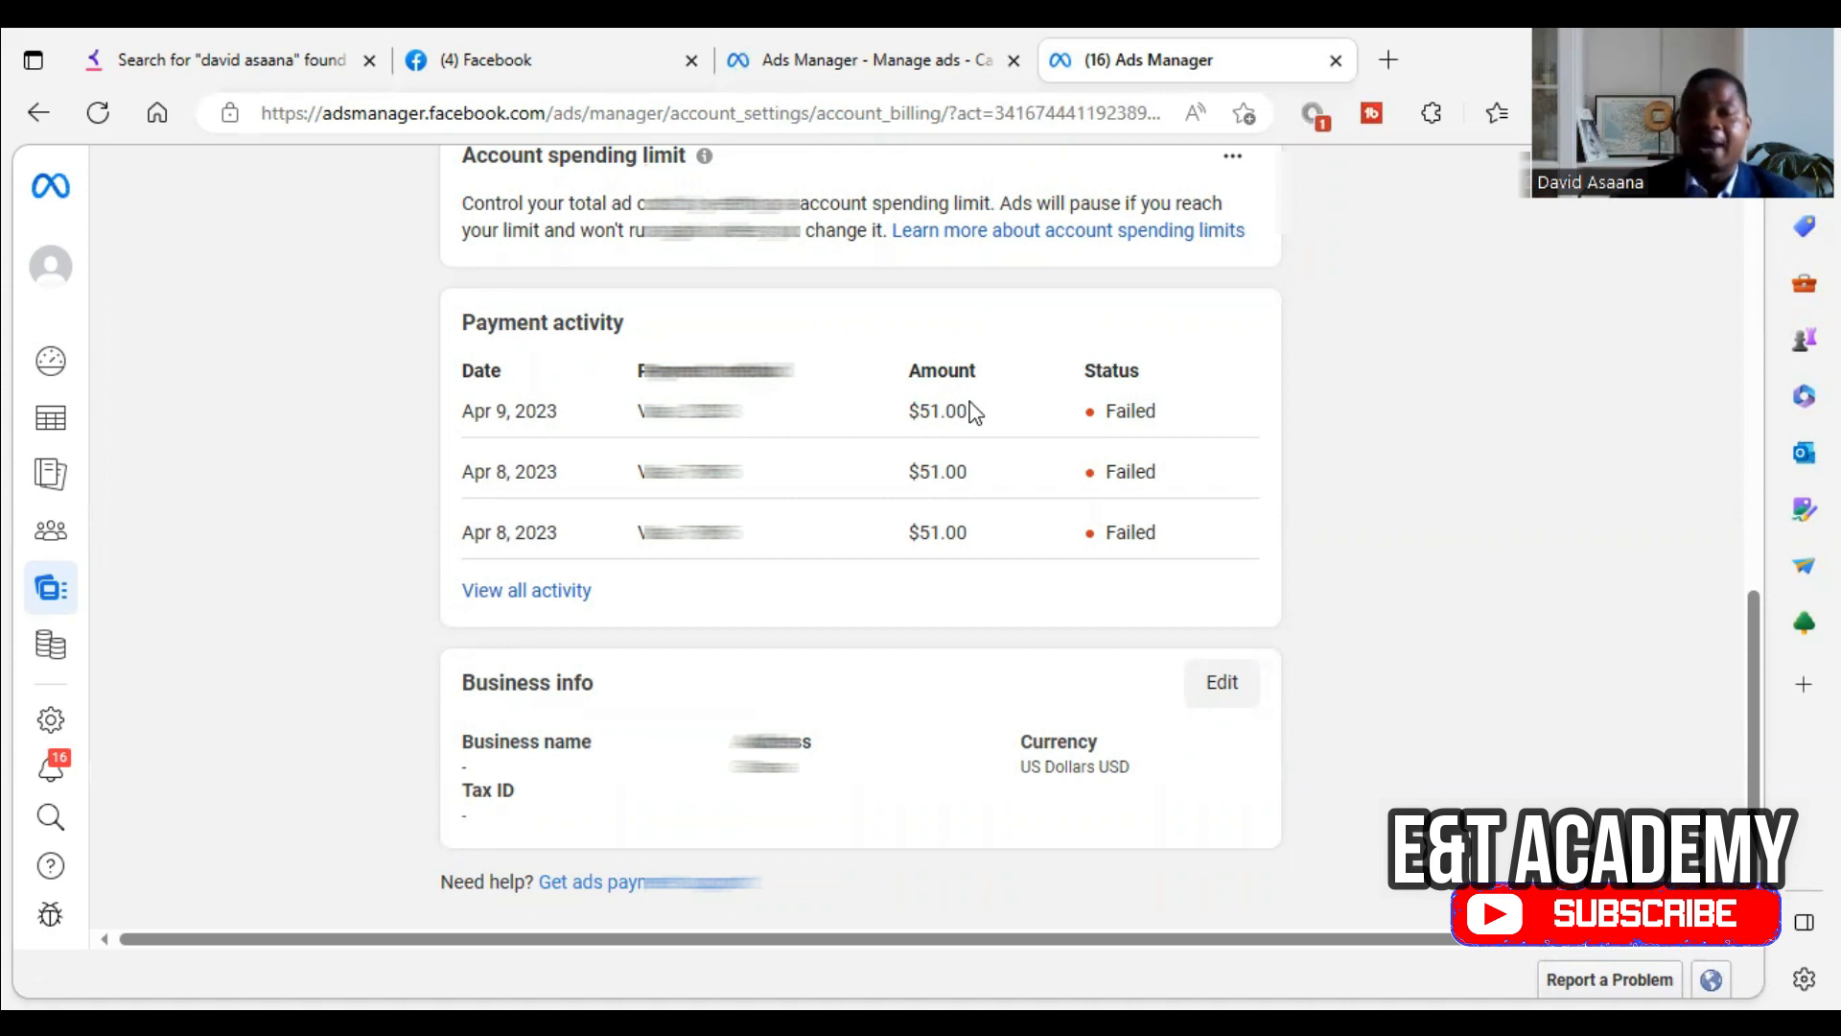
mouse_move(1021, 329)
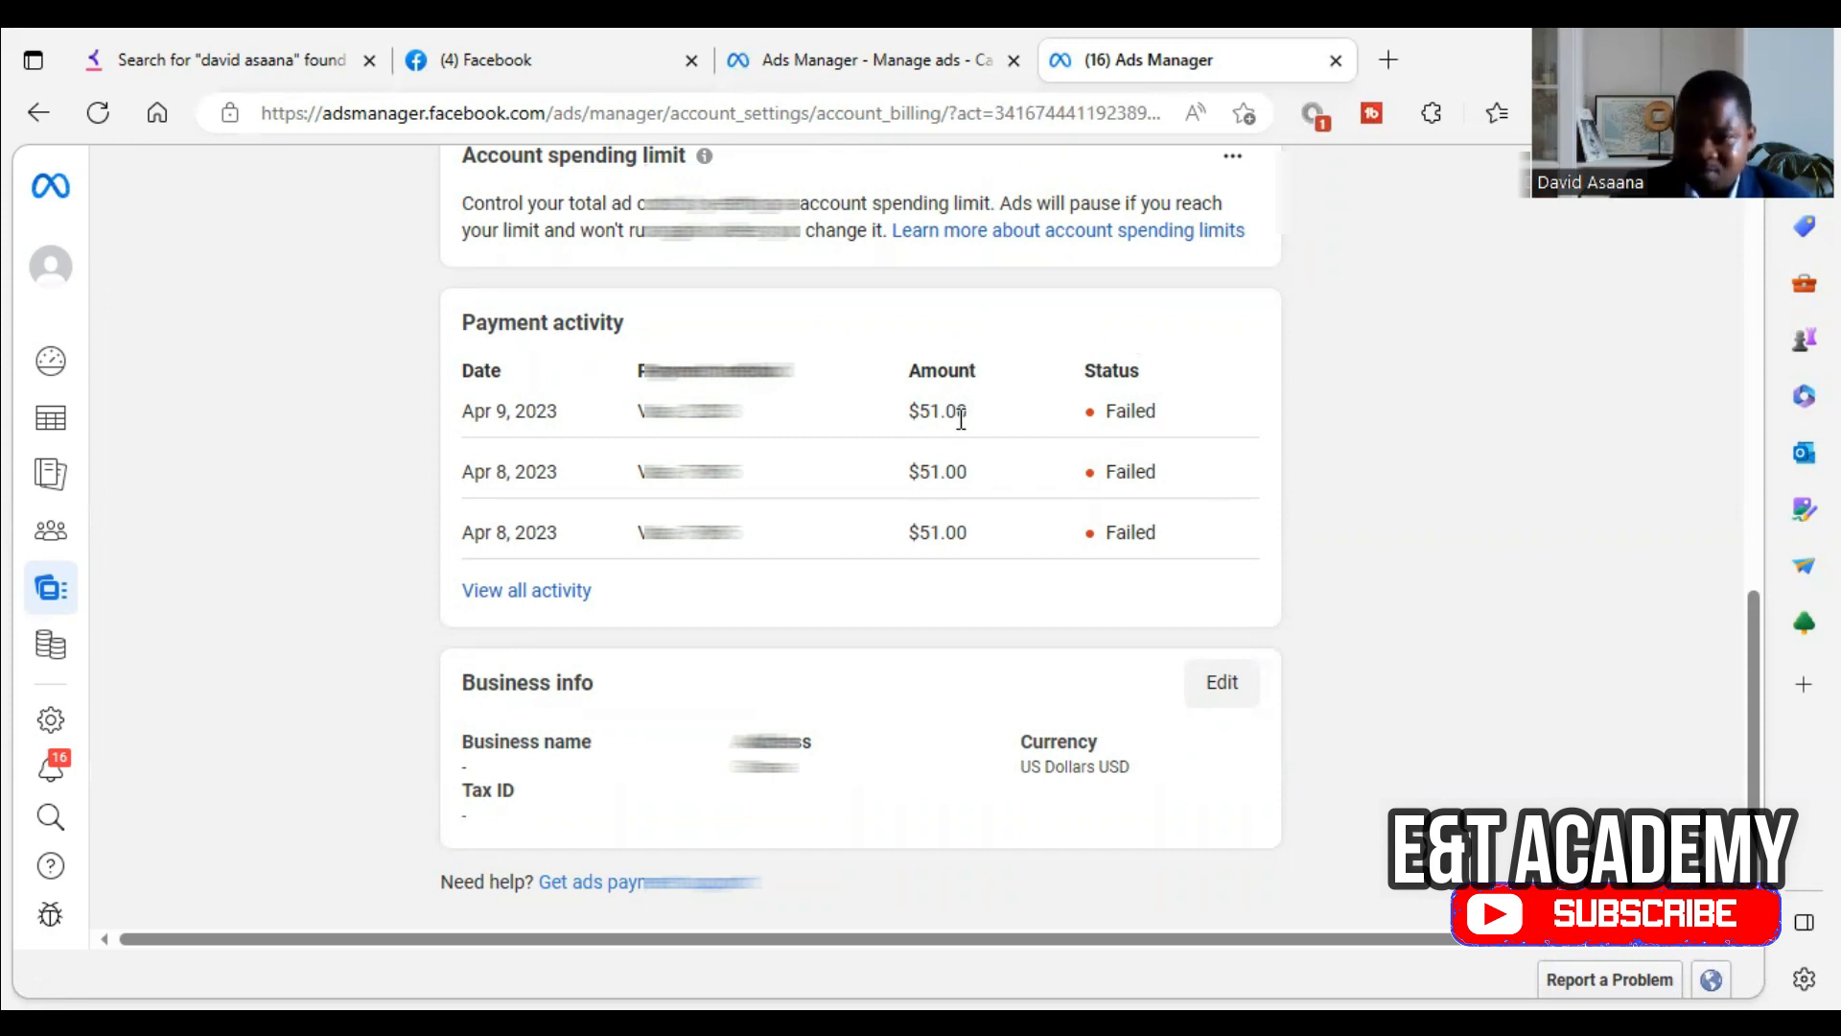
scroll(up, 3)
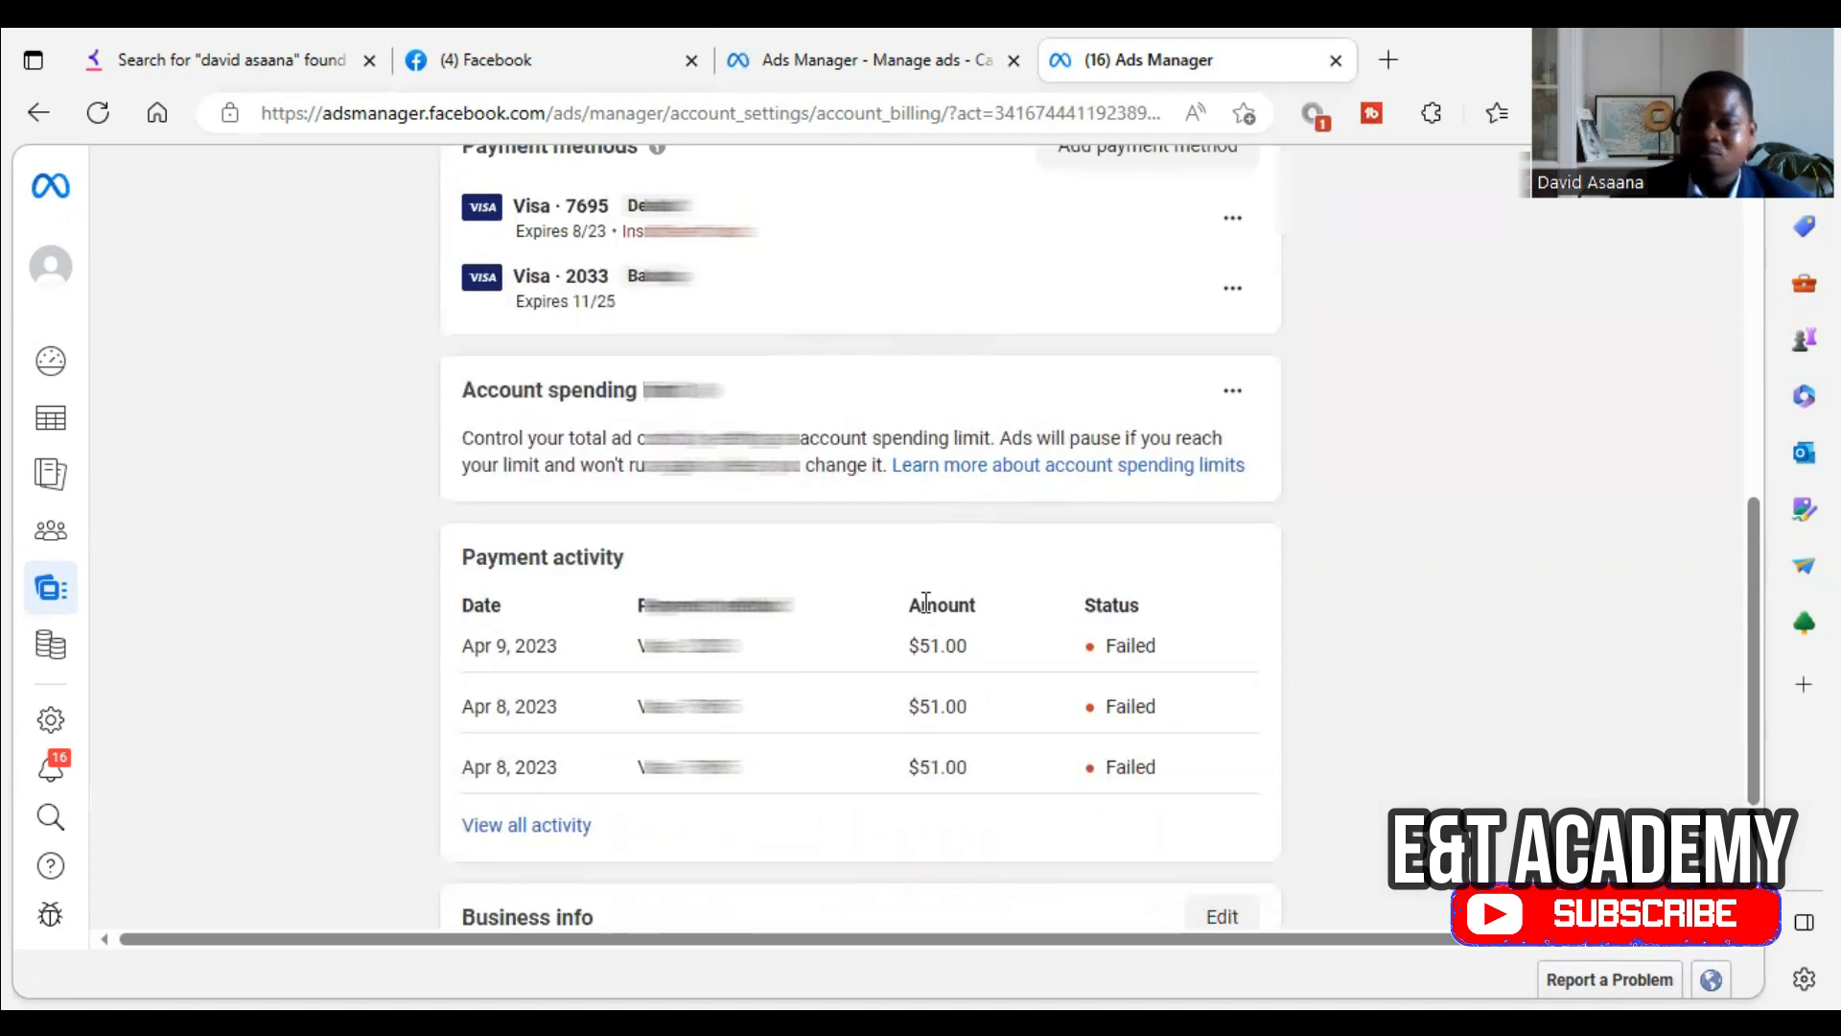
mouse_move(939, 654)
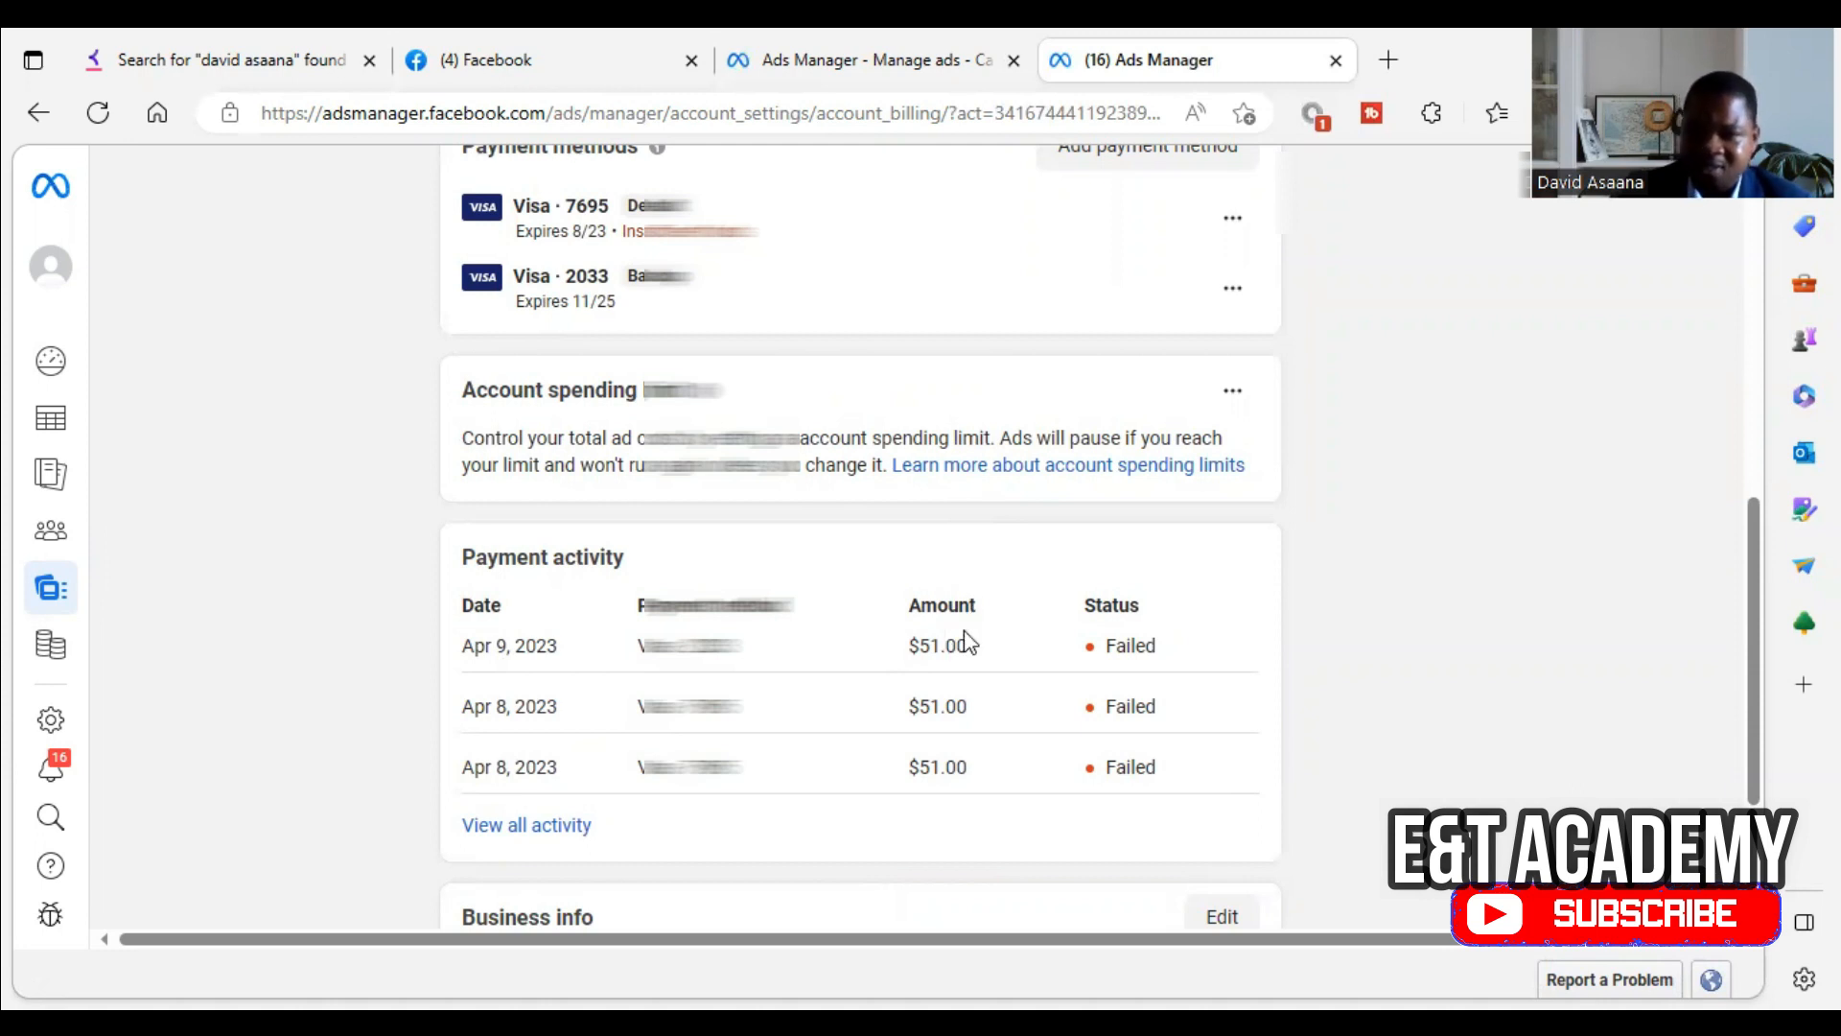
mouse_move(949, 671)
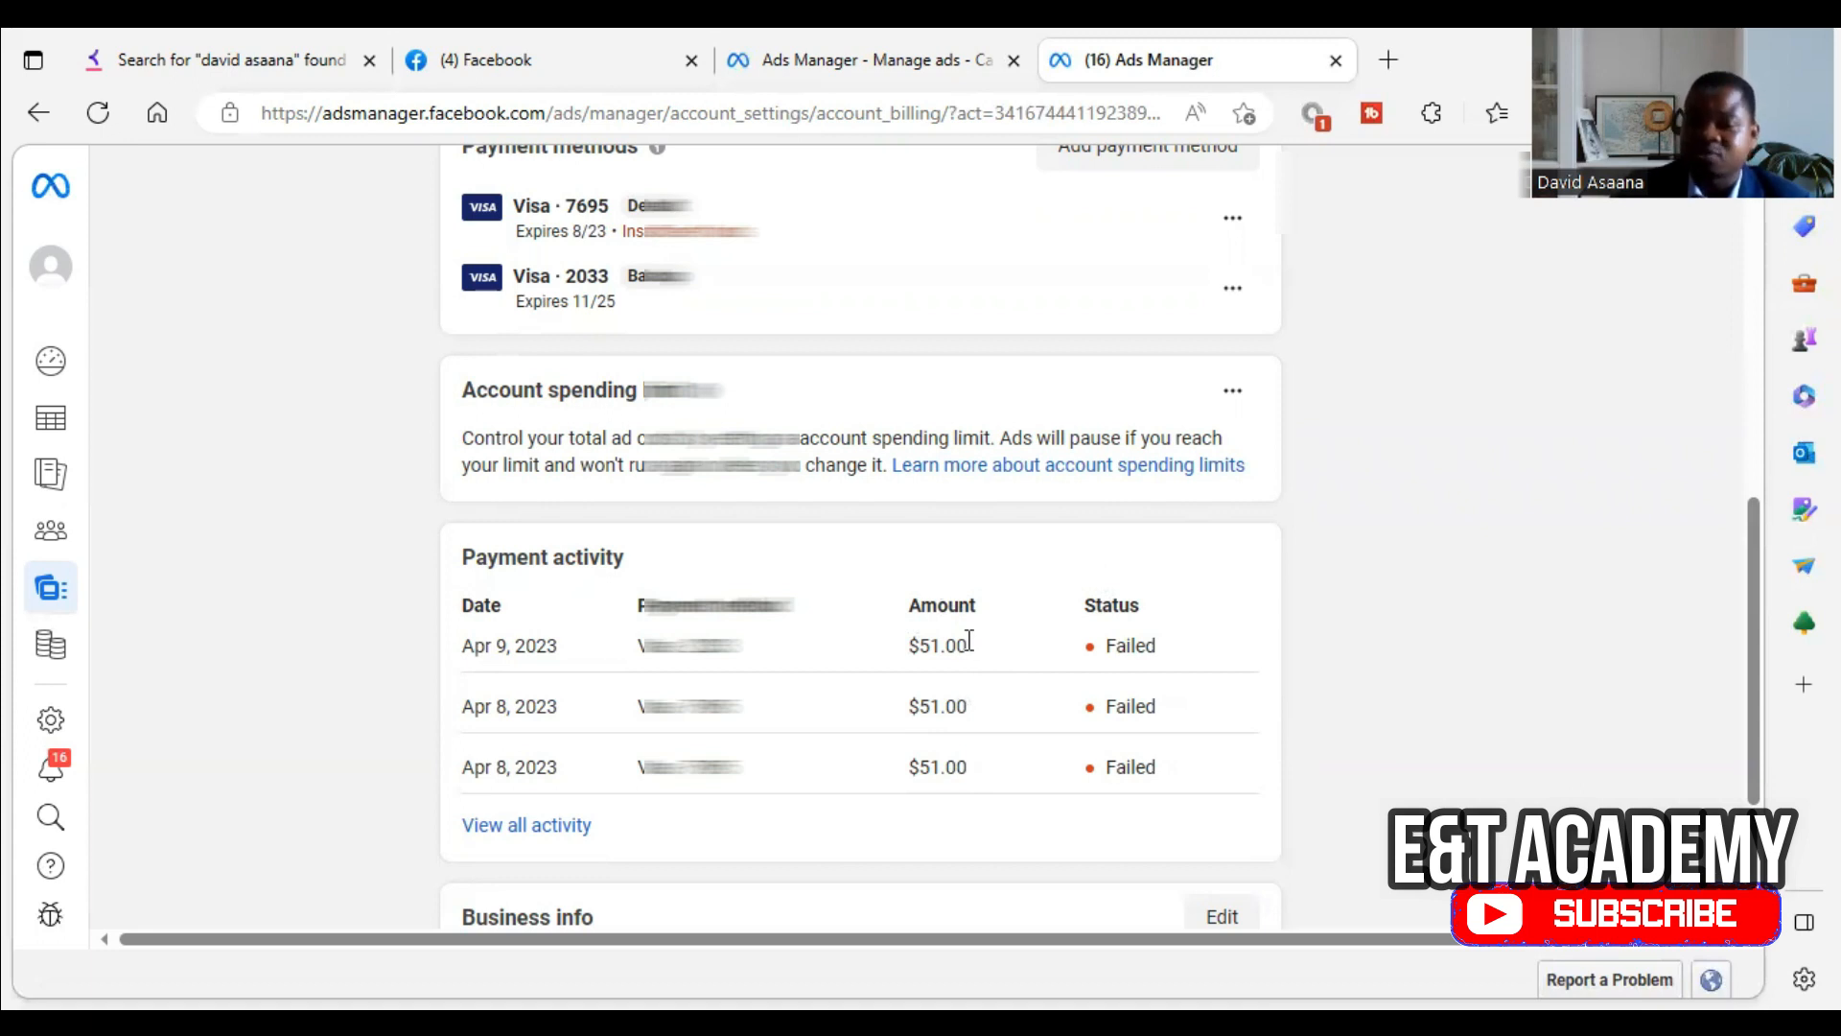
mouse_move(940, 596)
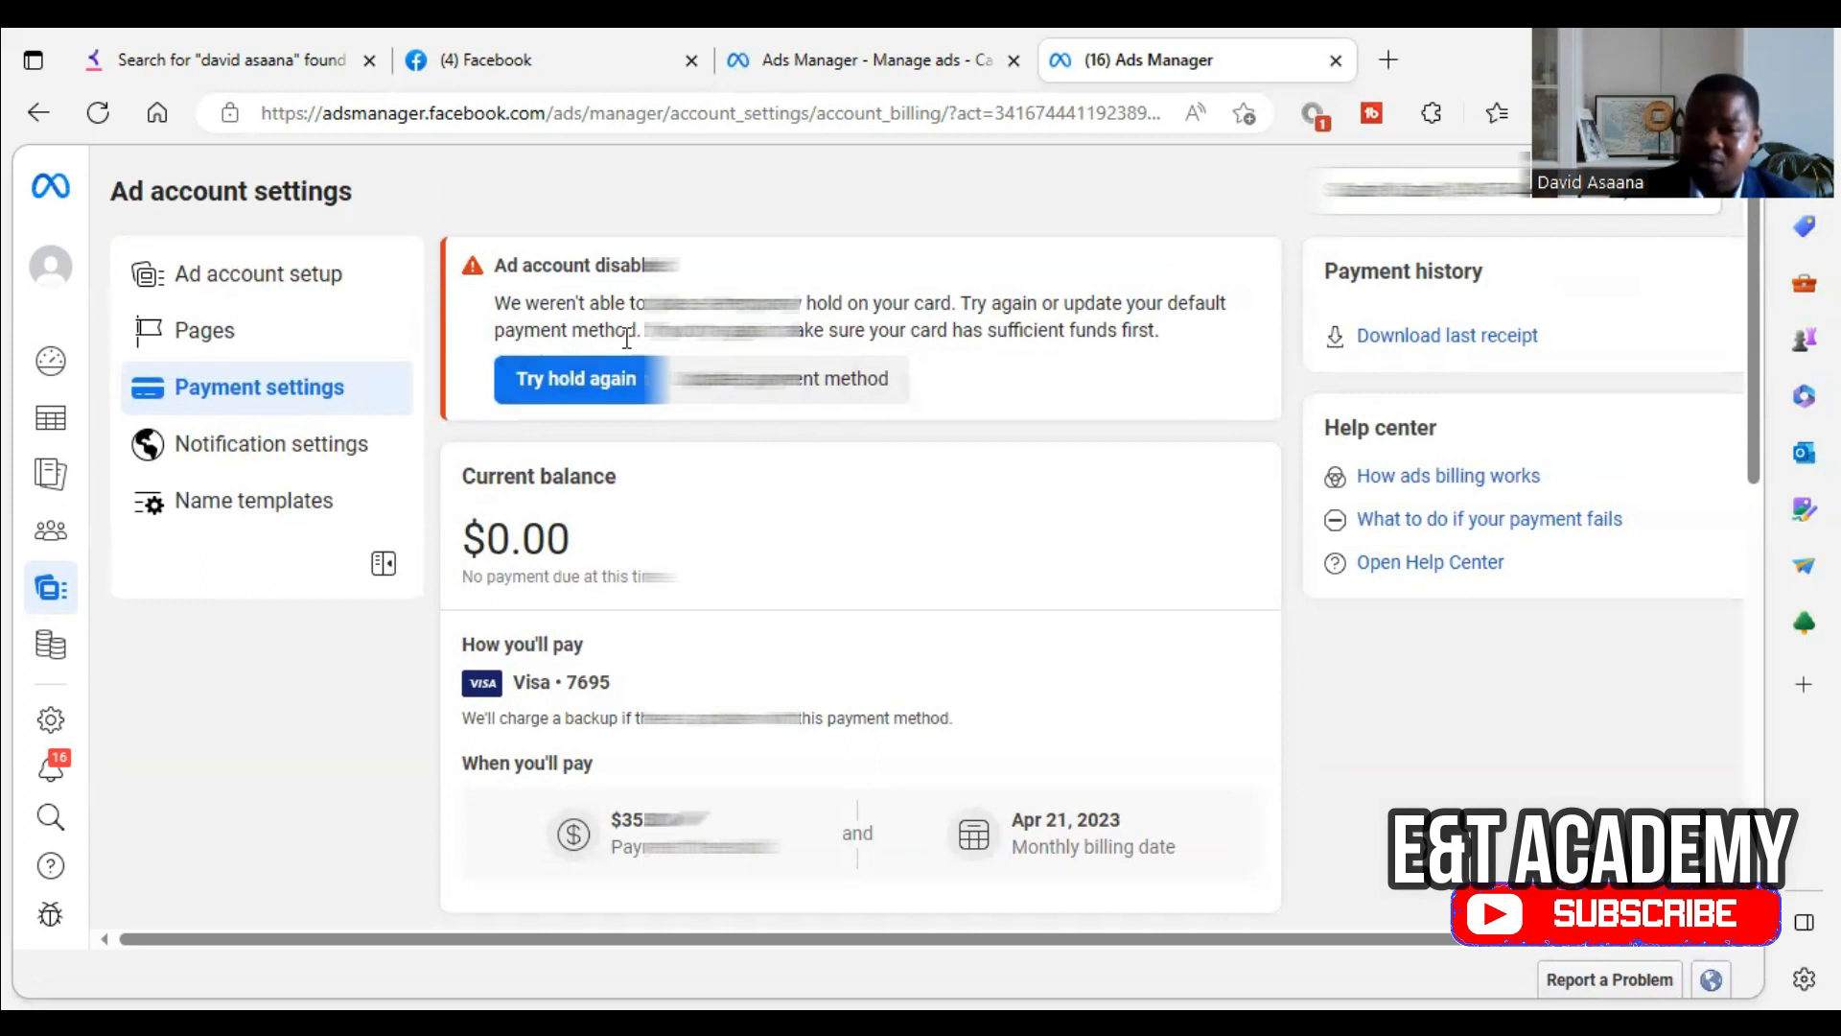
Retry the temporary card hold with 'Try hold again', which fails again.
scroll(down, 3)
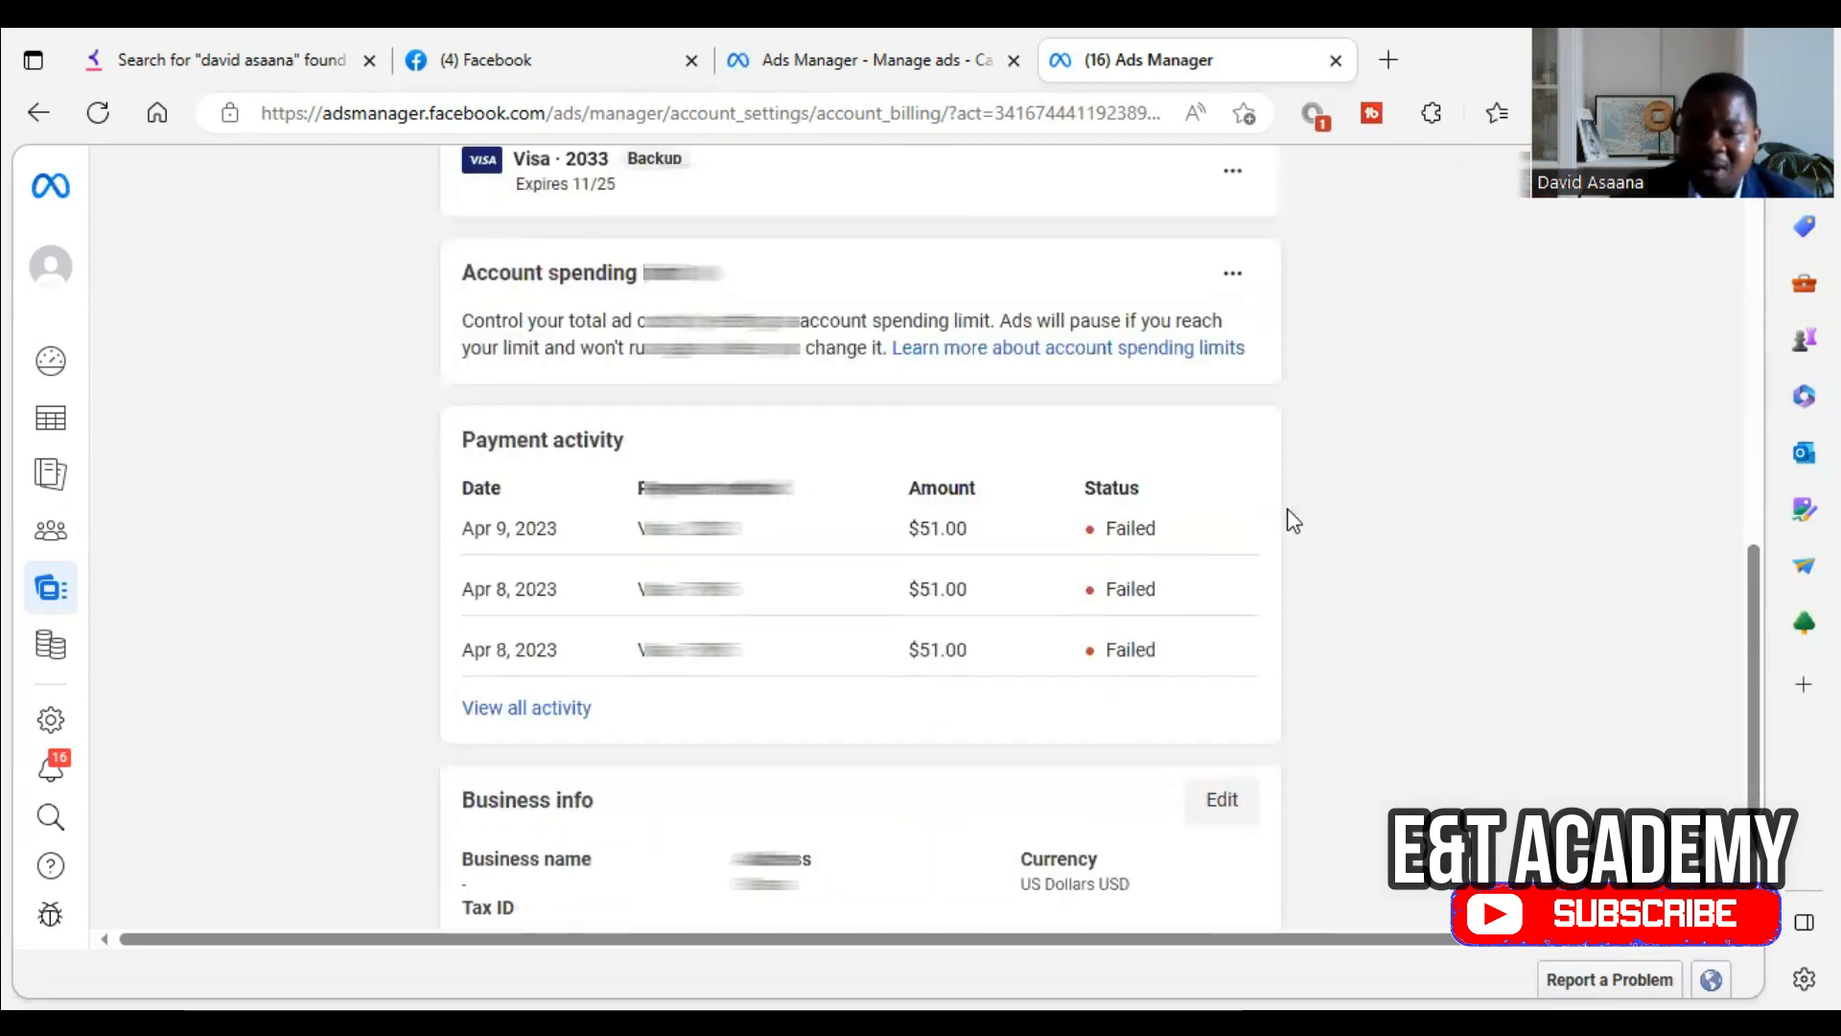
scroll(down, 3)
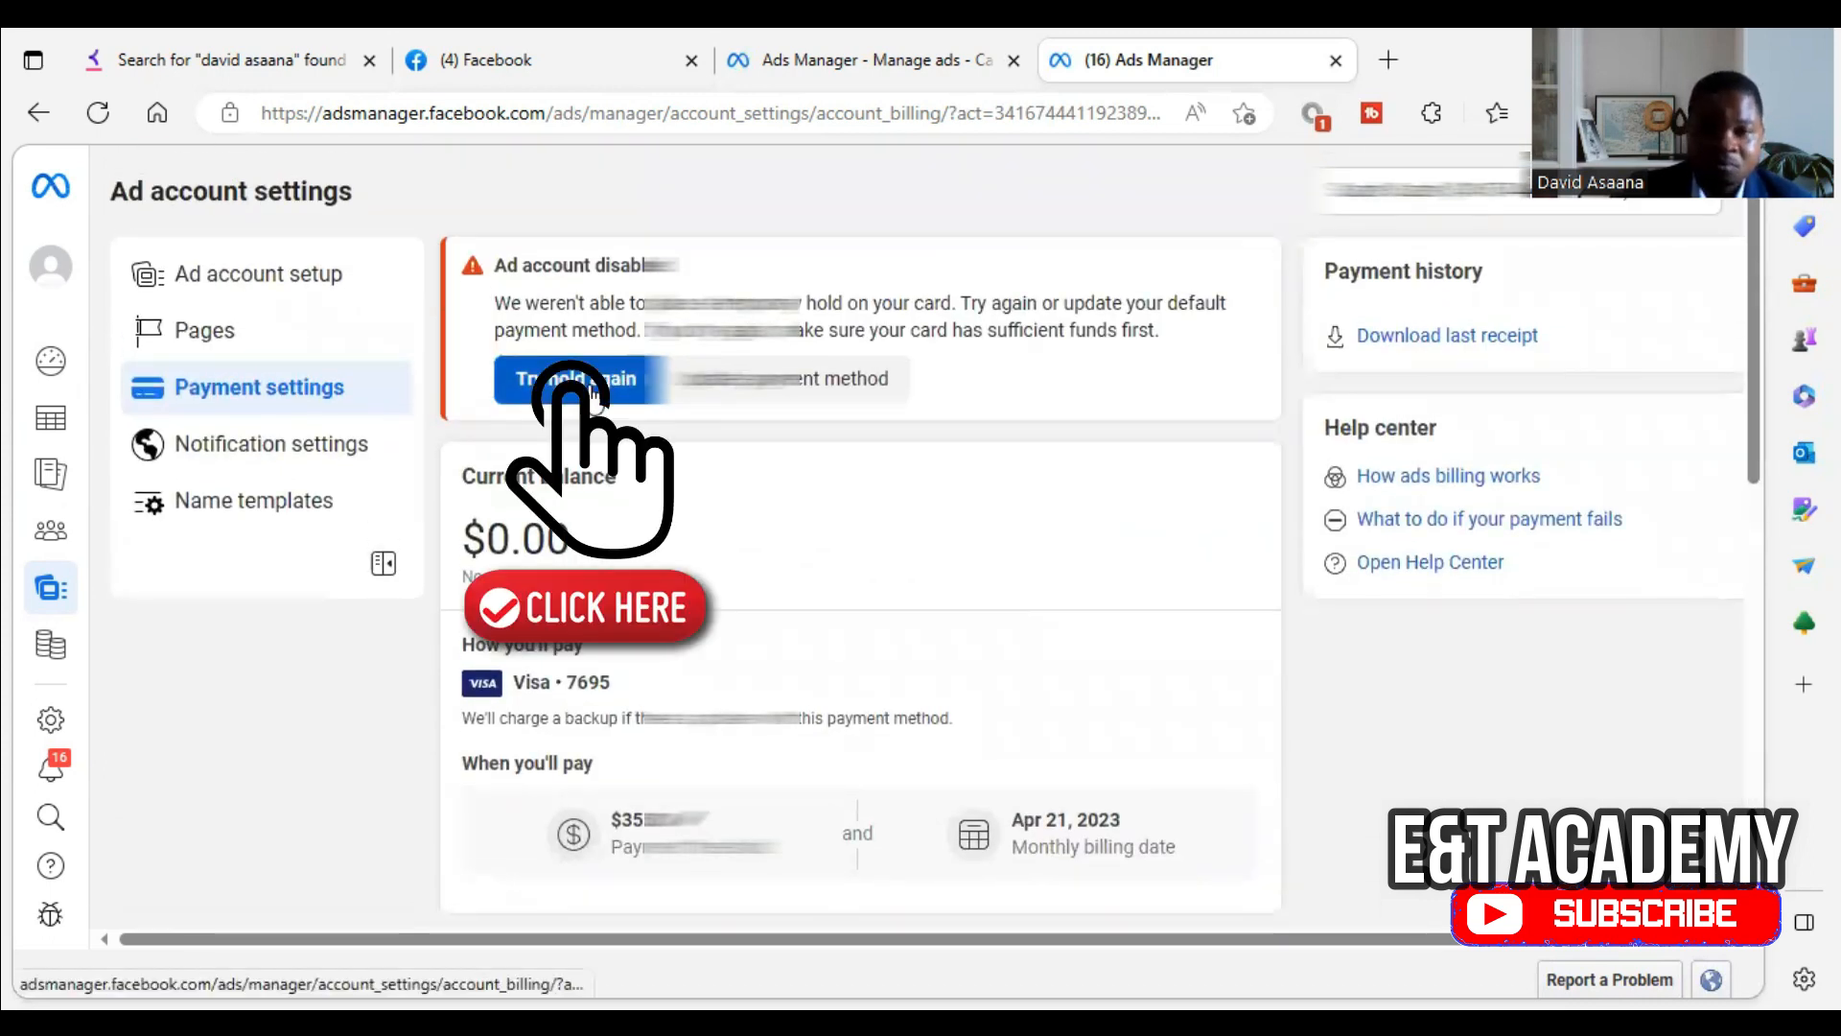
click(574, 378)
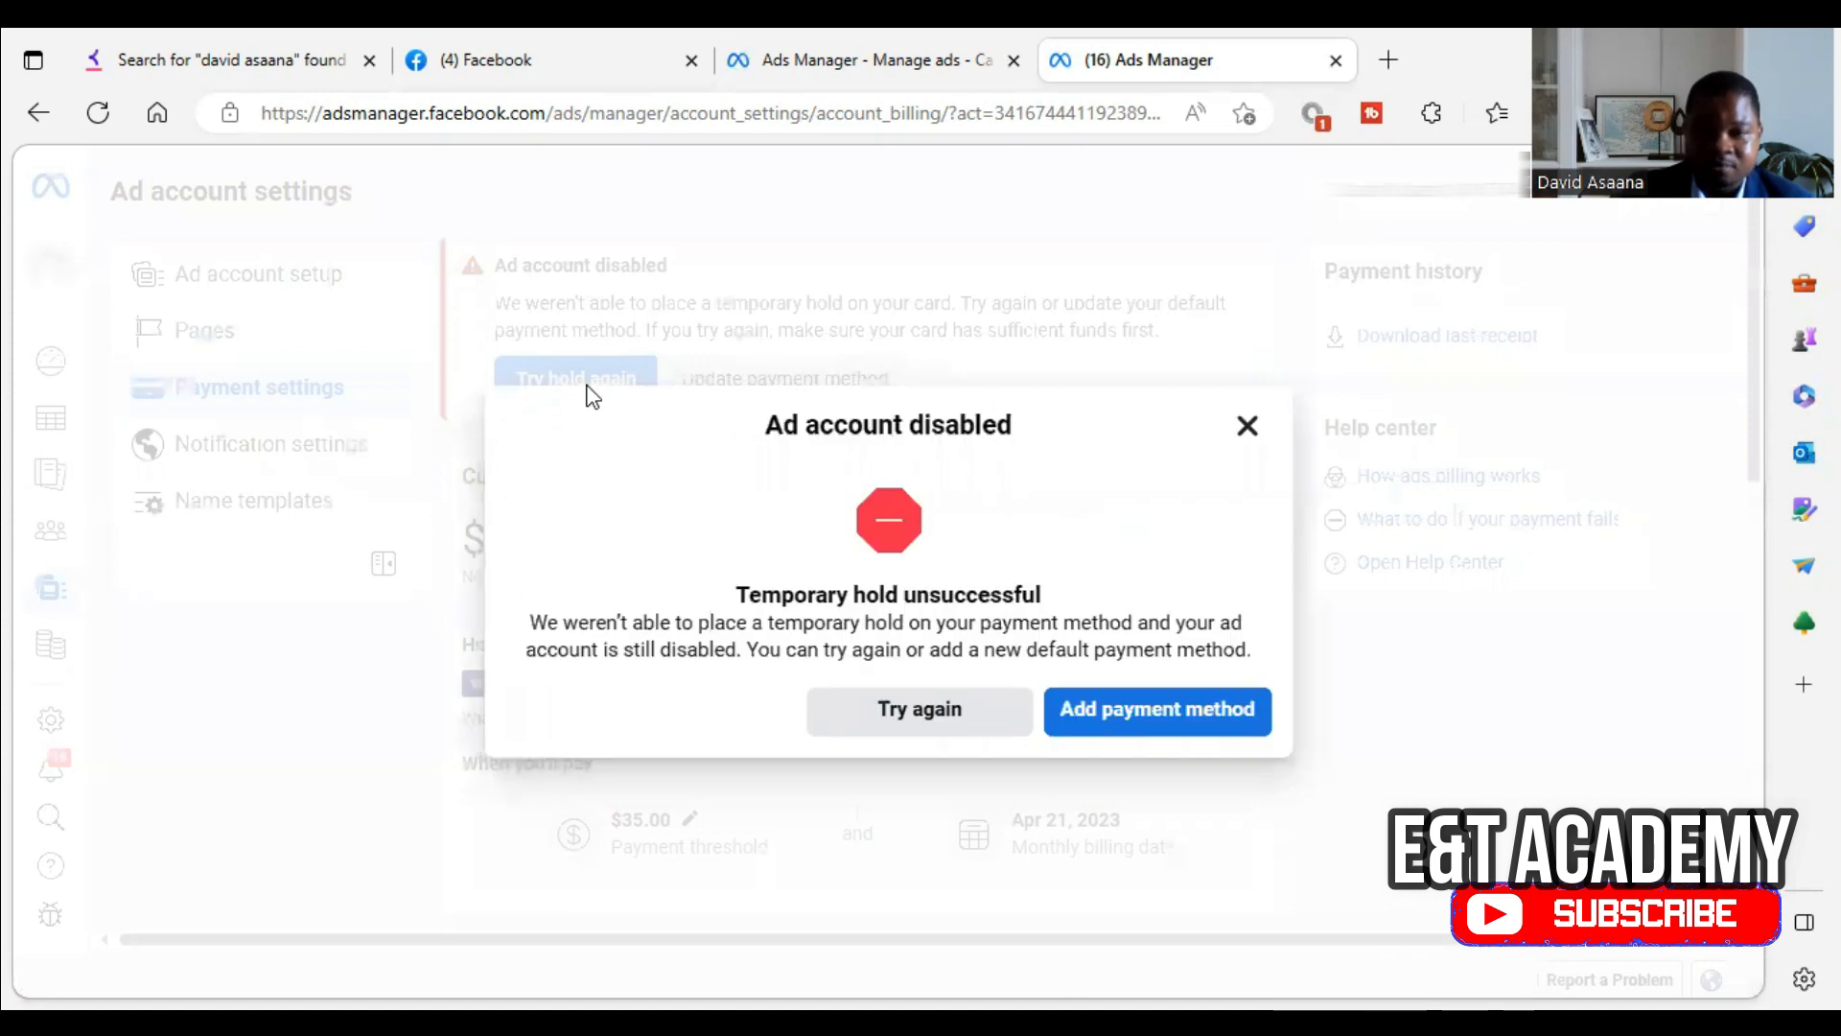
mouse_move(903, 598)
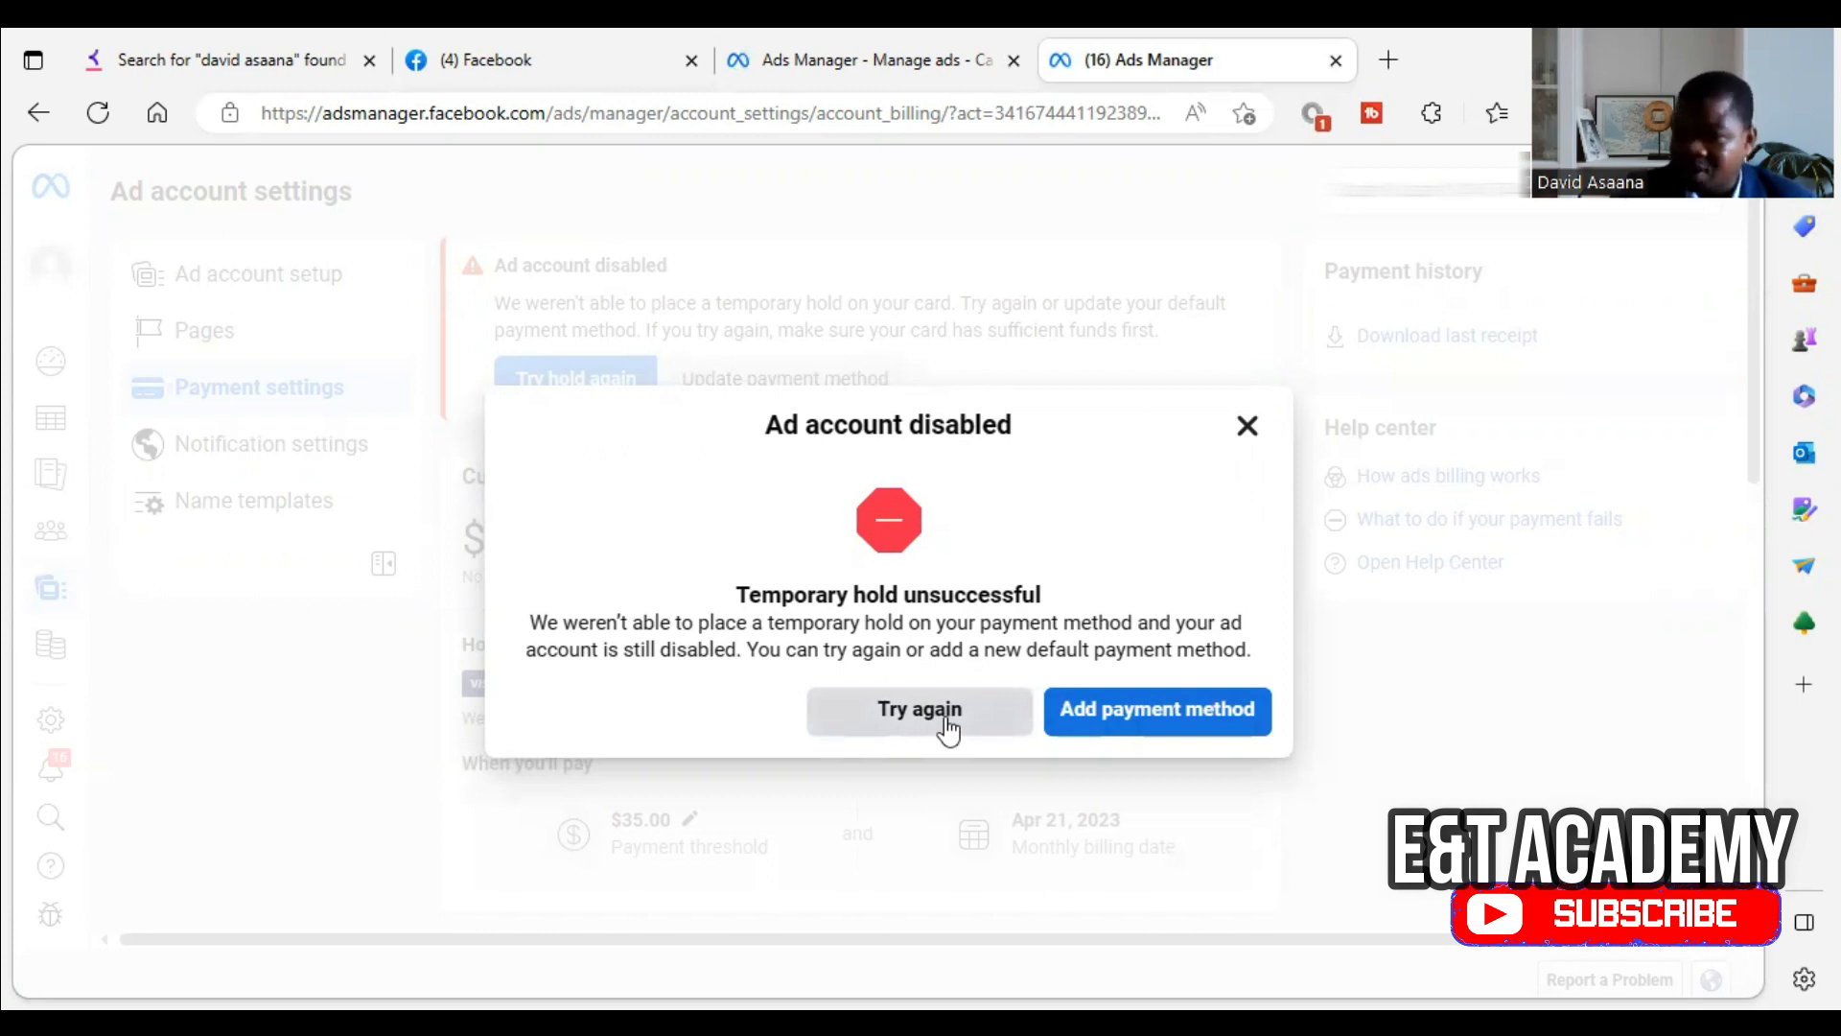
mouse_move(951, 702)
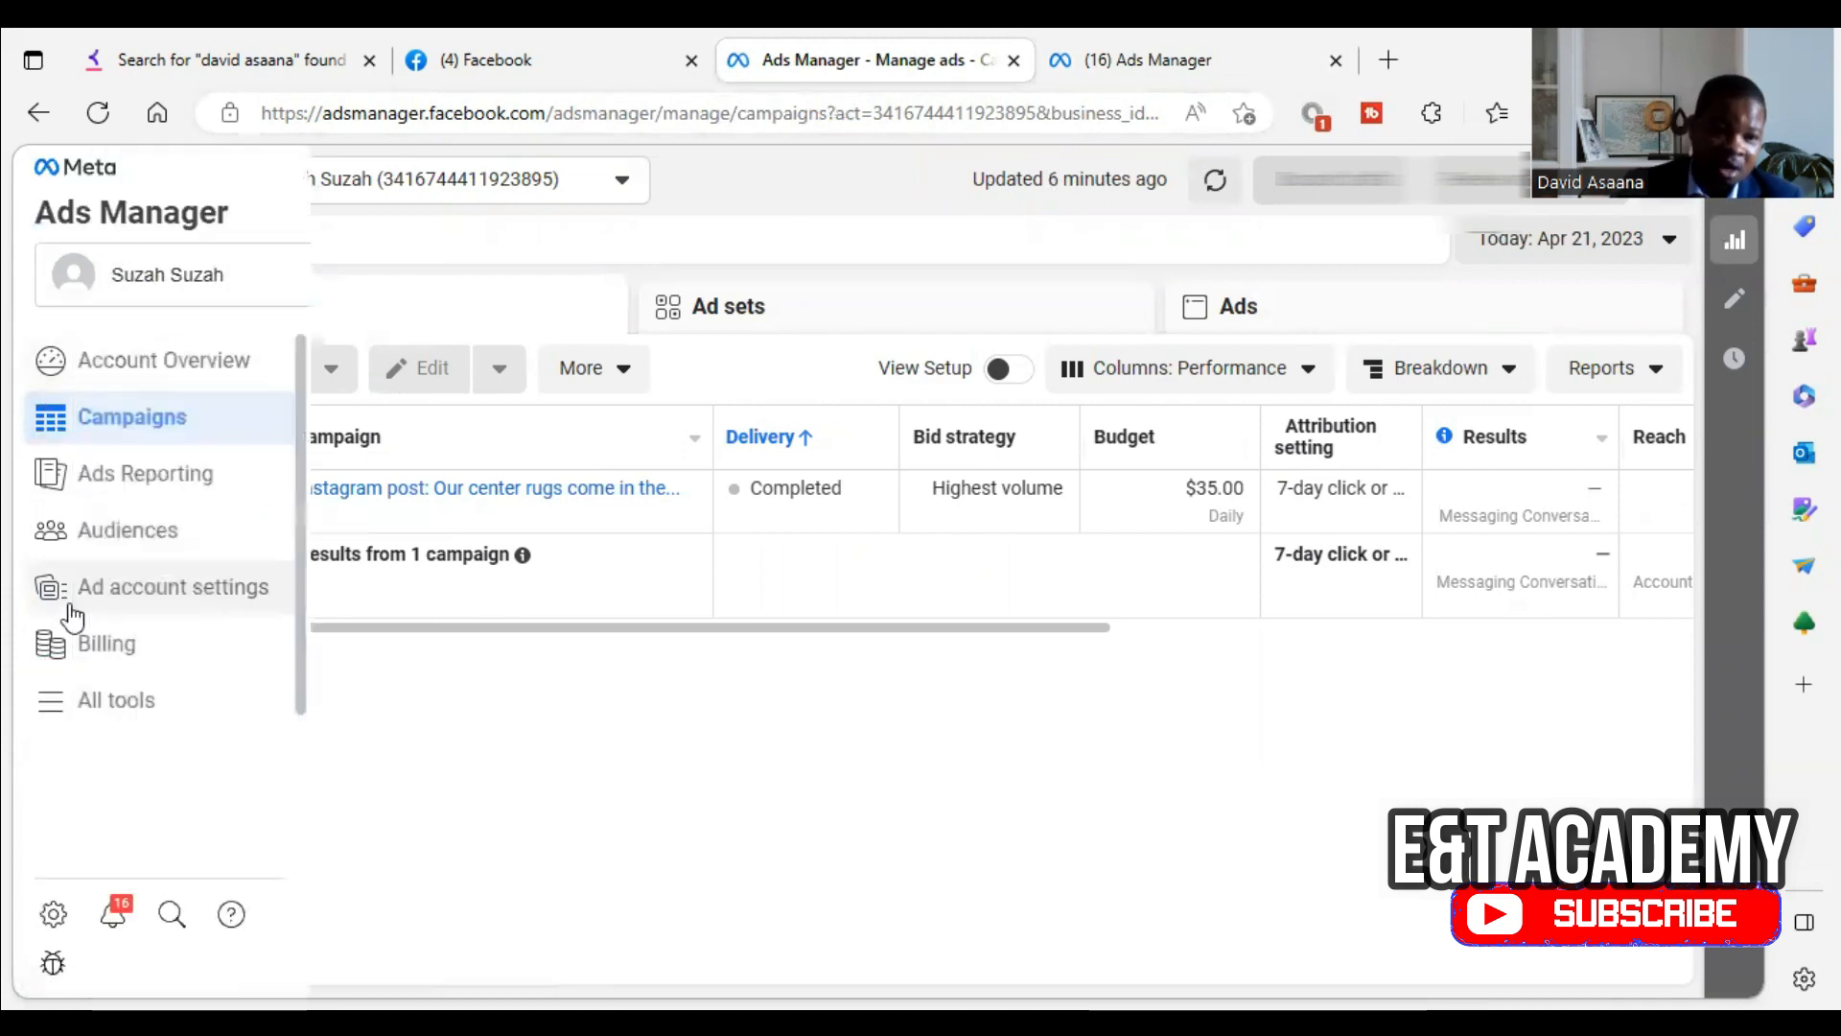
Go to Business Settings for the messifadecor business via the All tools shortcut.
click(117, 700)
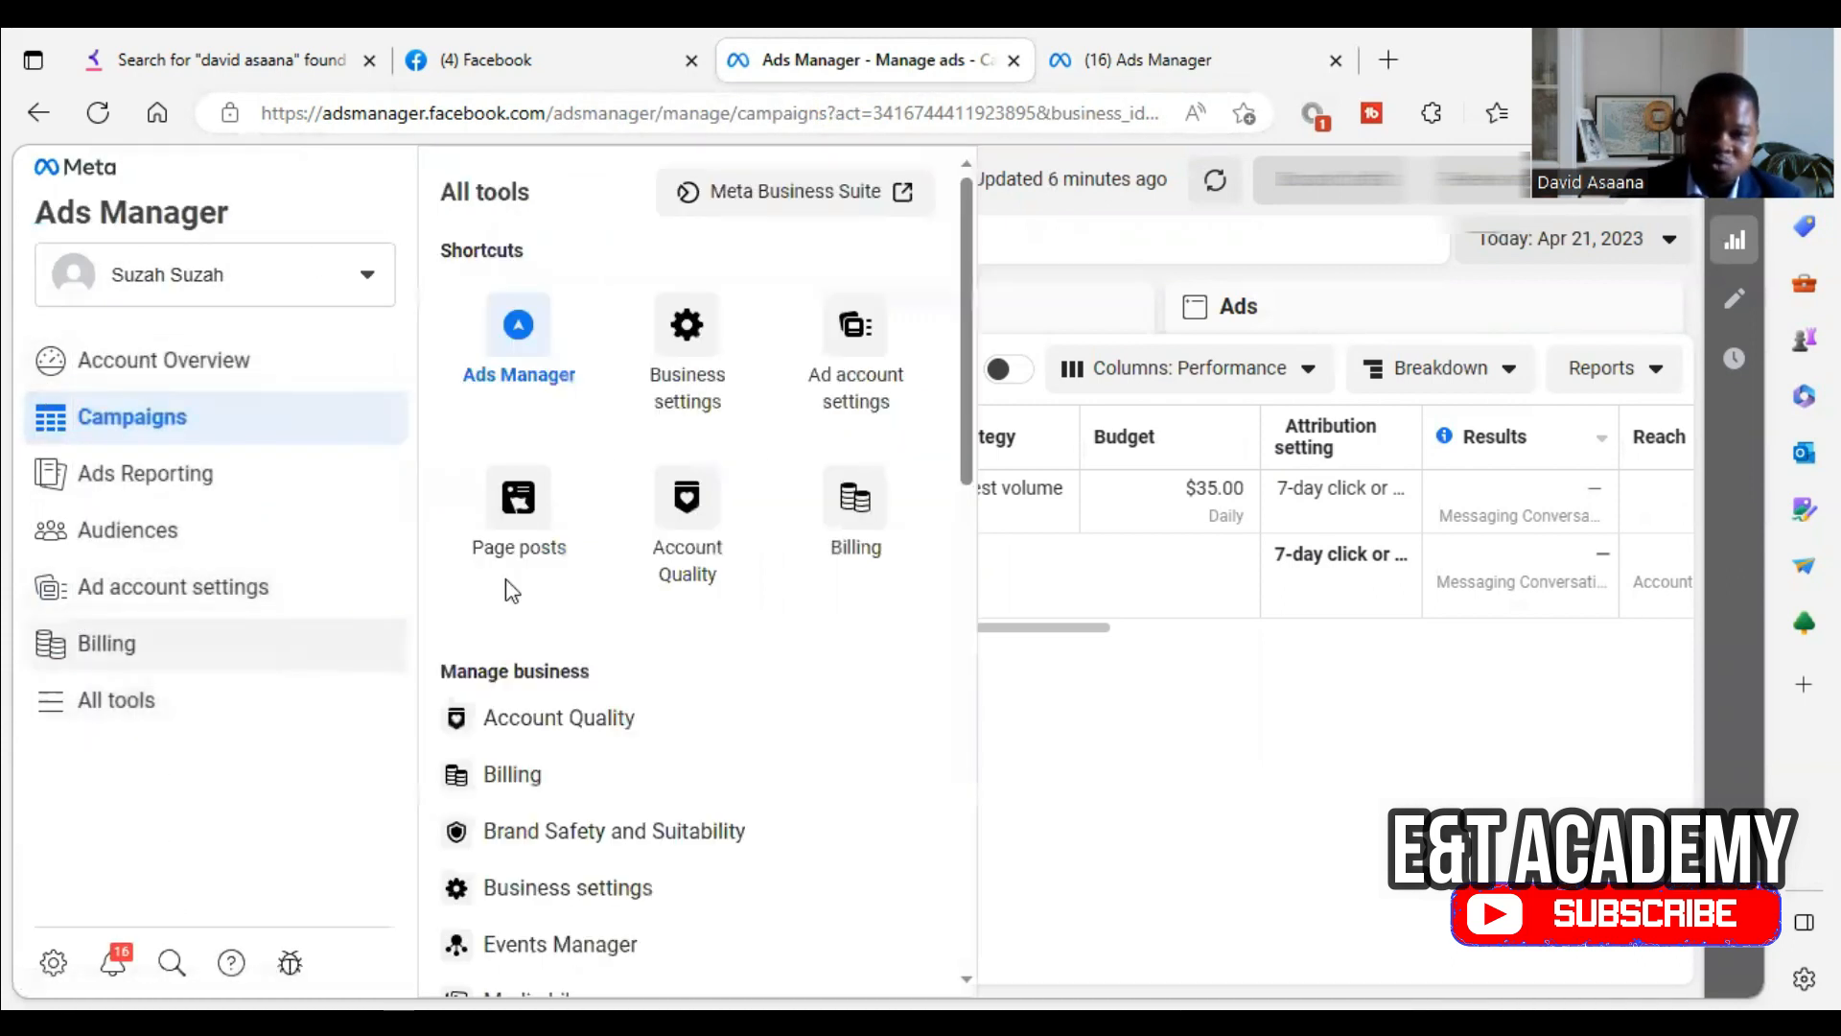
click(686, 342)
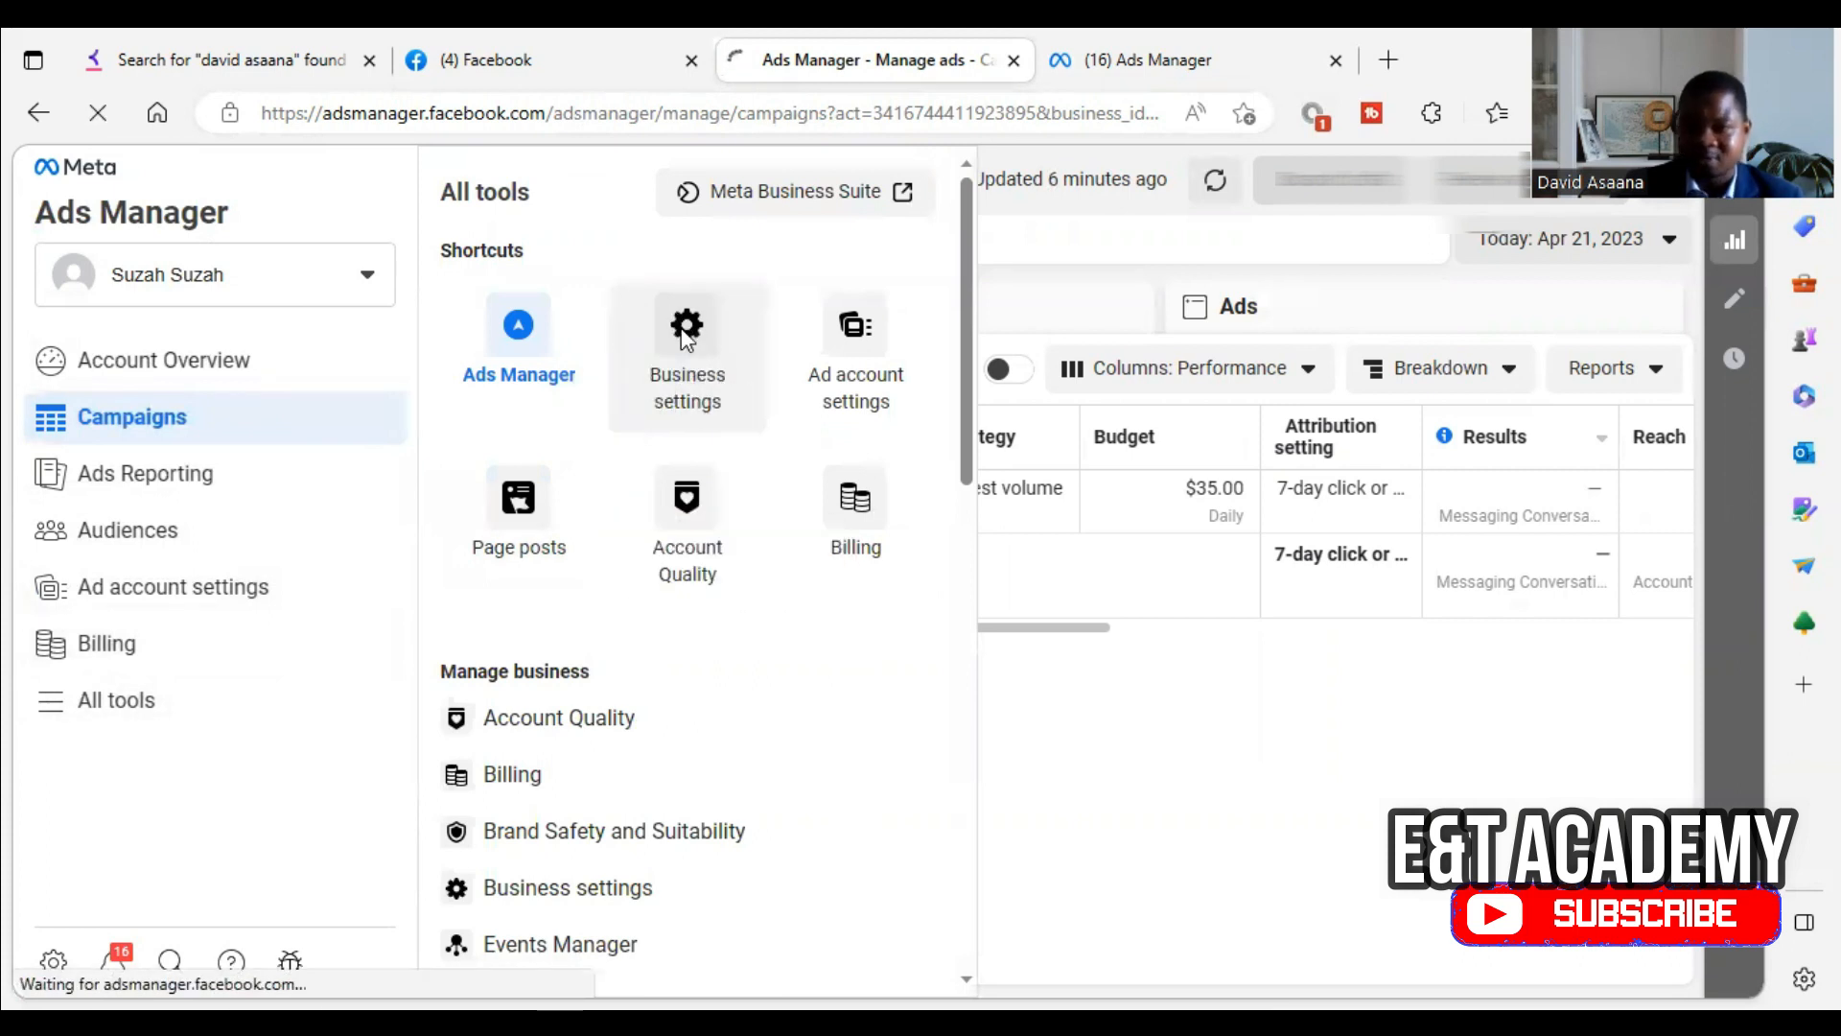
click(686, 353)
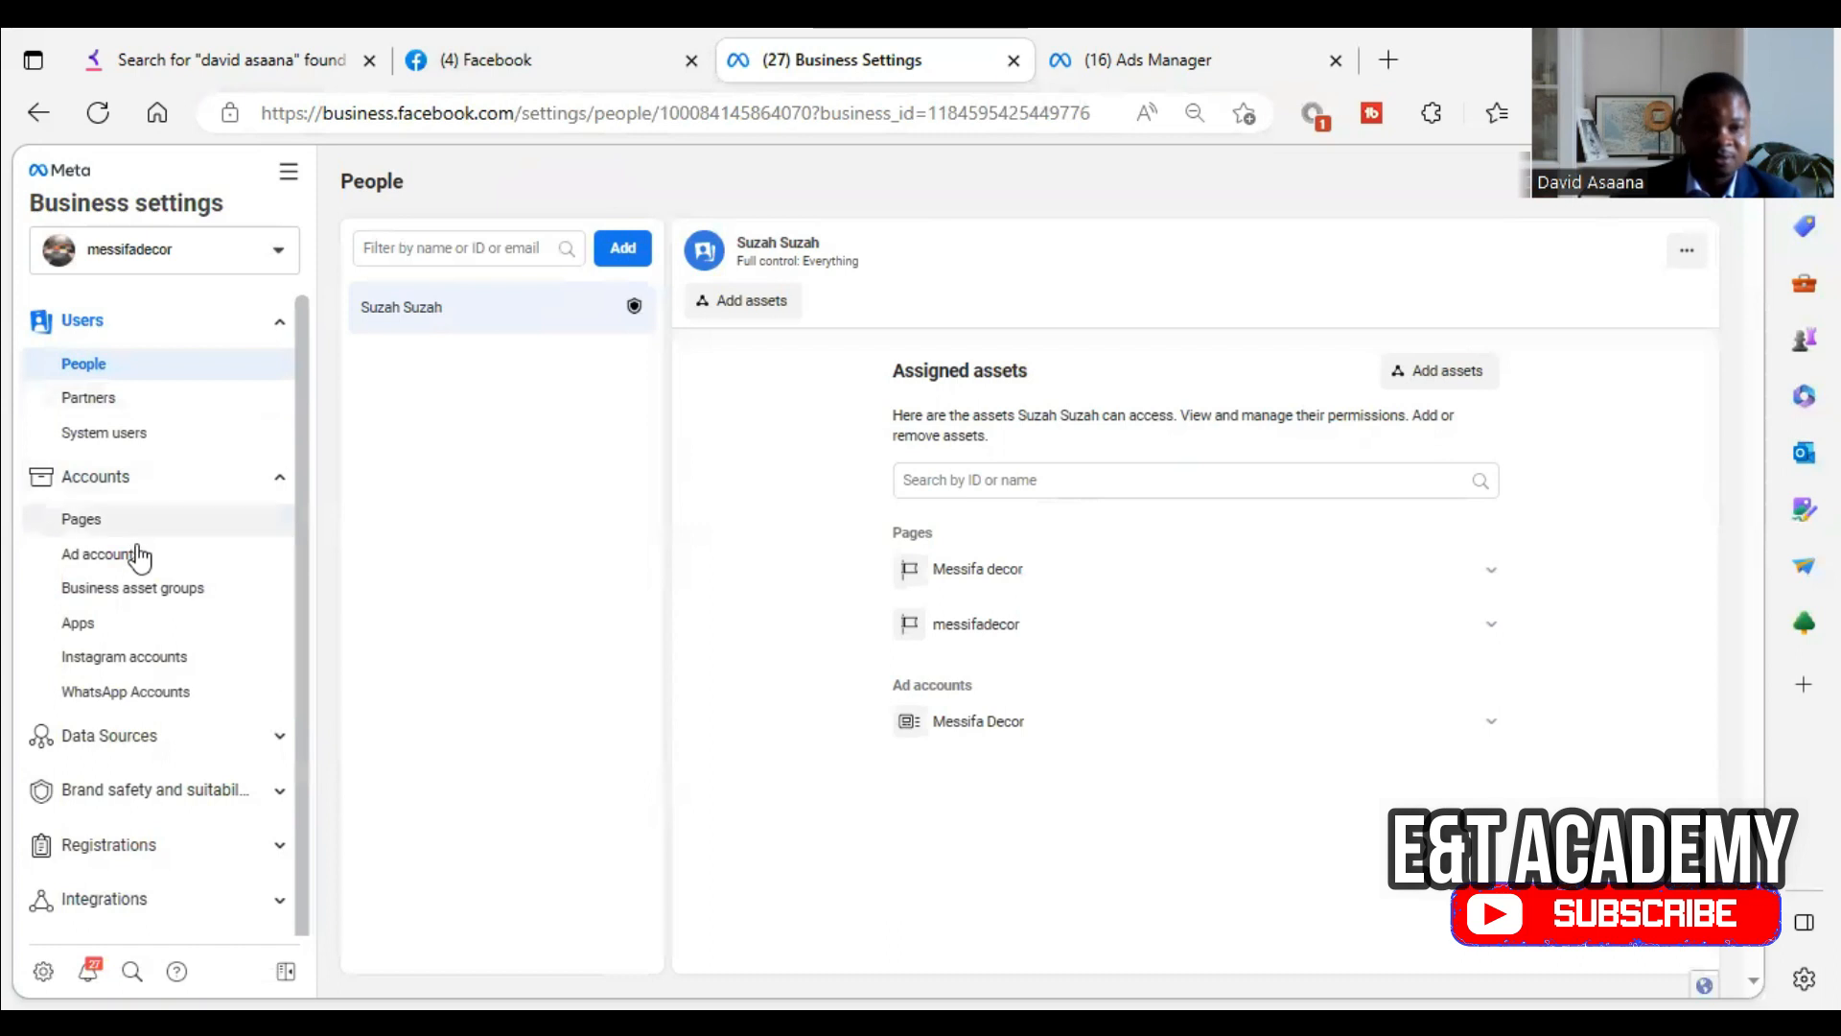
Show the business's Ad accounts list with Messifa Decor.
click(101, 553)
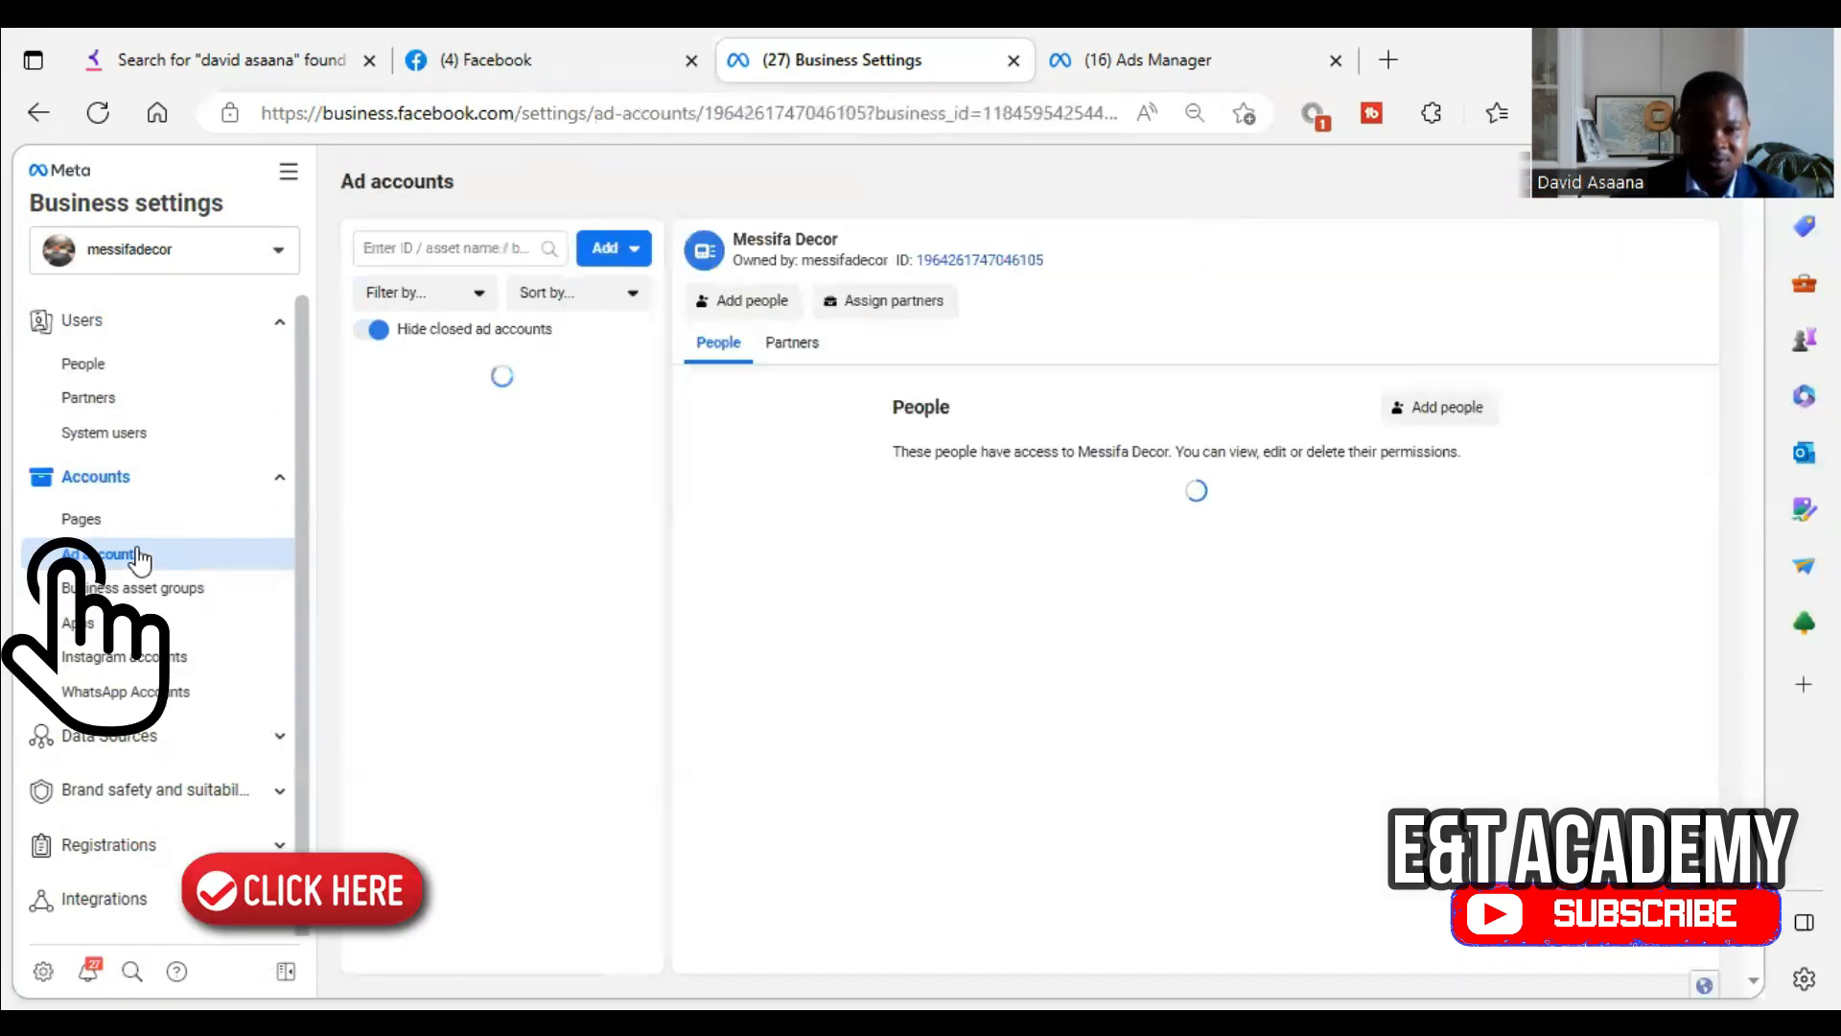
click(102, 553)
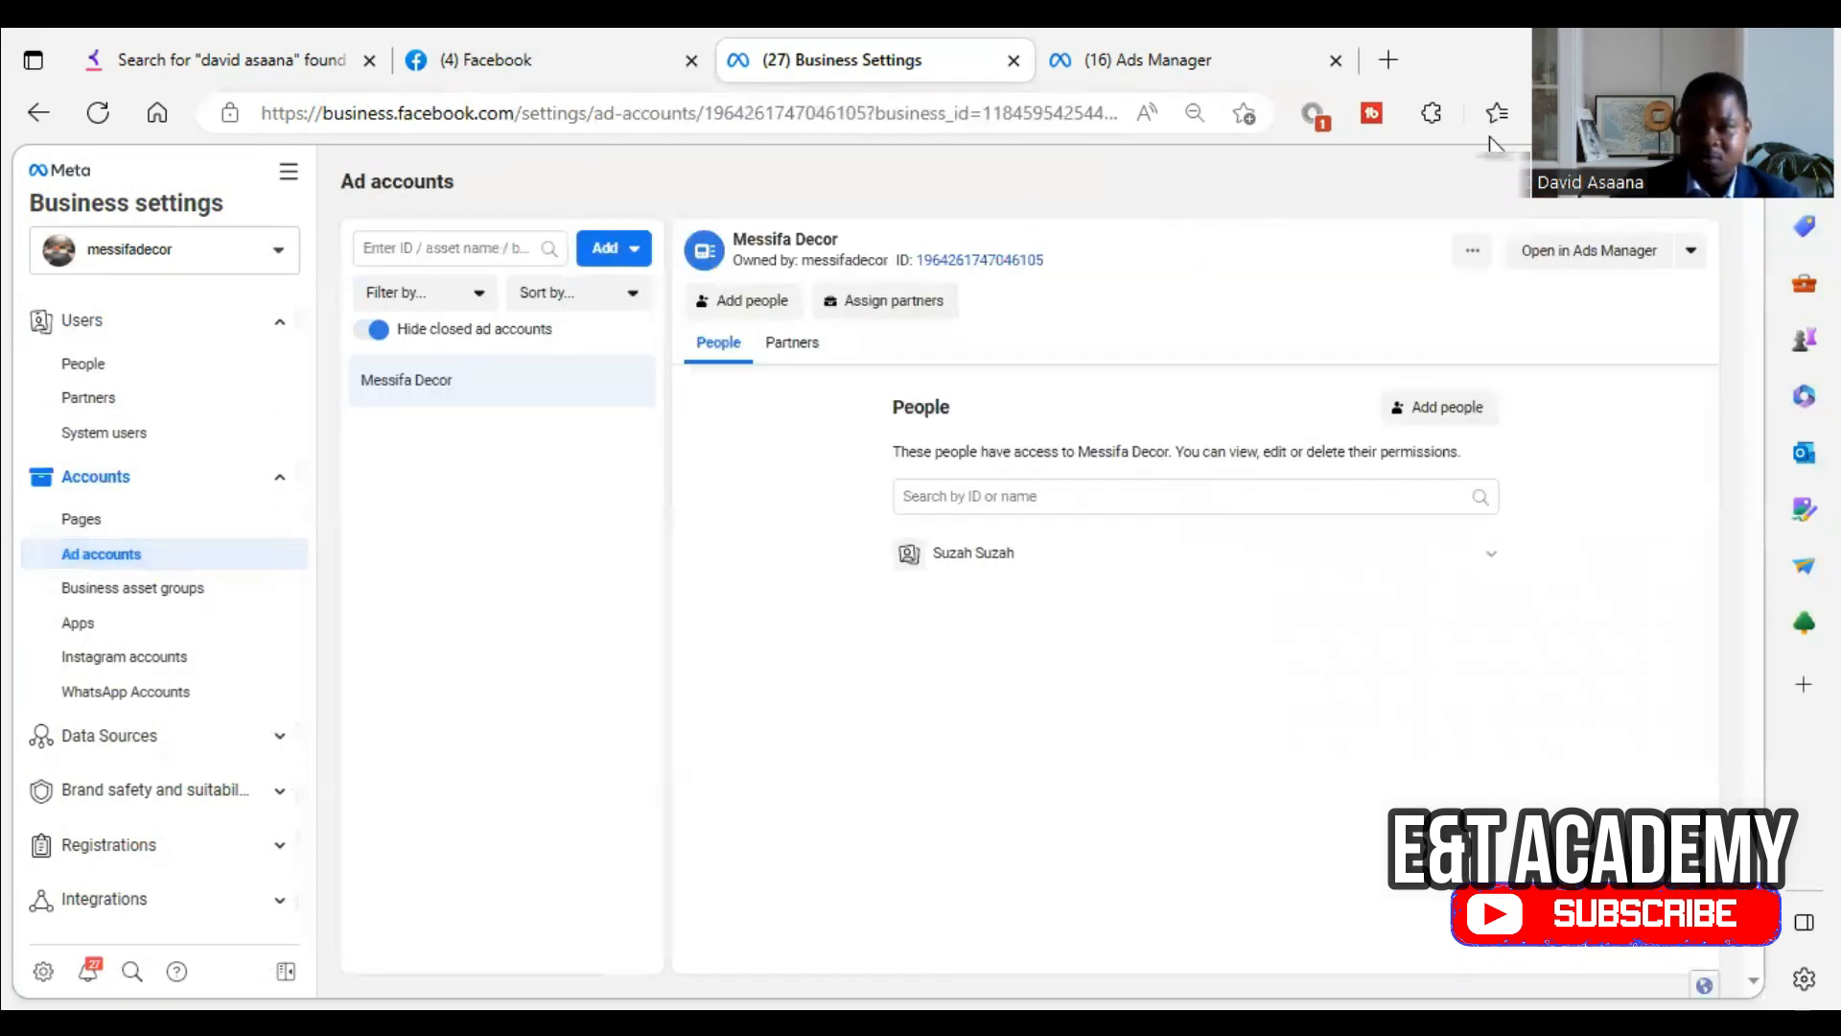
scroll(down, 3)
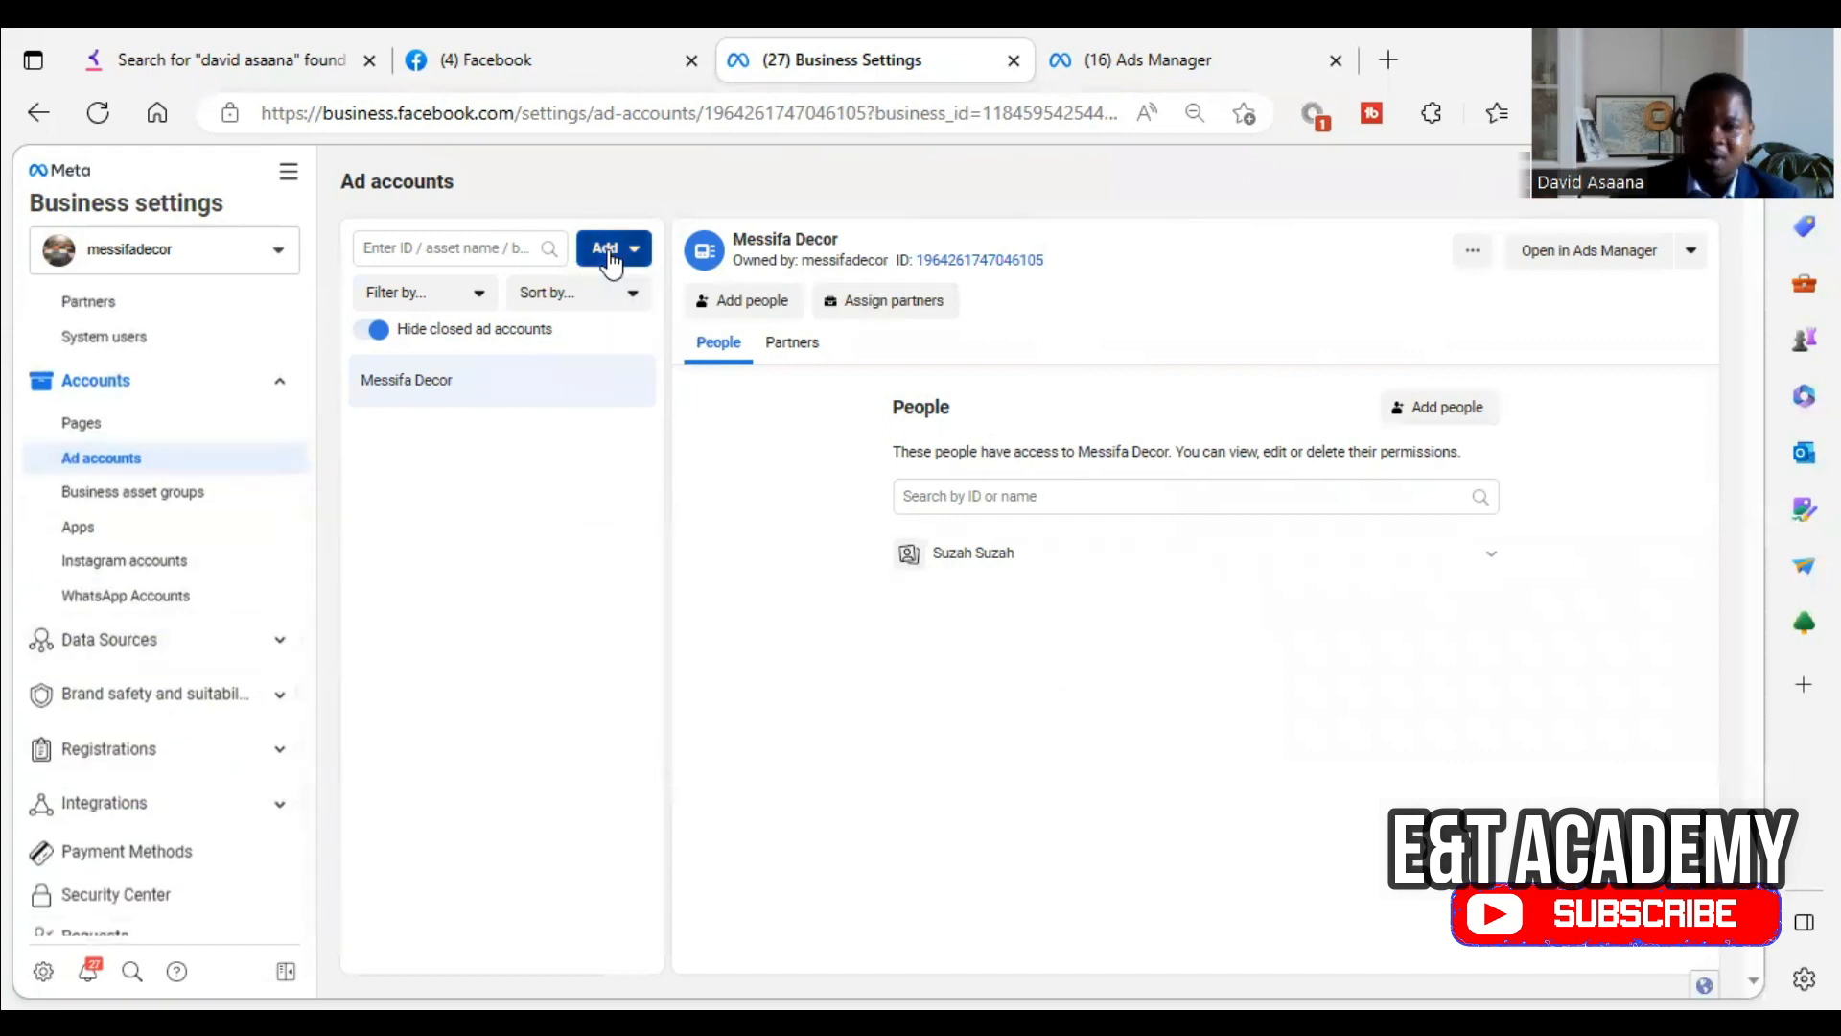
Start a Create a new ad account form from the Add menu.
click(606, 247)
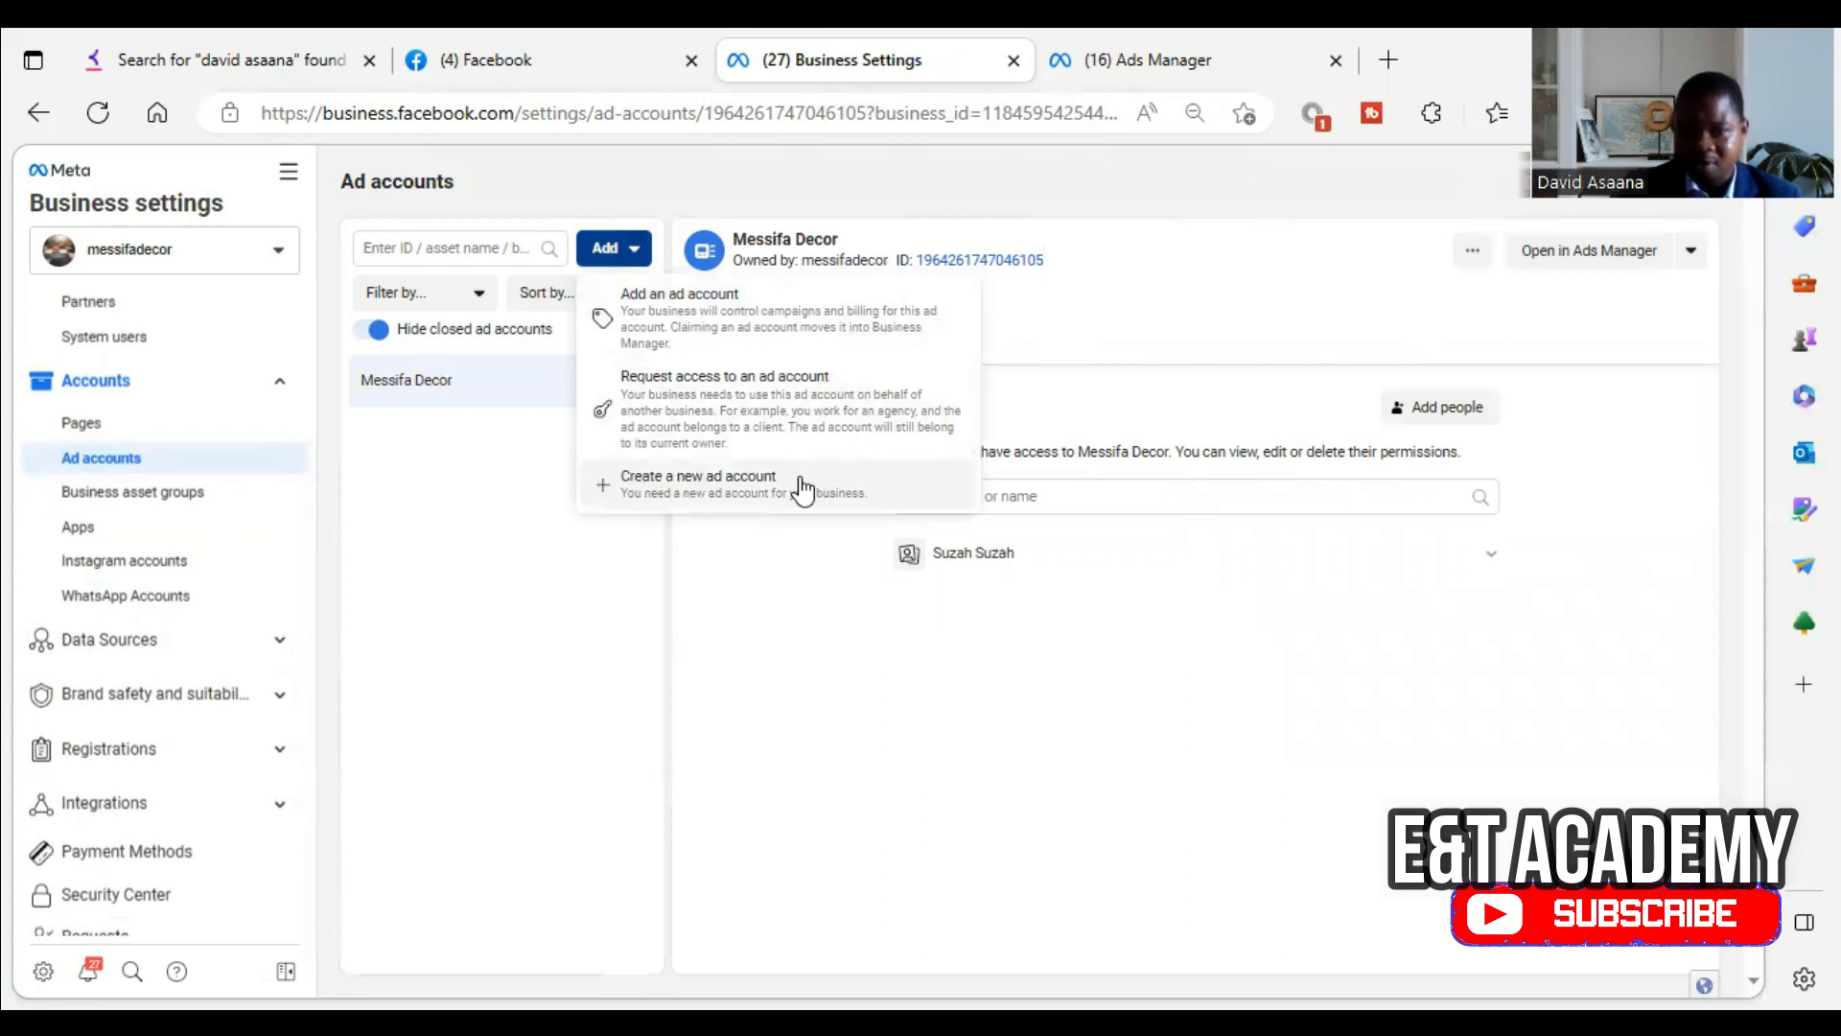
click(698, 475)
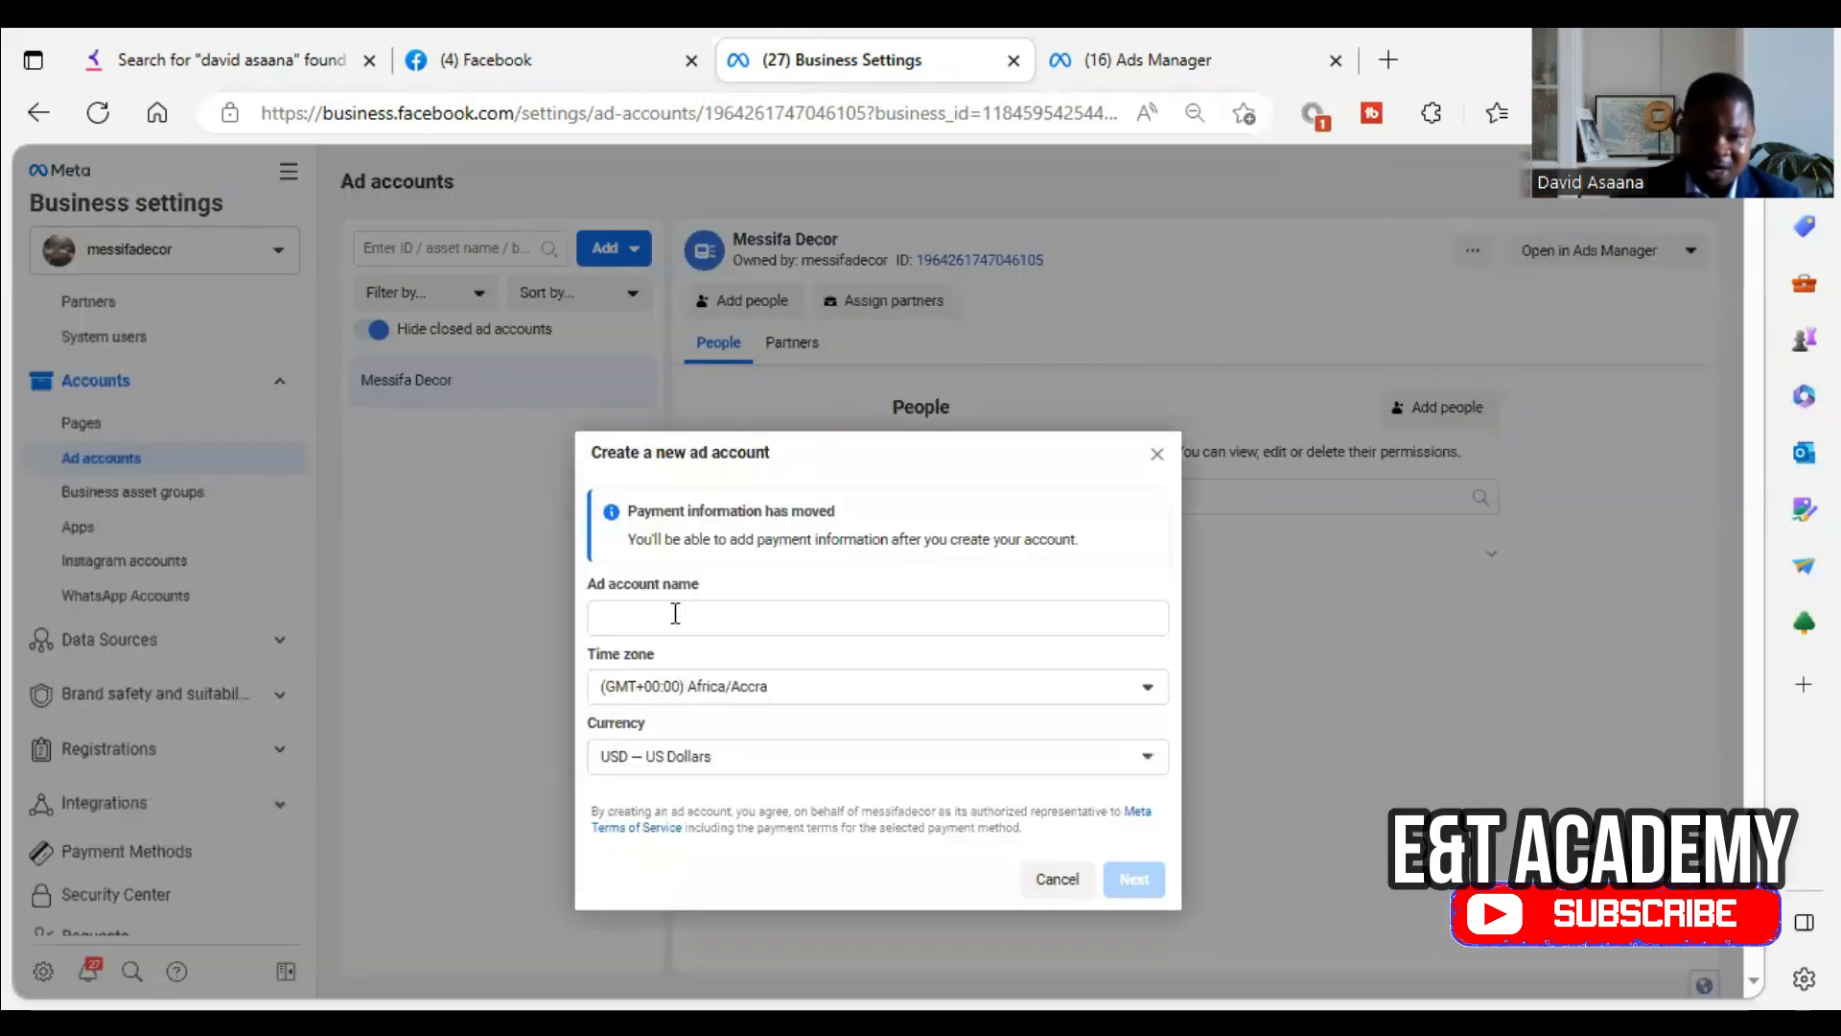
mouse_move(909, 851)
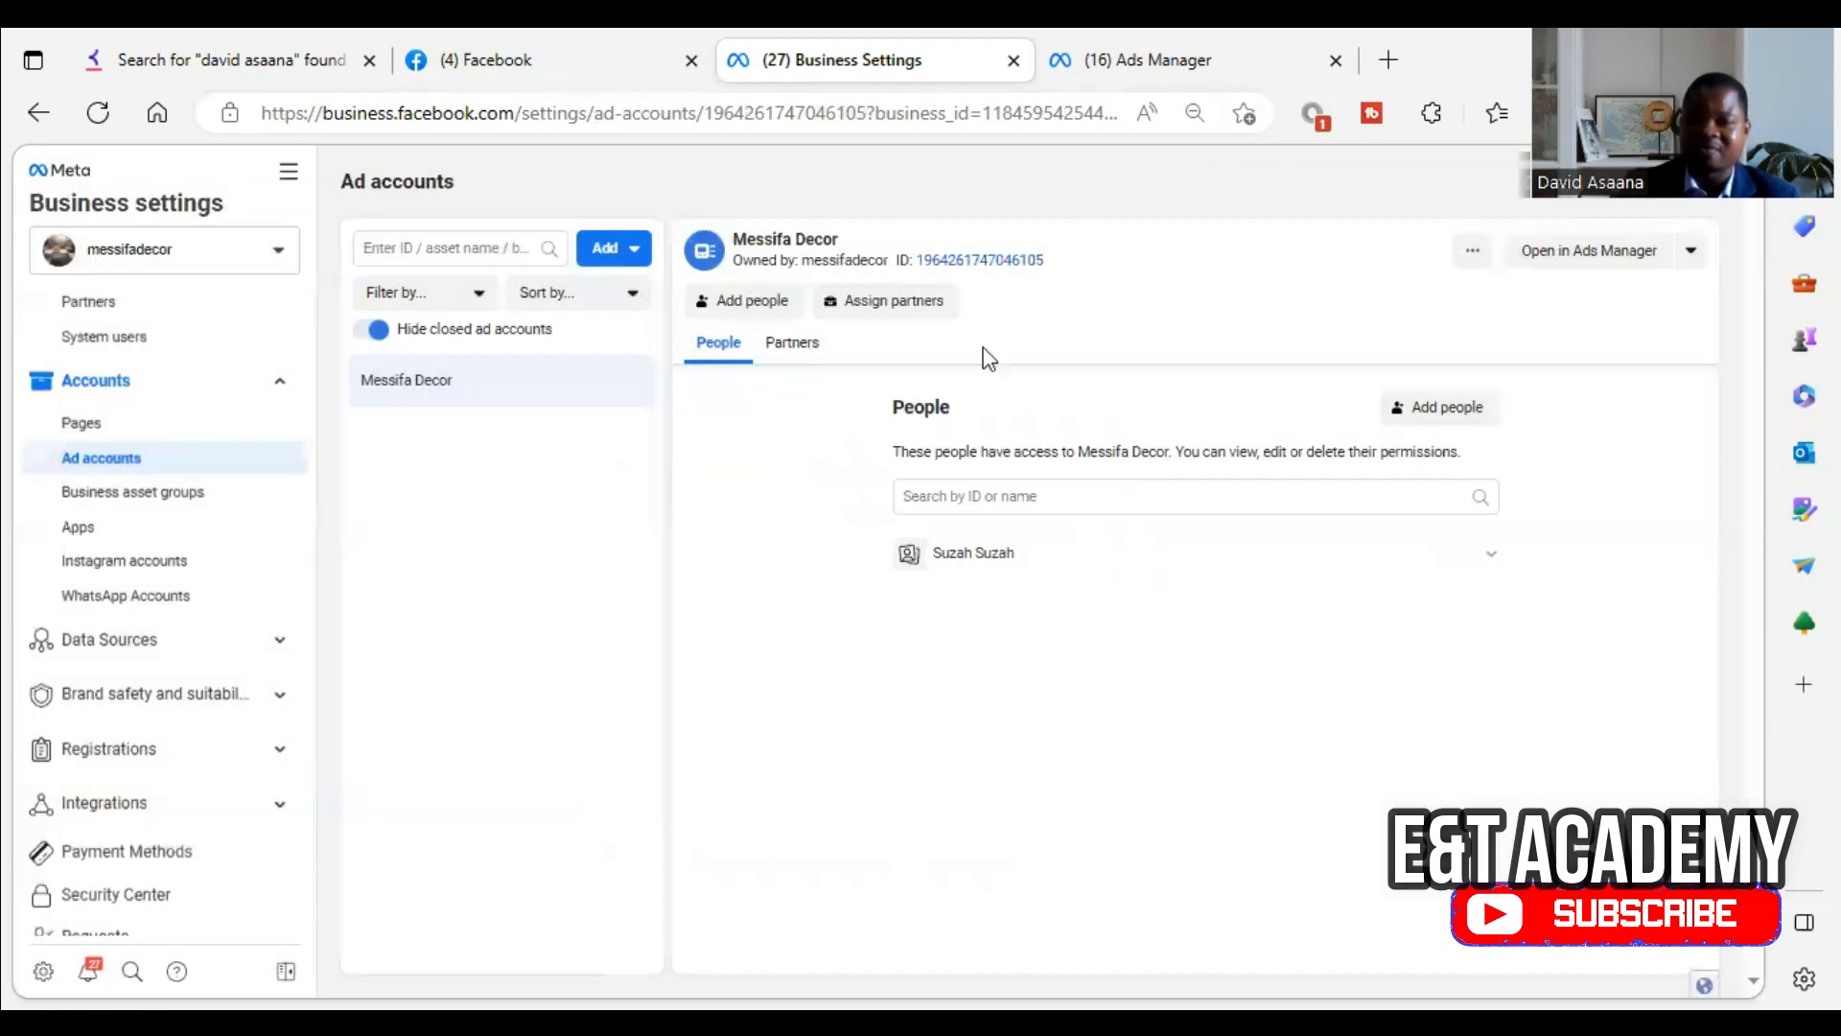
mouse_move(1694, 361)
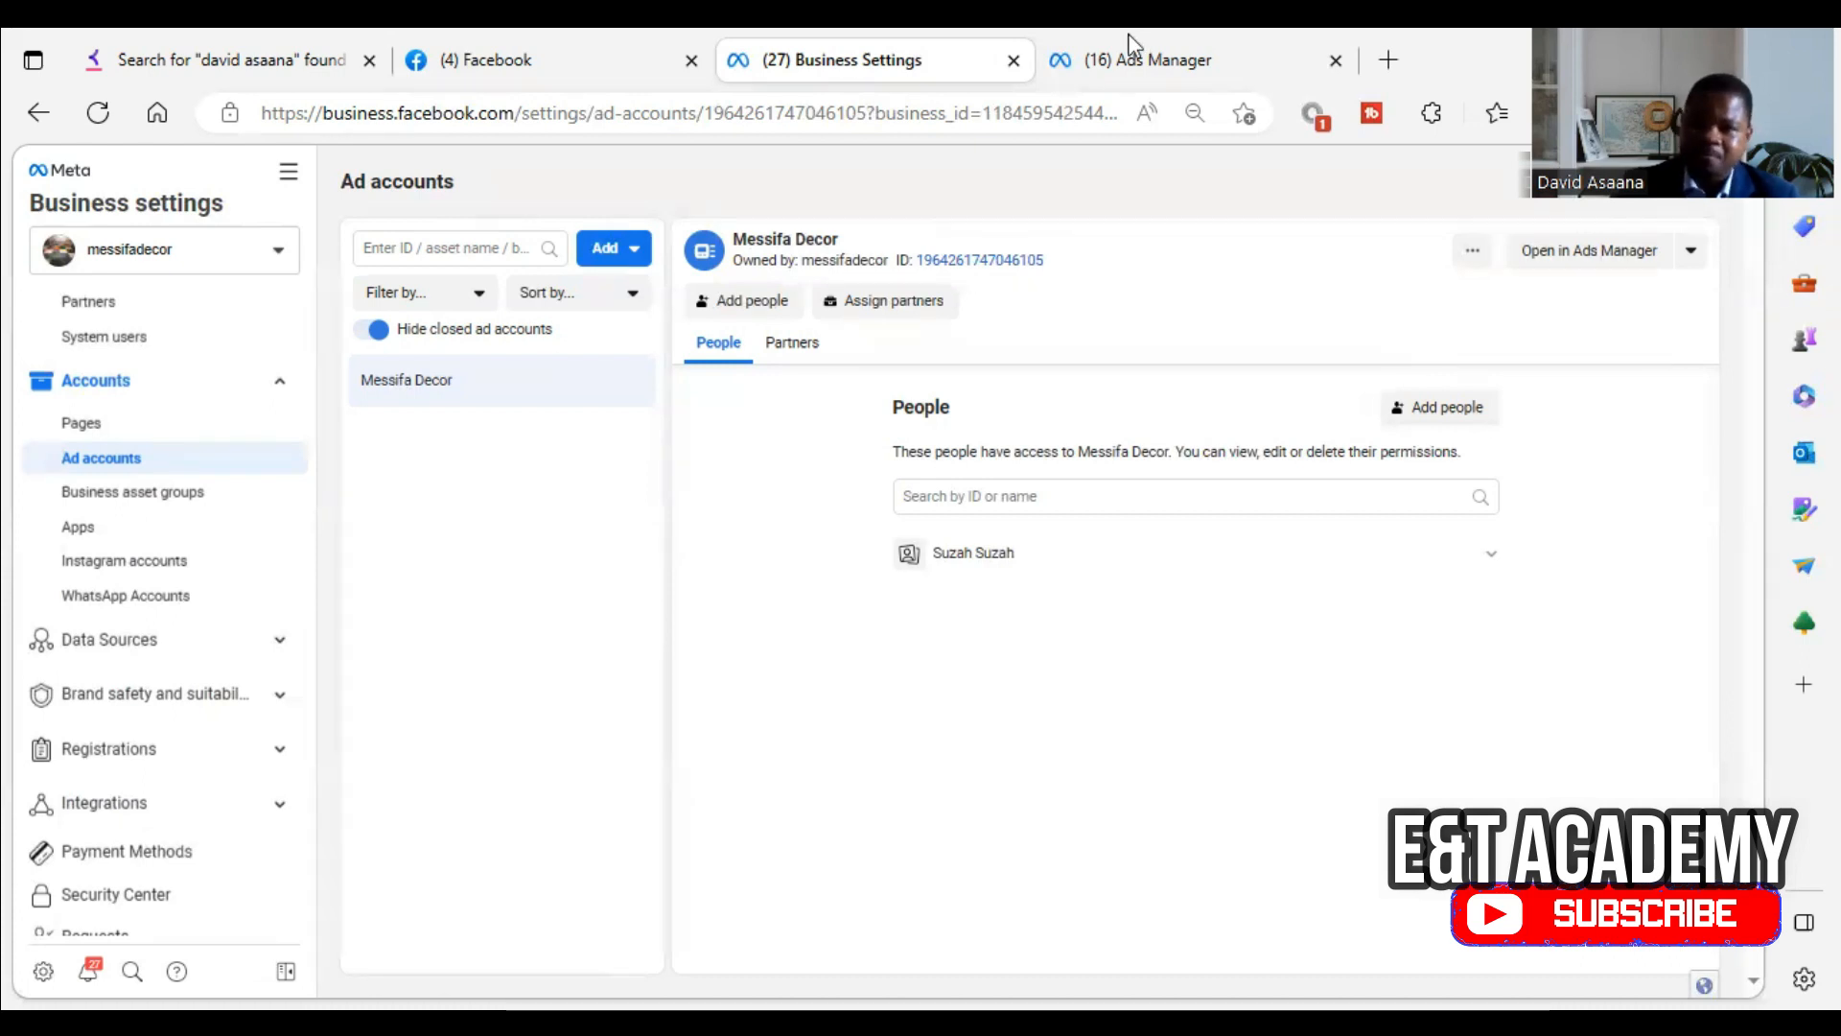
click(1150, 60)
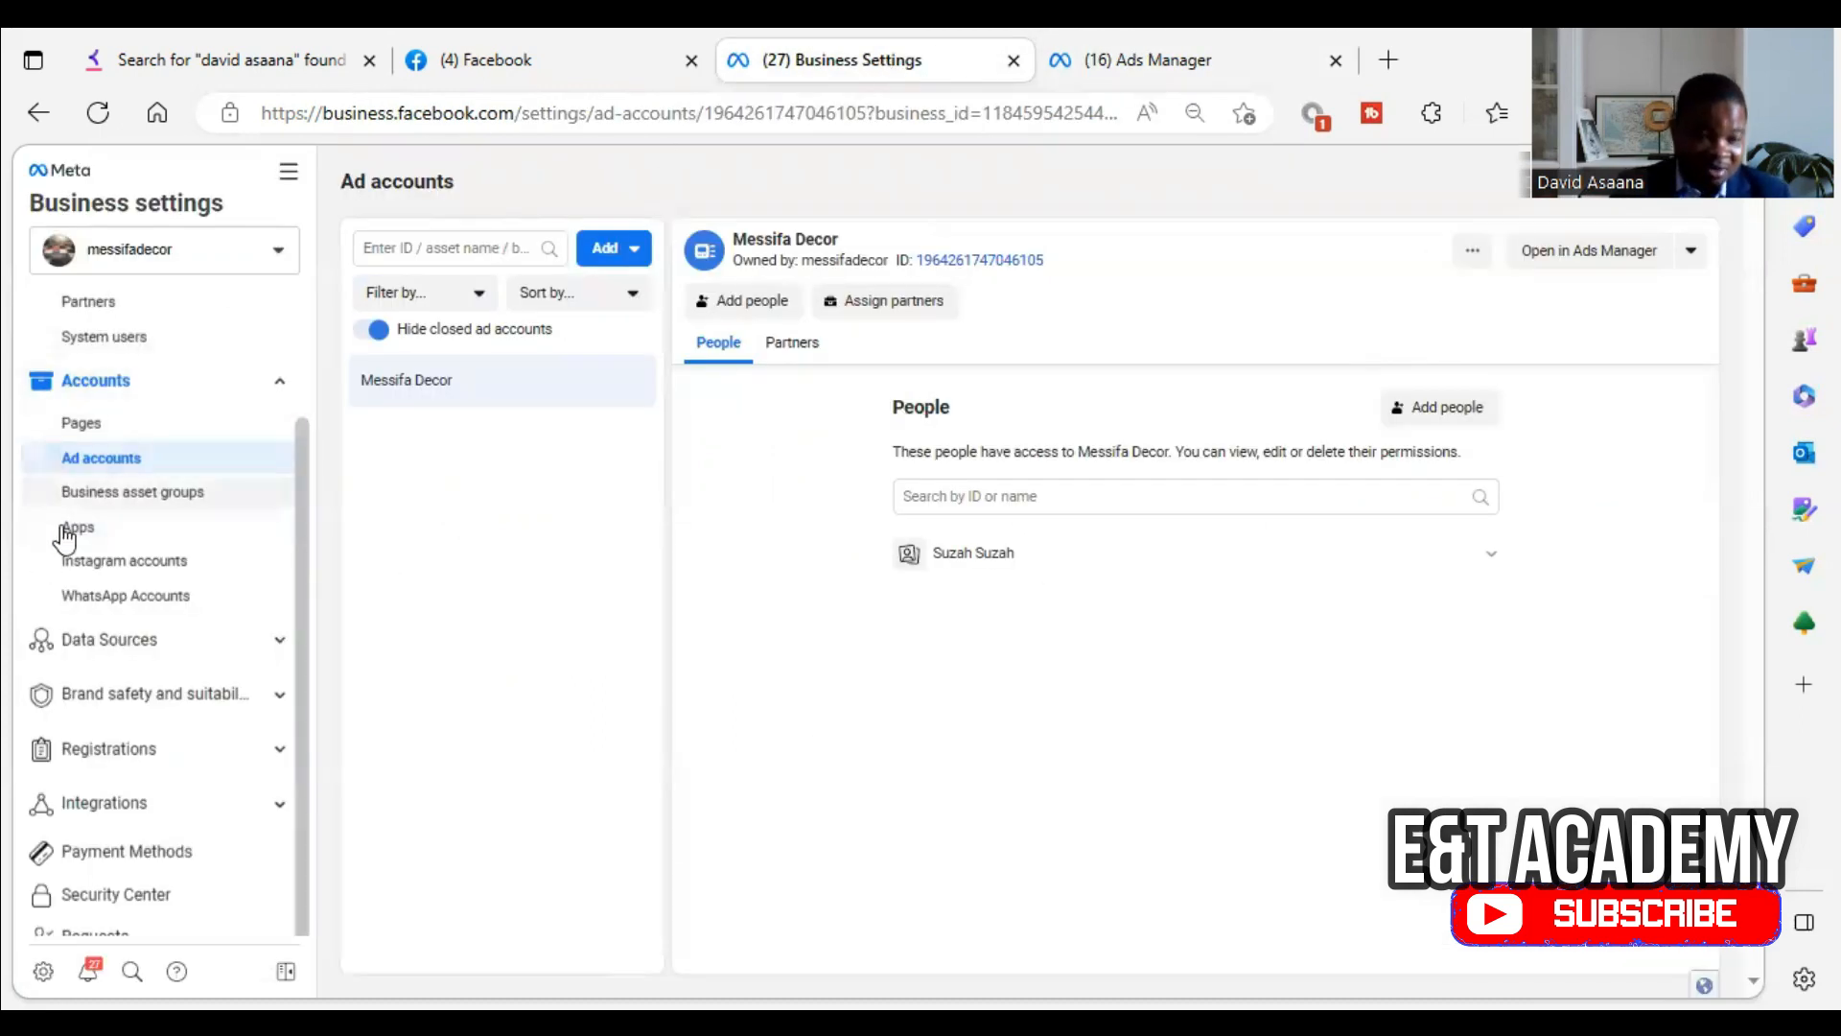
mouse_move(1241, 385)
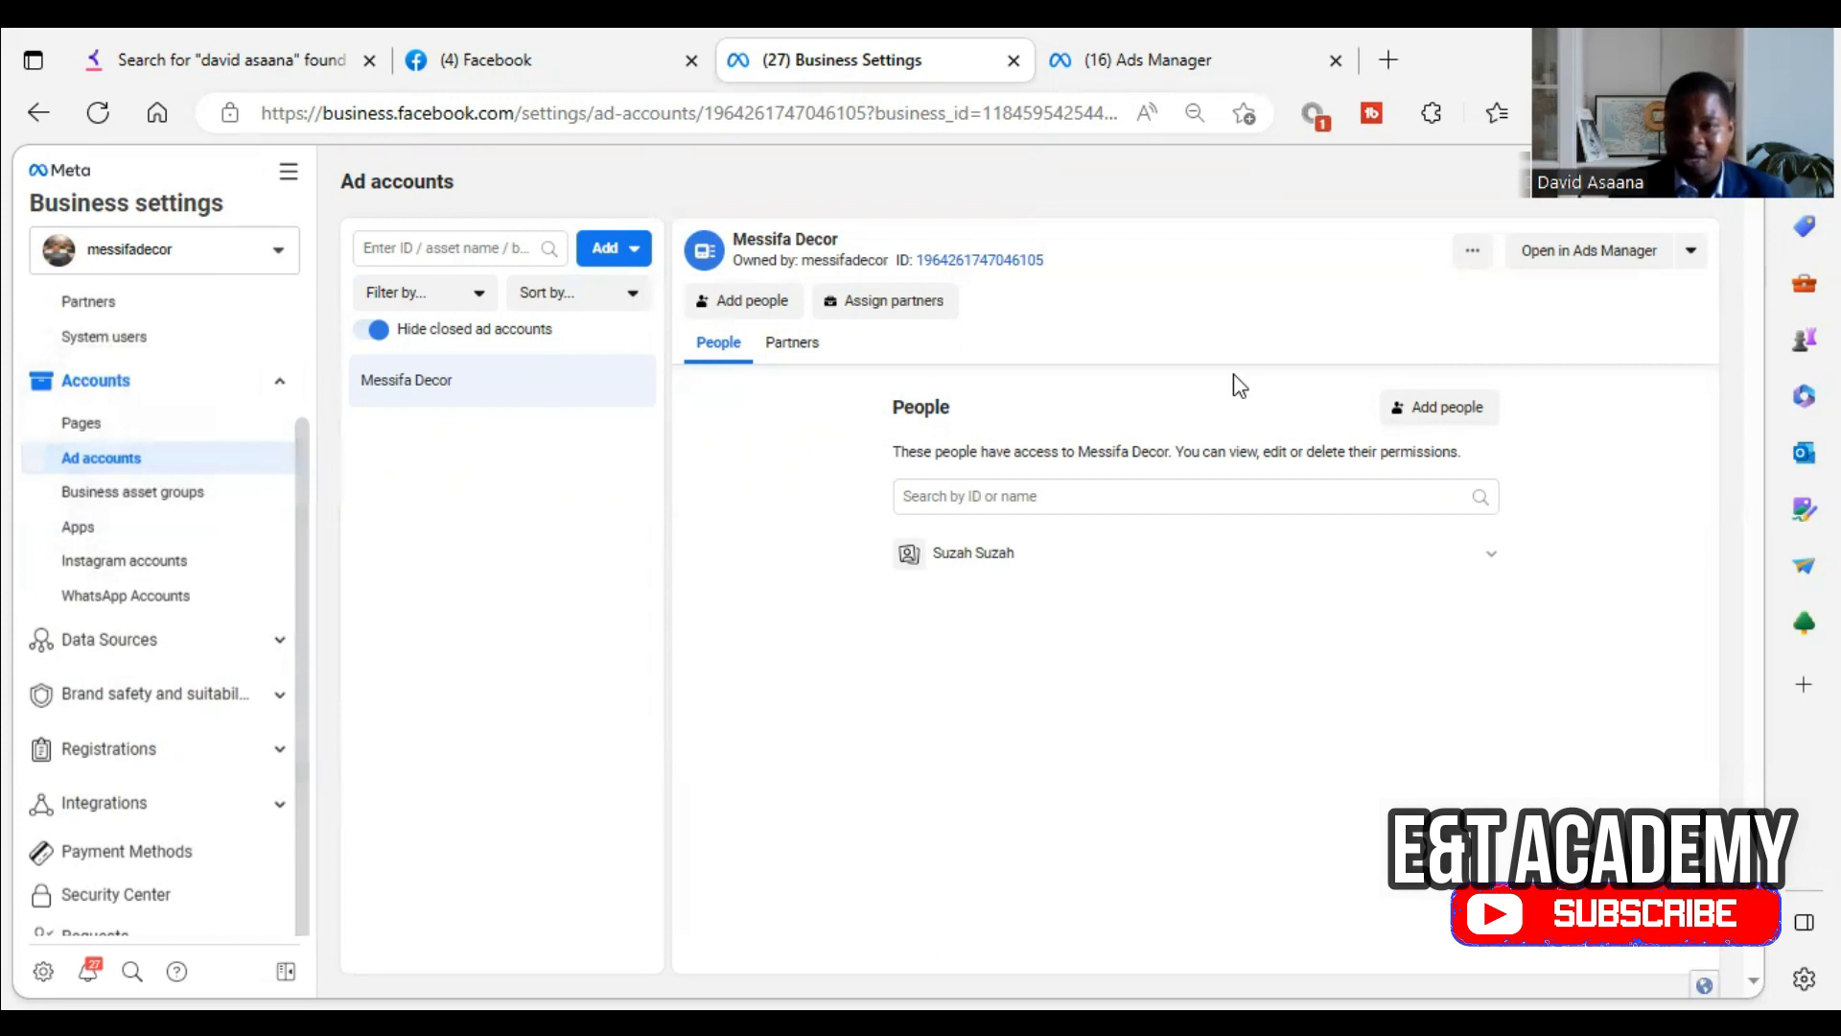